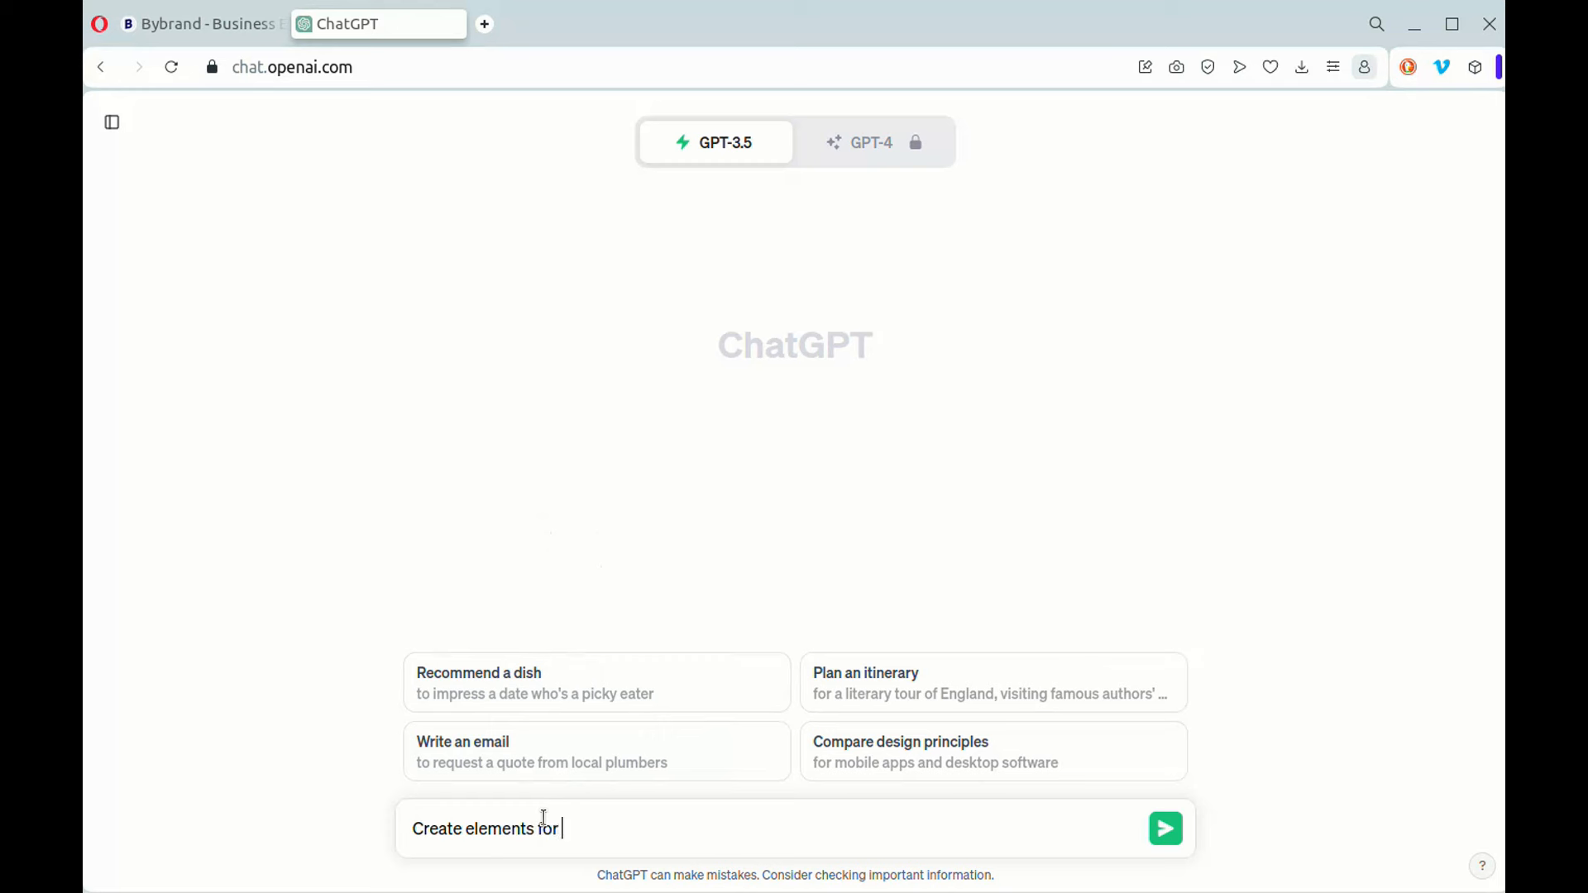
Ask ChatGPT for a CEO's plain-text email signature, then regenerate for a template and filled-in example.
type("a plain text")
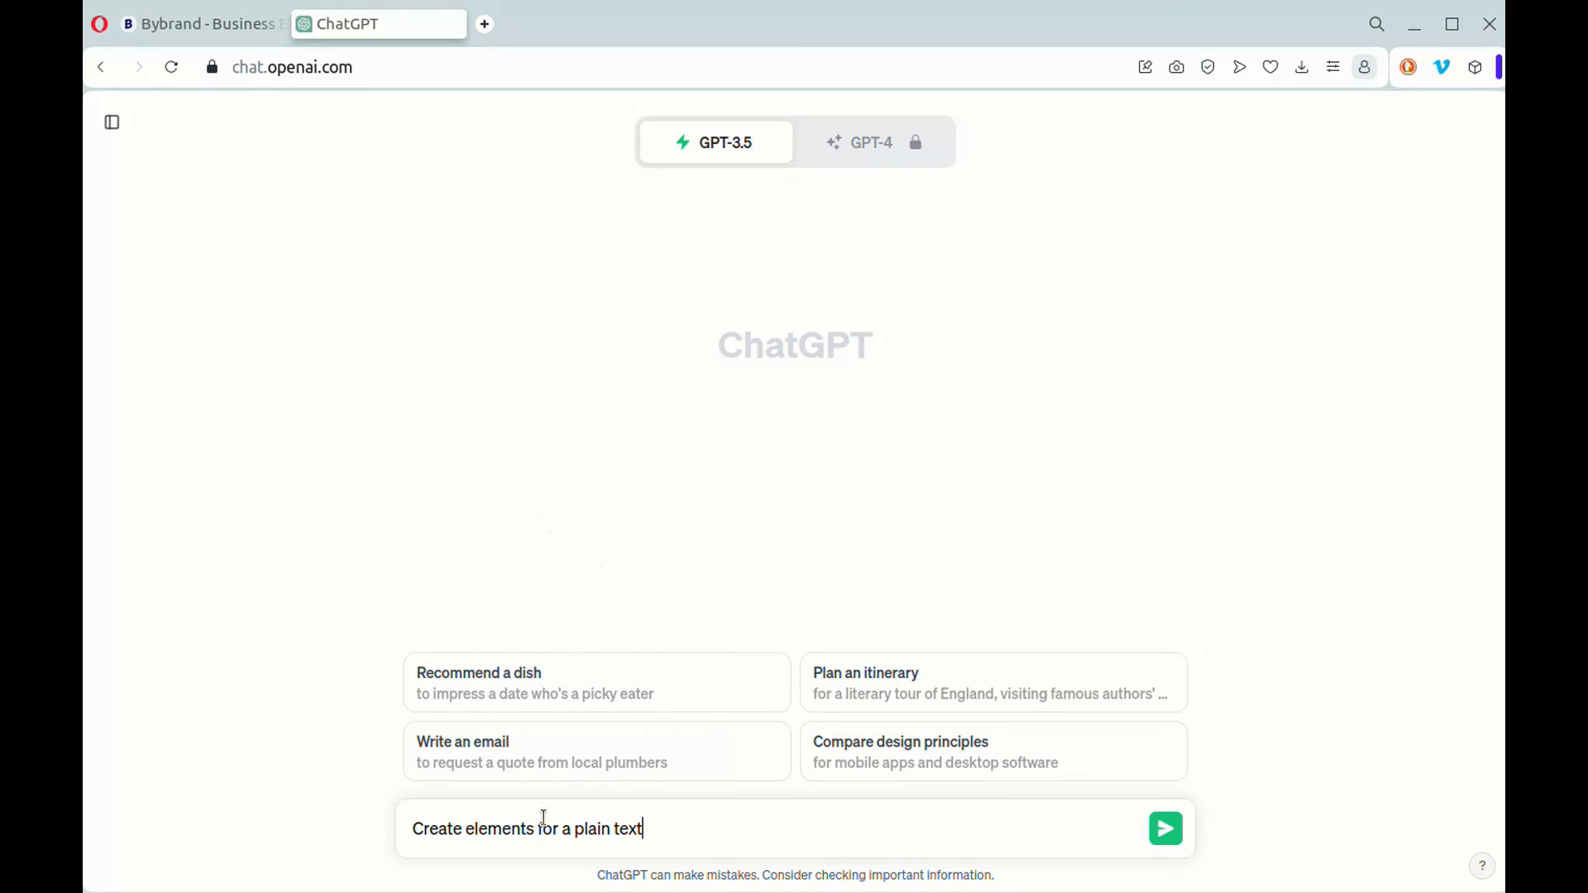
type("email signature f")
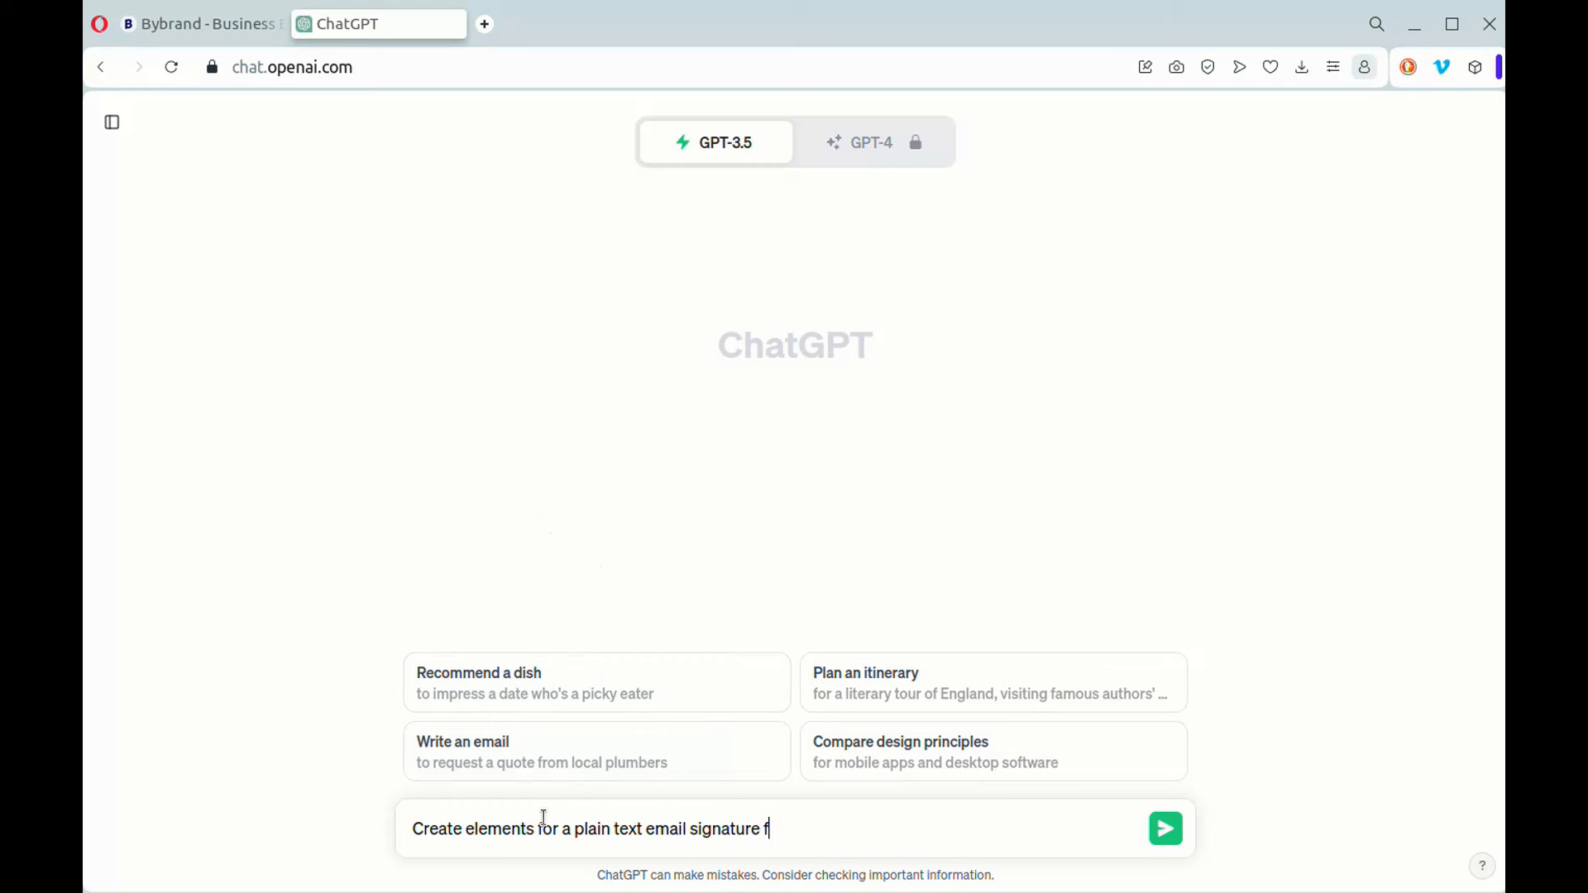
type("or a CEO with an example.")
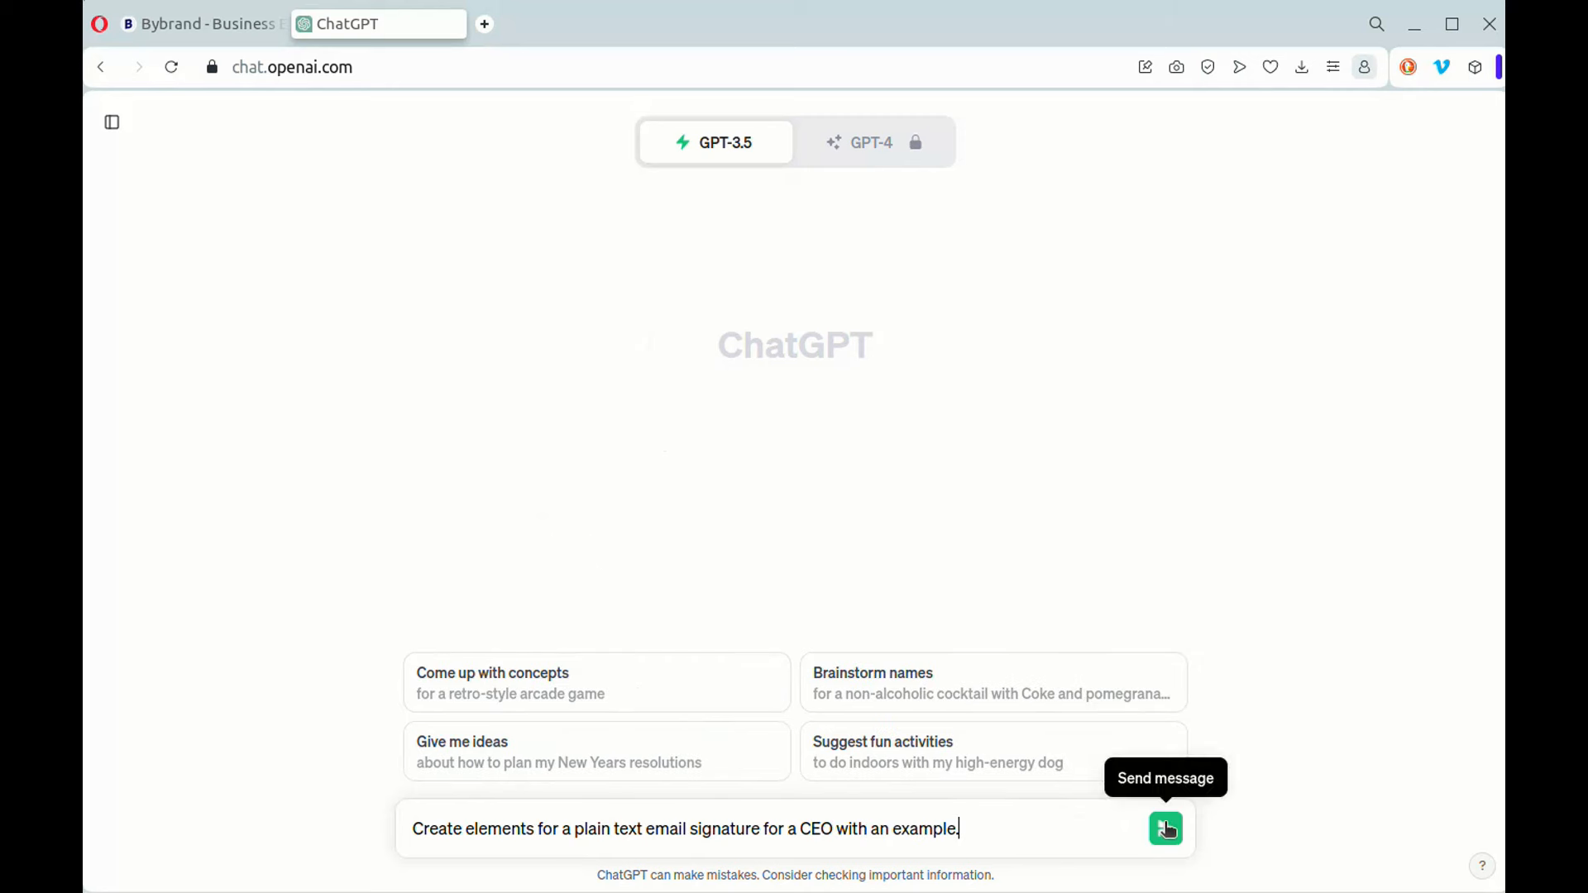
left_click(1168, 830)
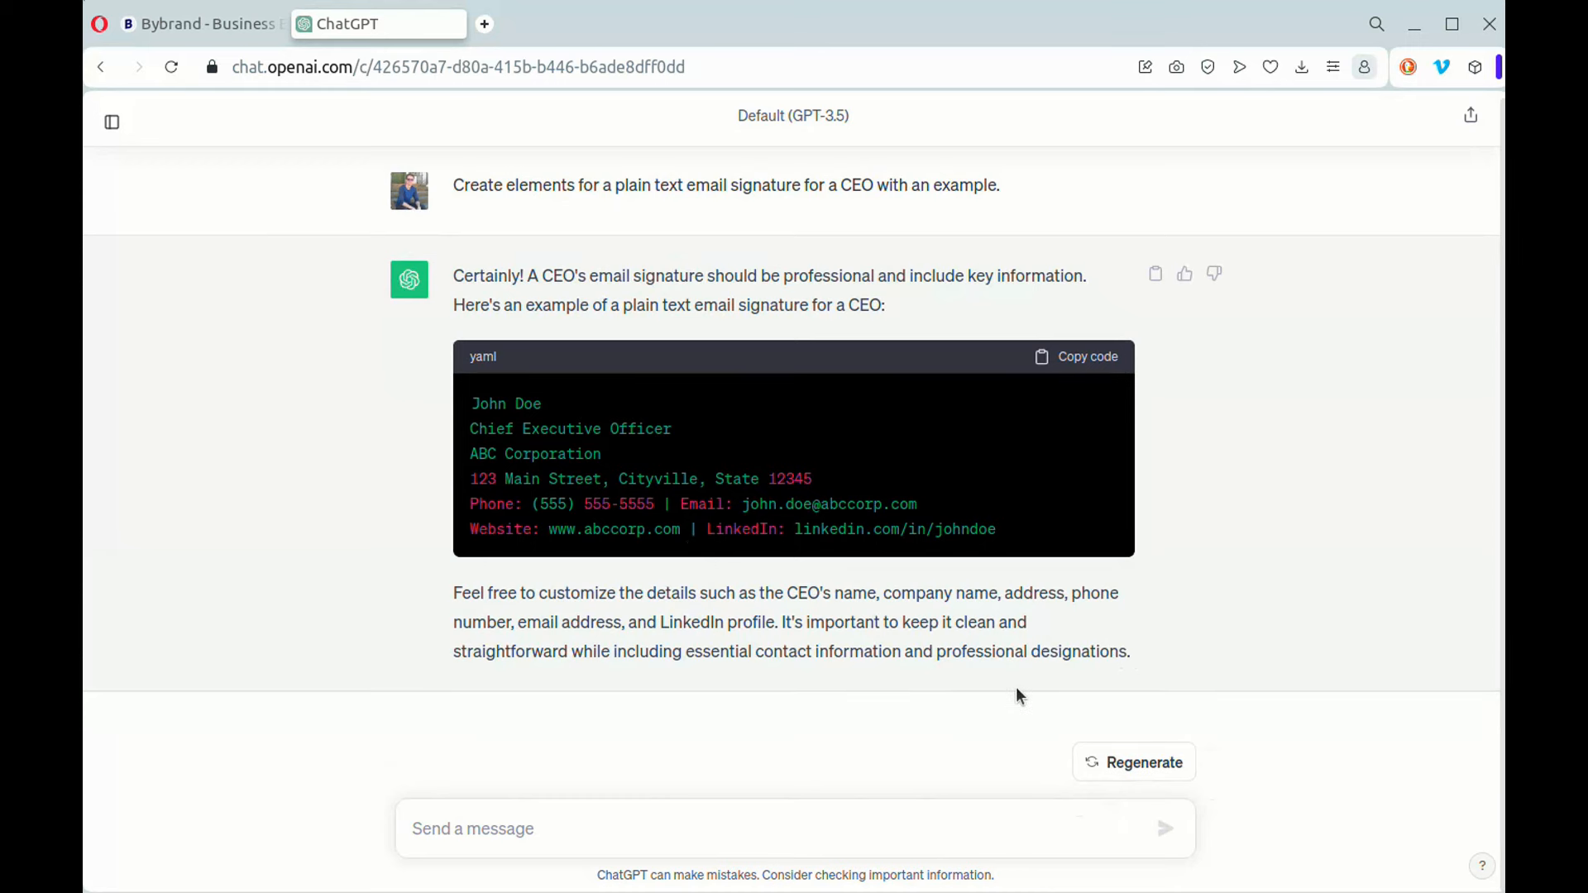
left_click(1134, 762)
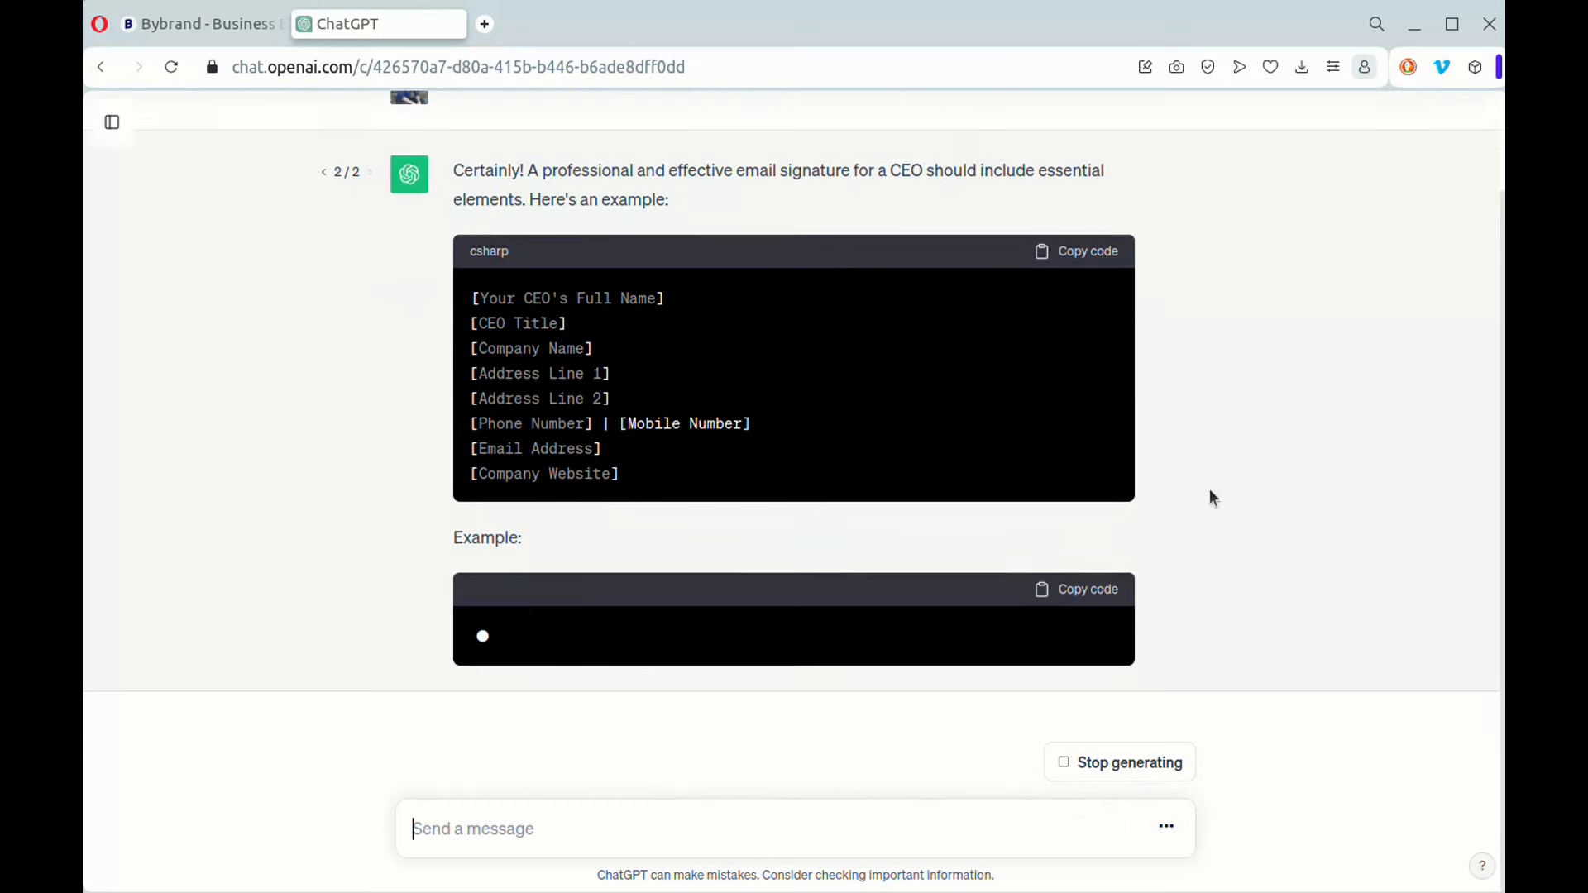
scroll("down", 3)
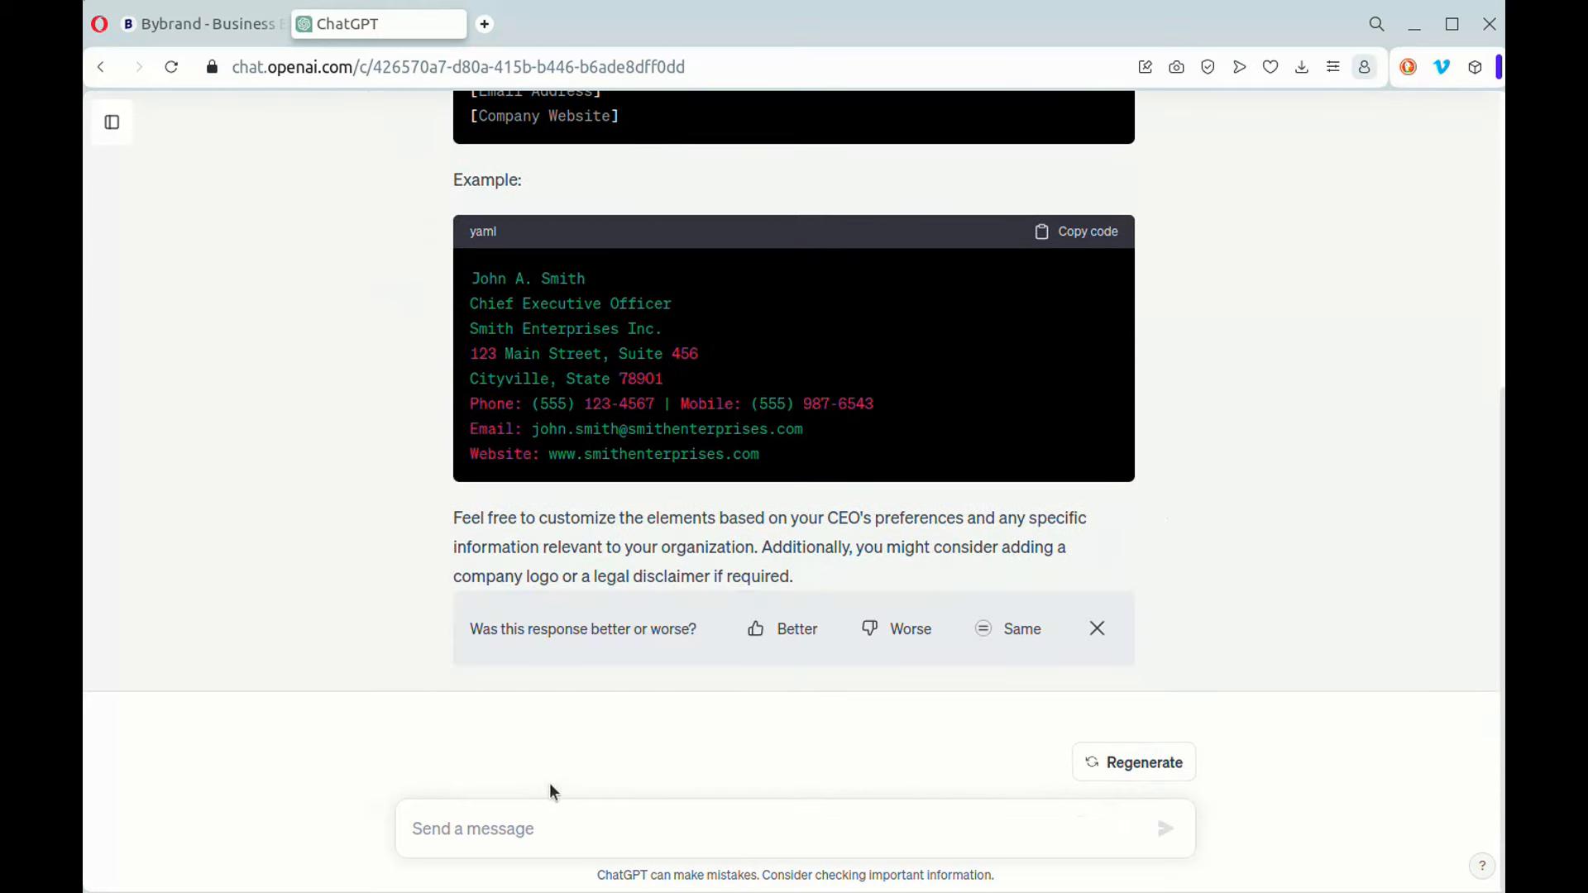
Ask ChatGPT to add LinkedIn, Twitter, logo placeholder and confidentiality notice to the signature.
type("Please, add more elements.")
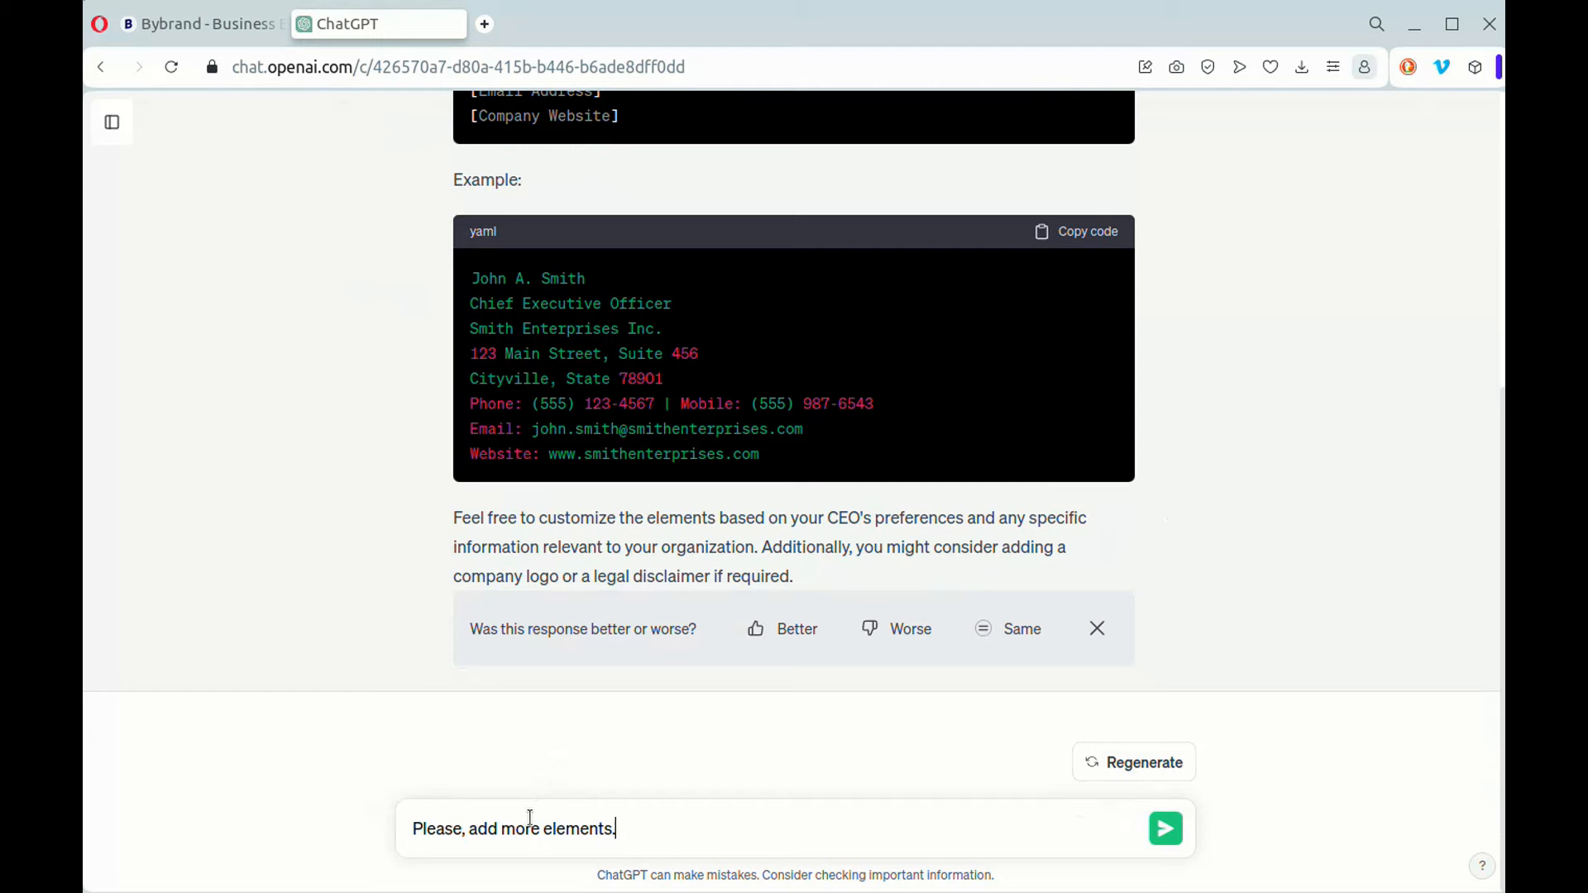
left_click(1166, 830)
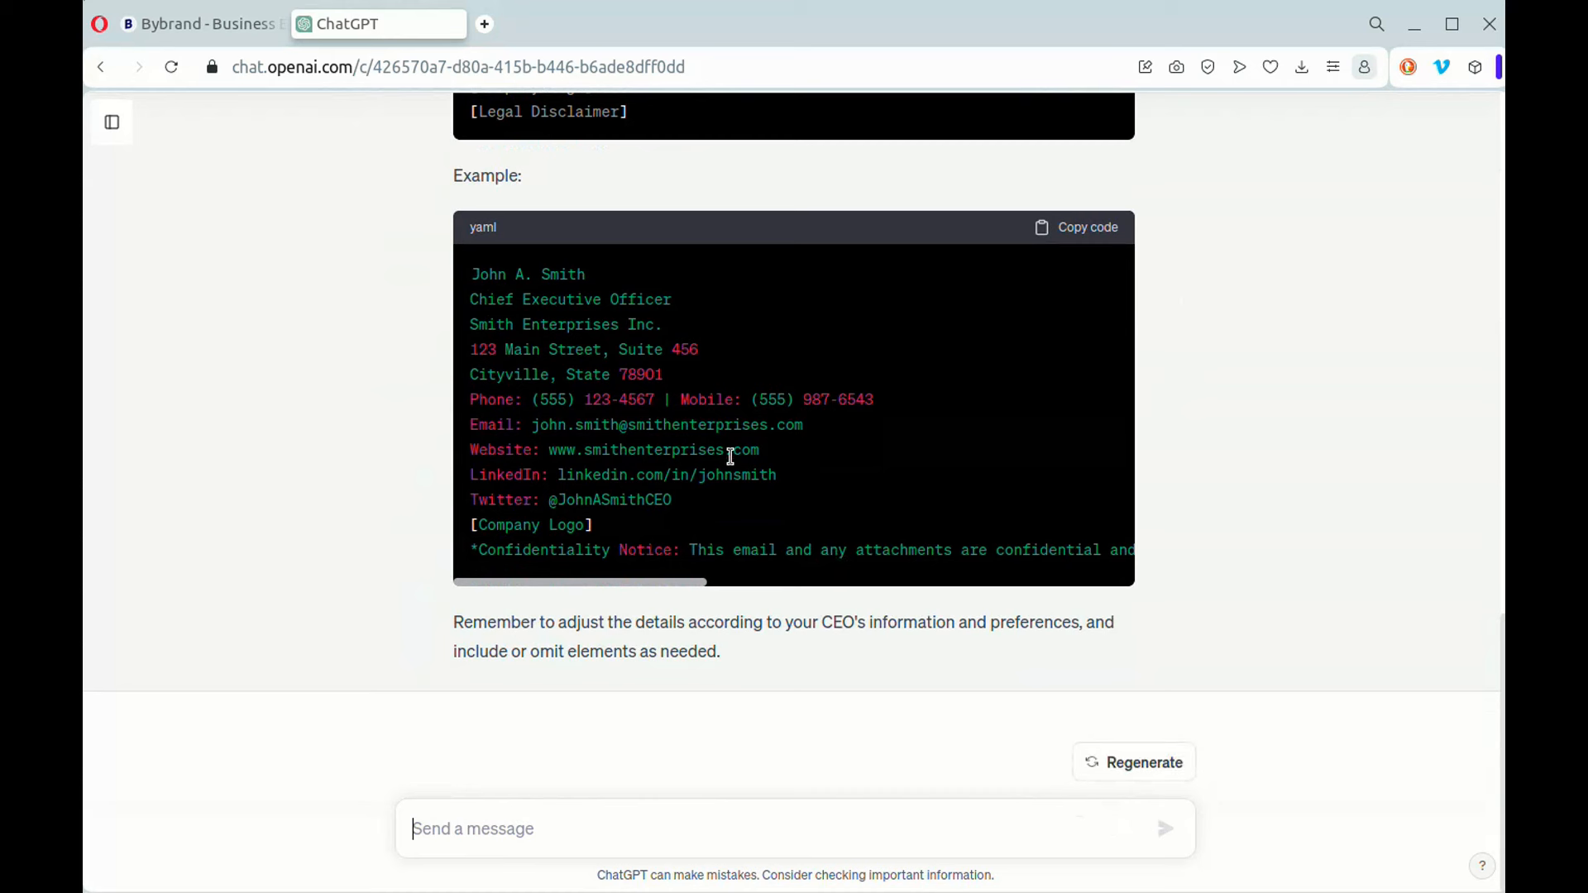
mouse_move(822, 610)
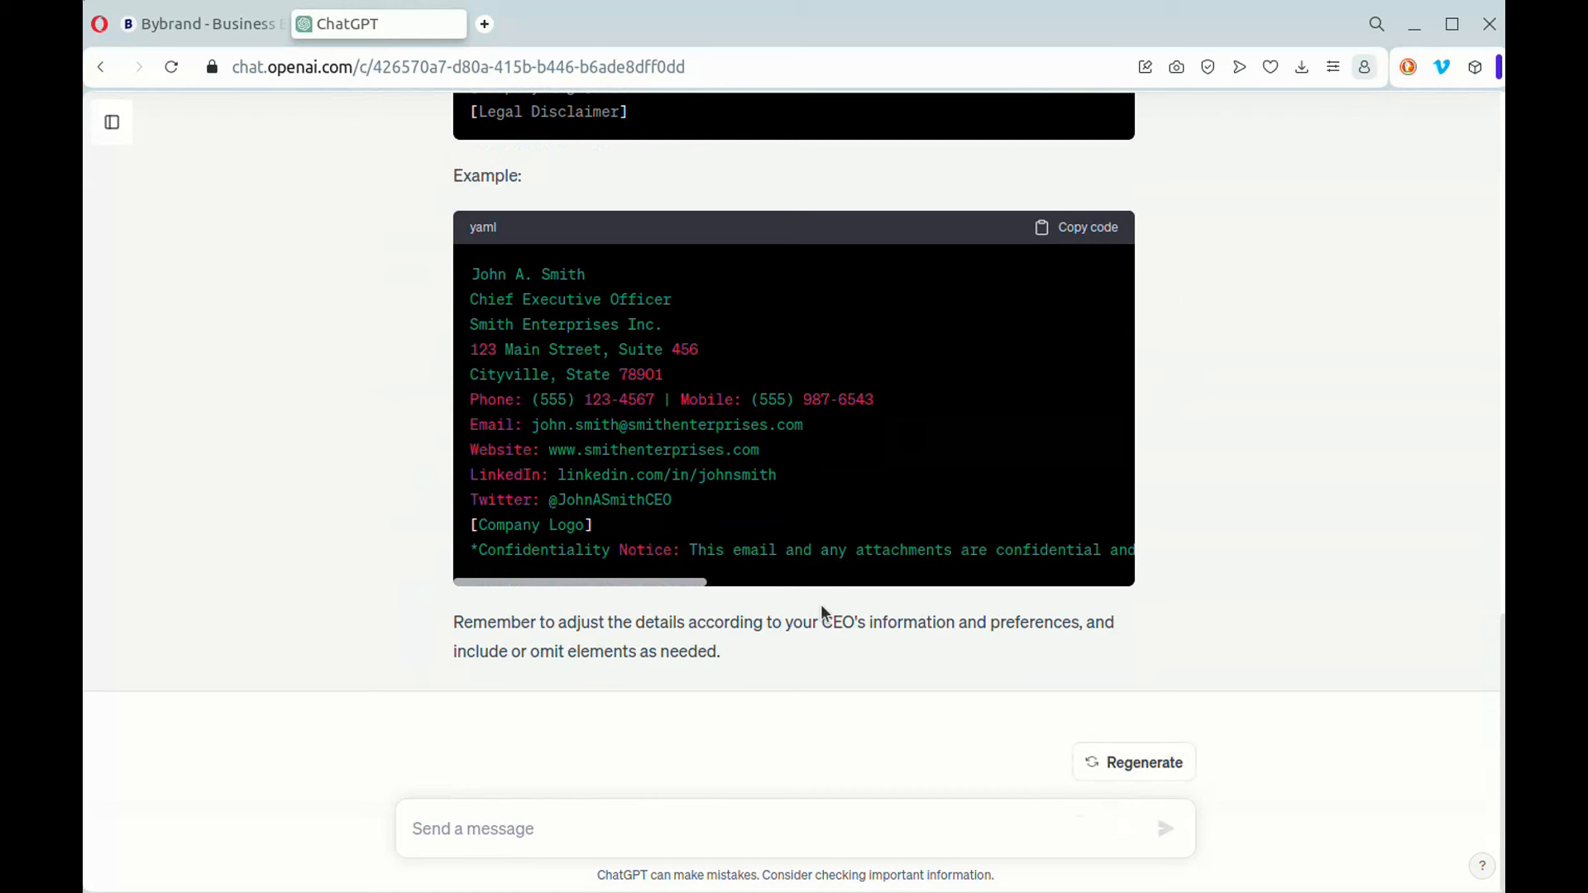
type("Create elements for a")
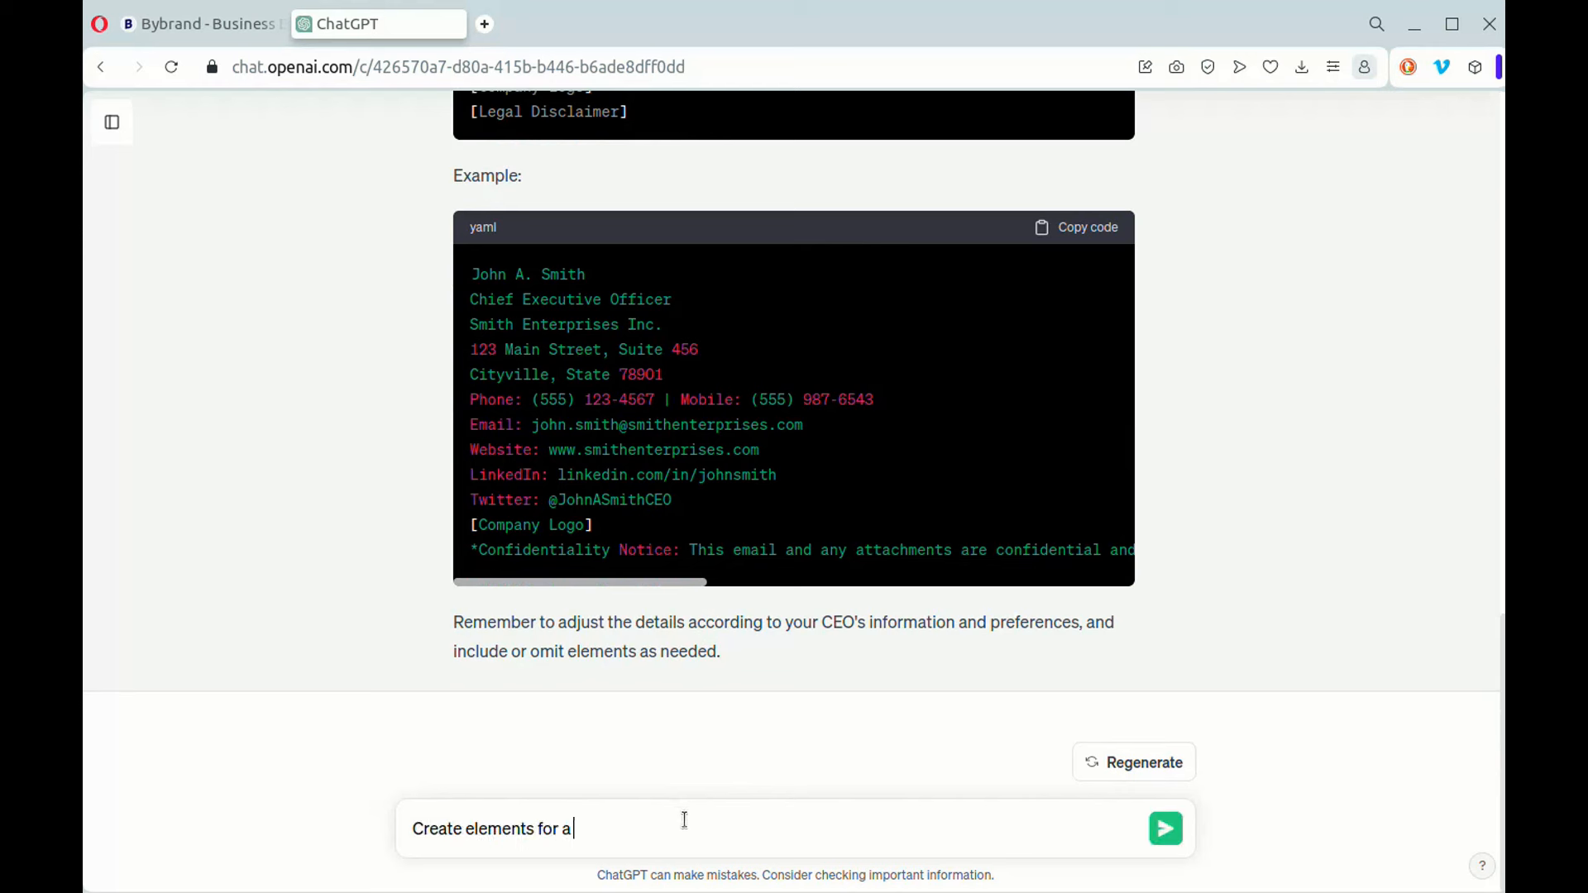
type("plain text email signature for a")
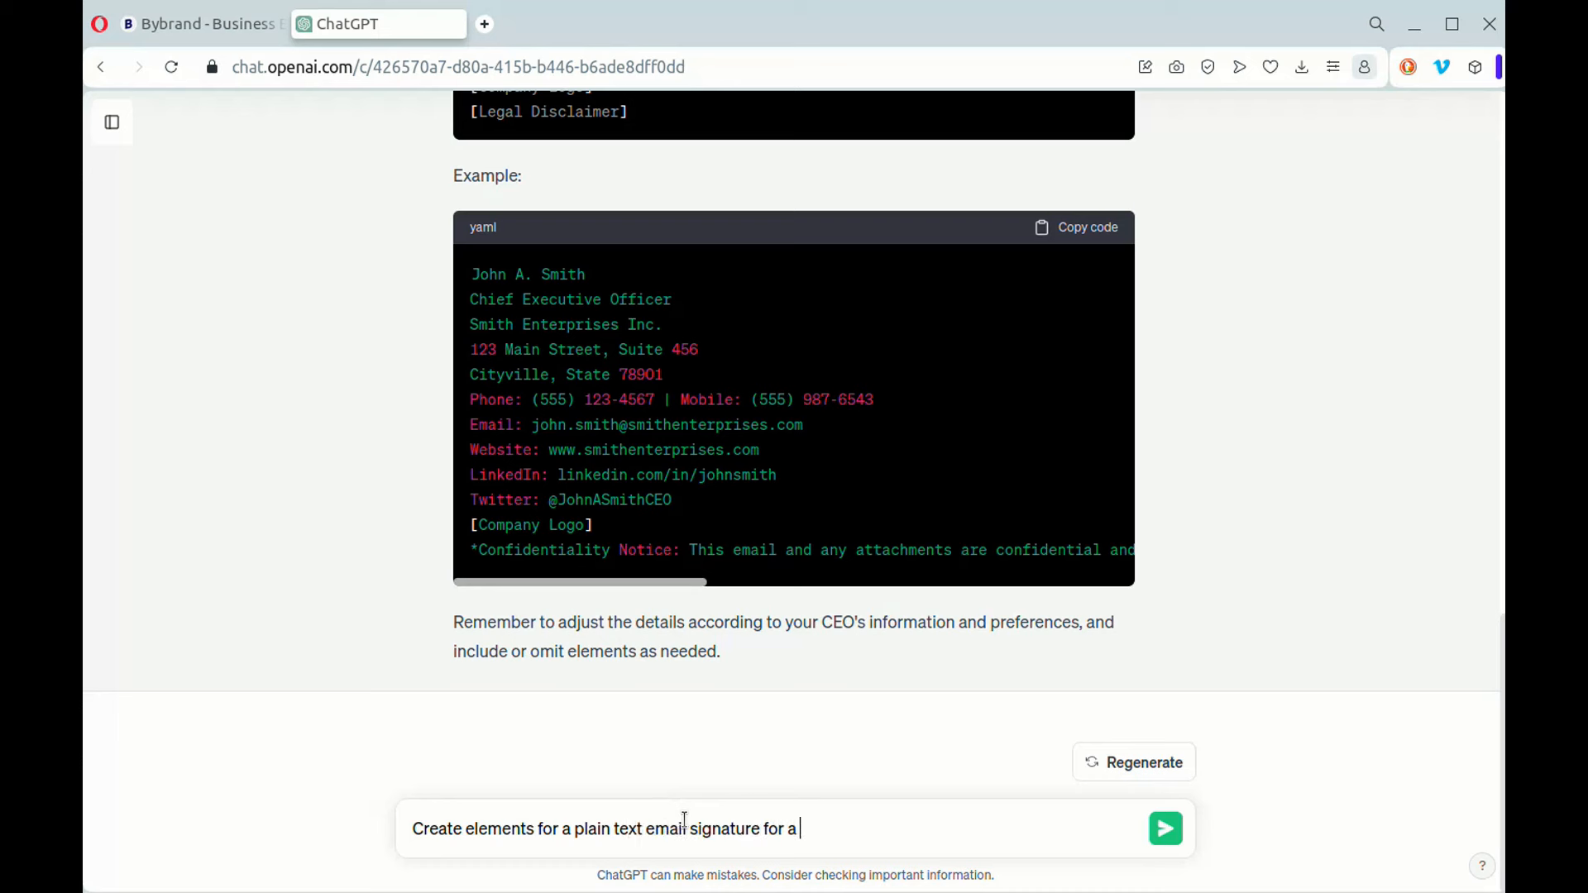
type("lawyer.")
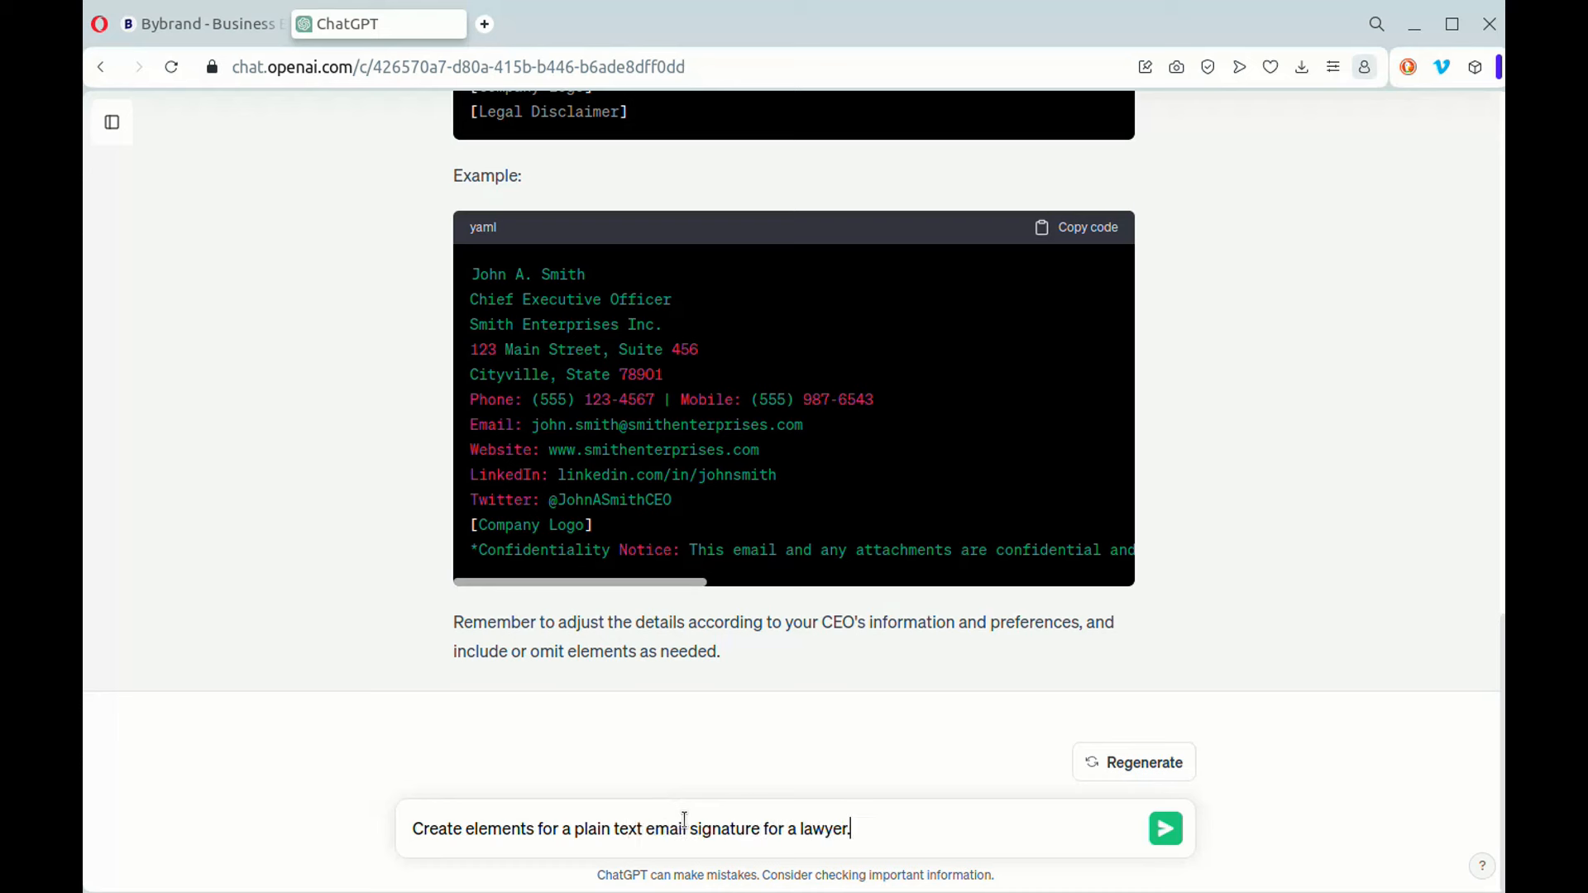
key("Backspace")
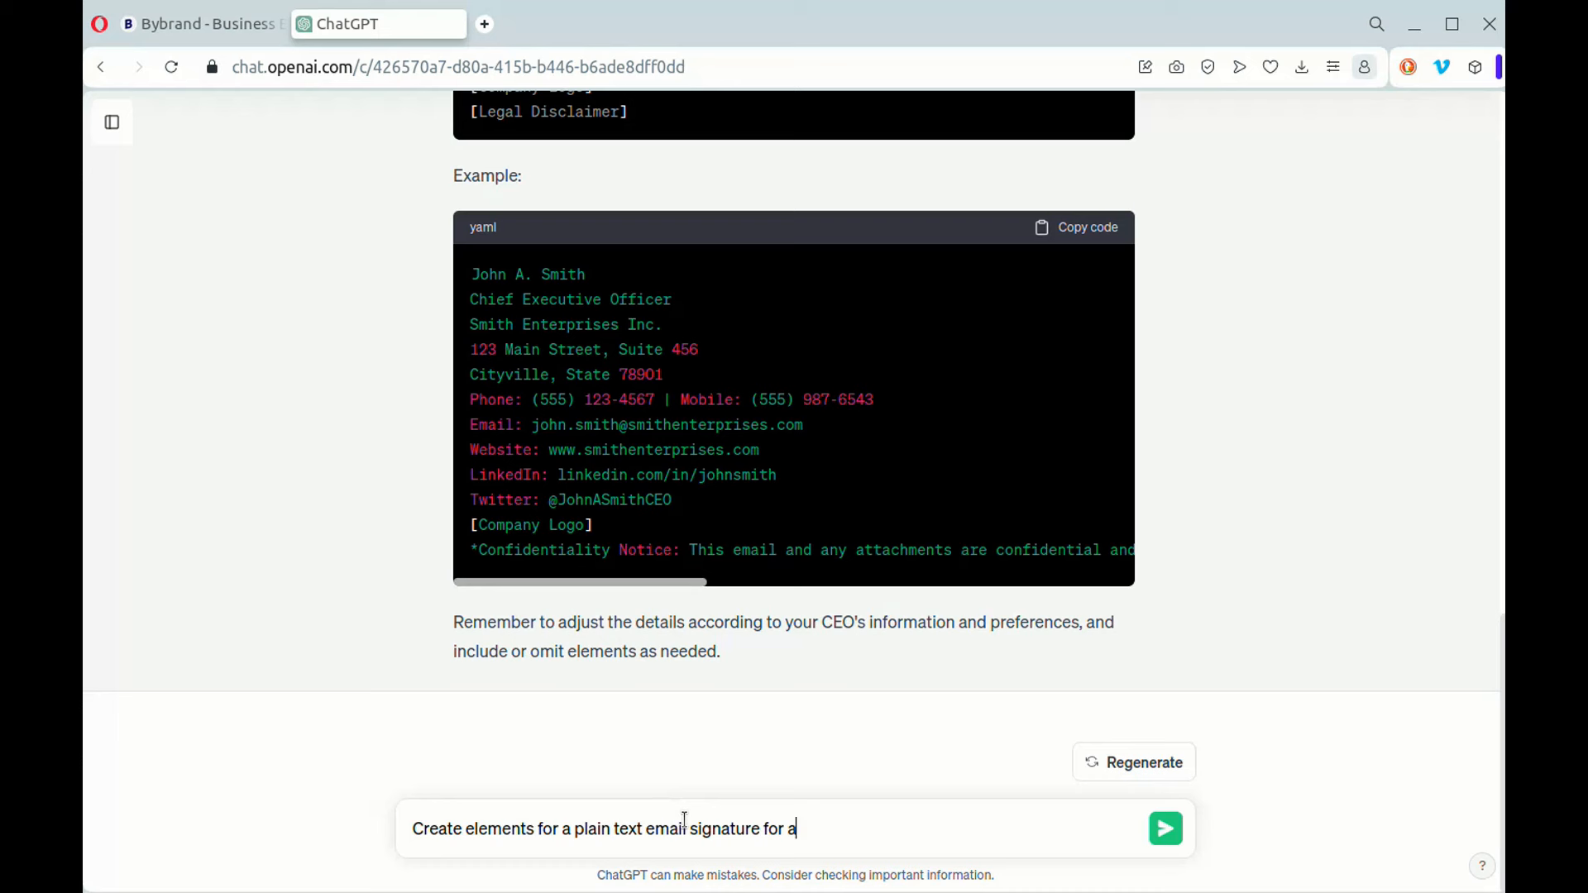
type("sales professional")
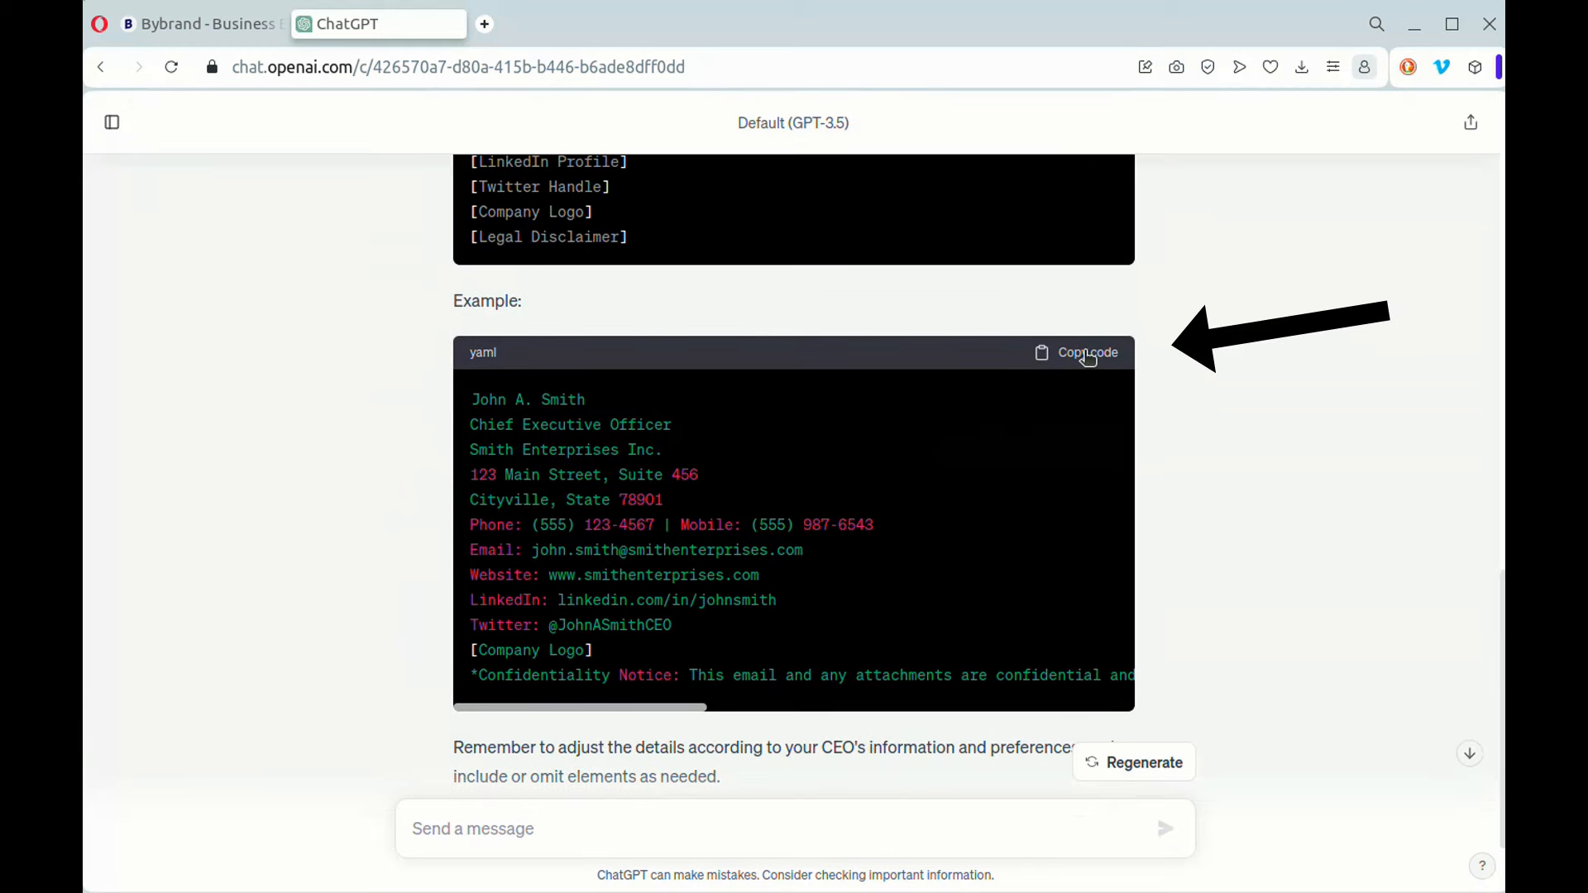
Copy ChatGPT's example signature and open Bybrand's Text to HTML converter.
left_click(1078, 353)
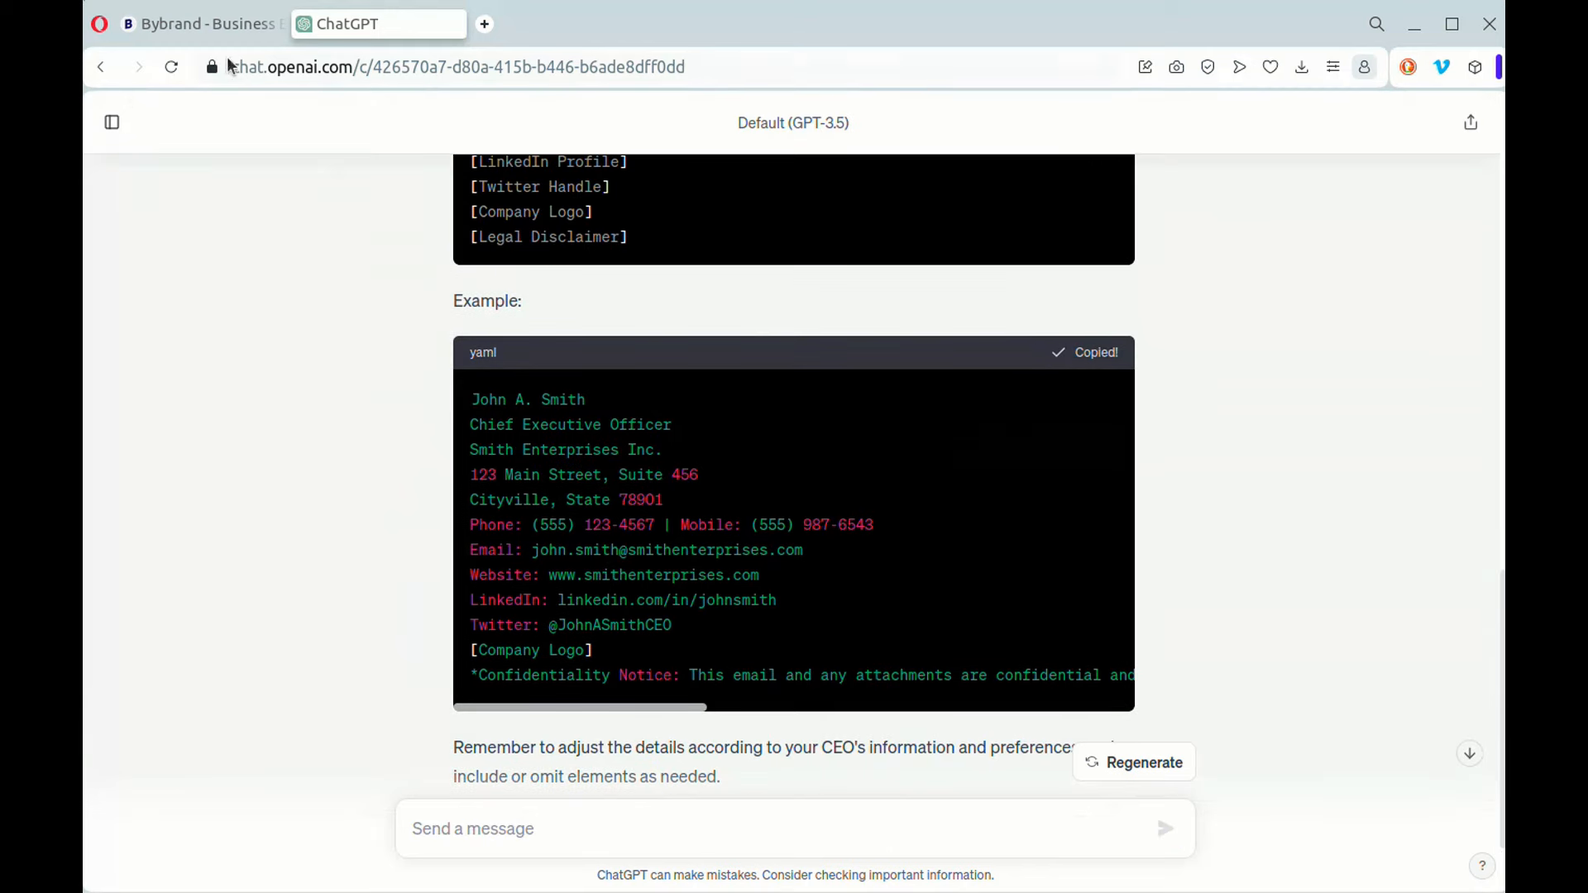
left_click(199, 24)
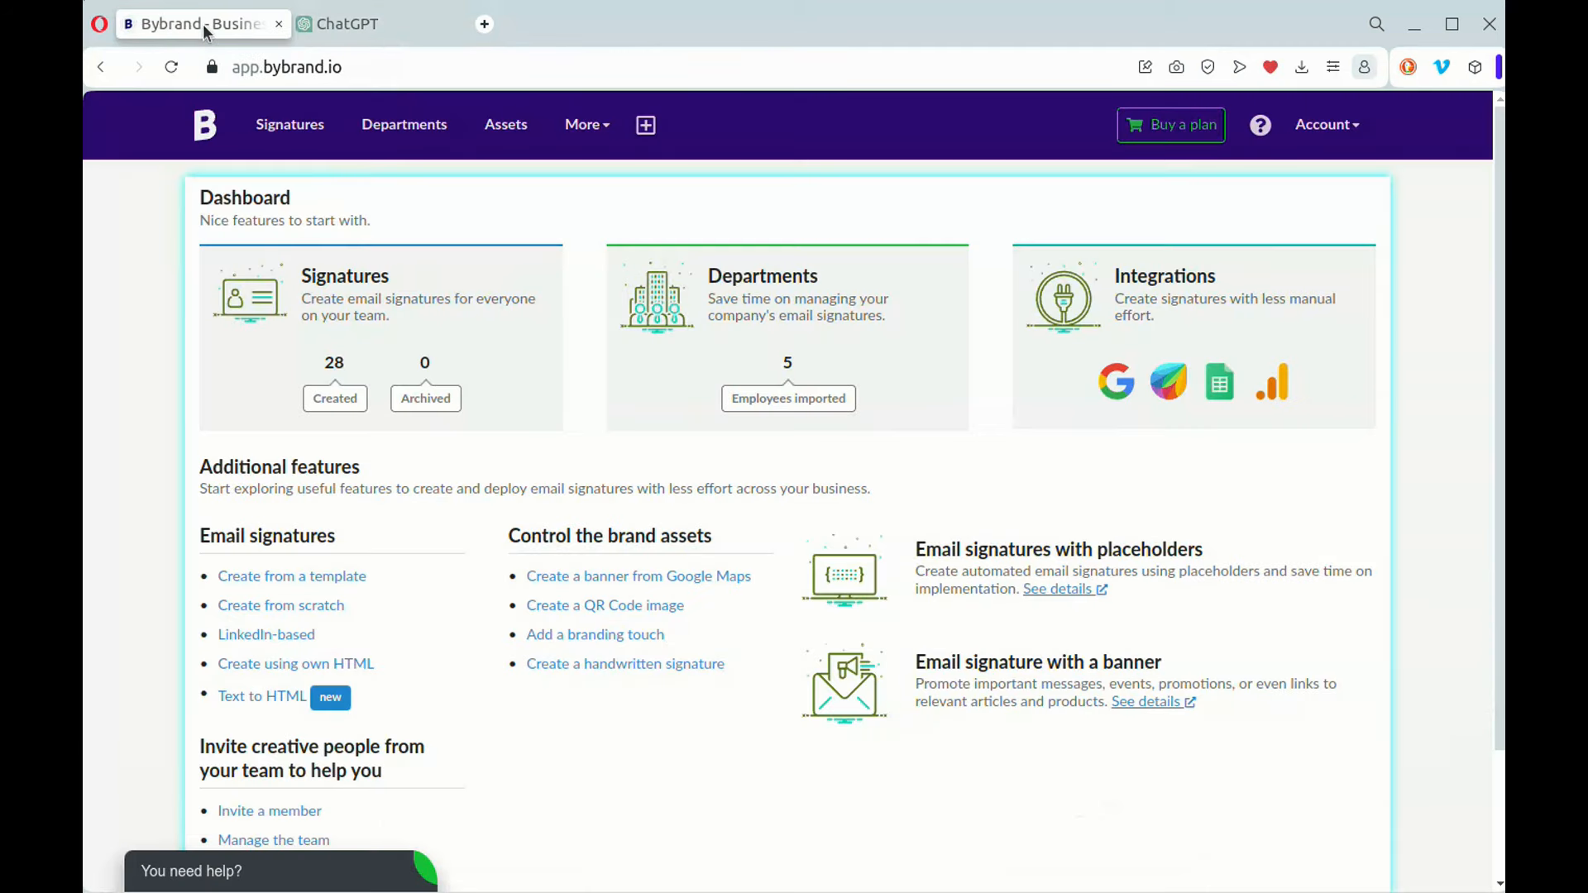
mouse_move(511, 293)
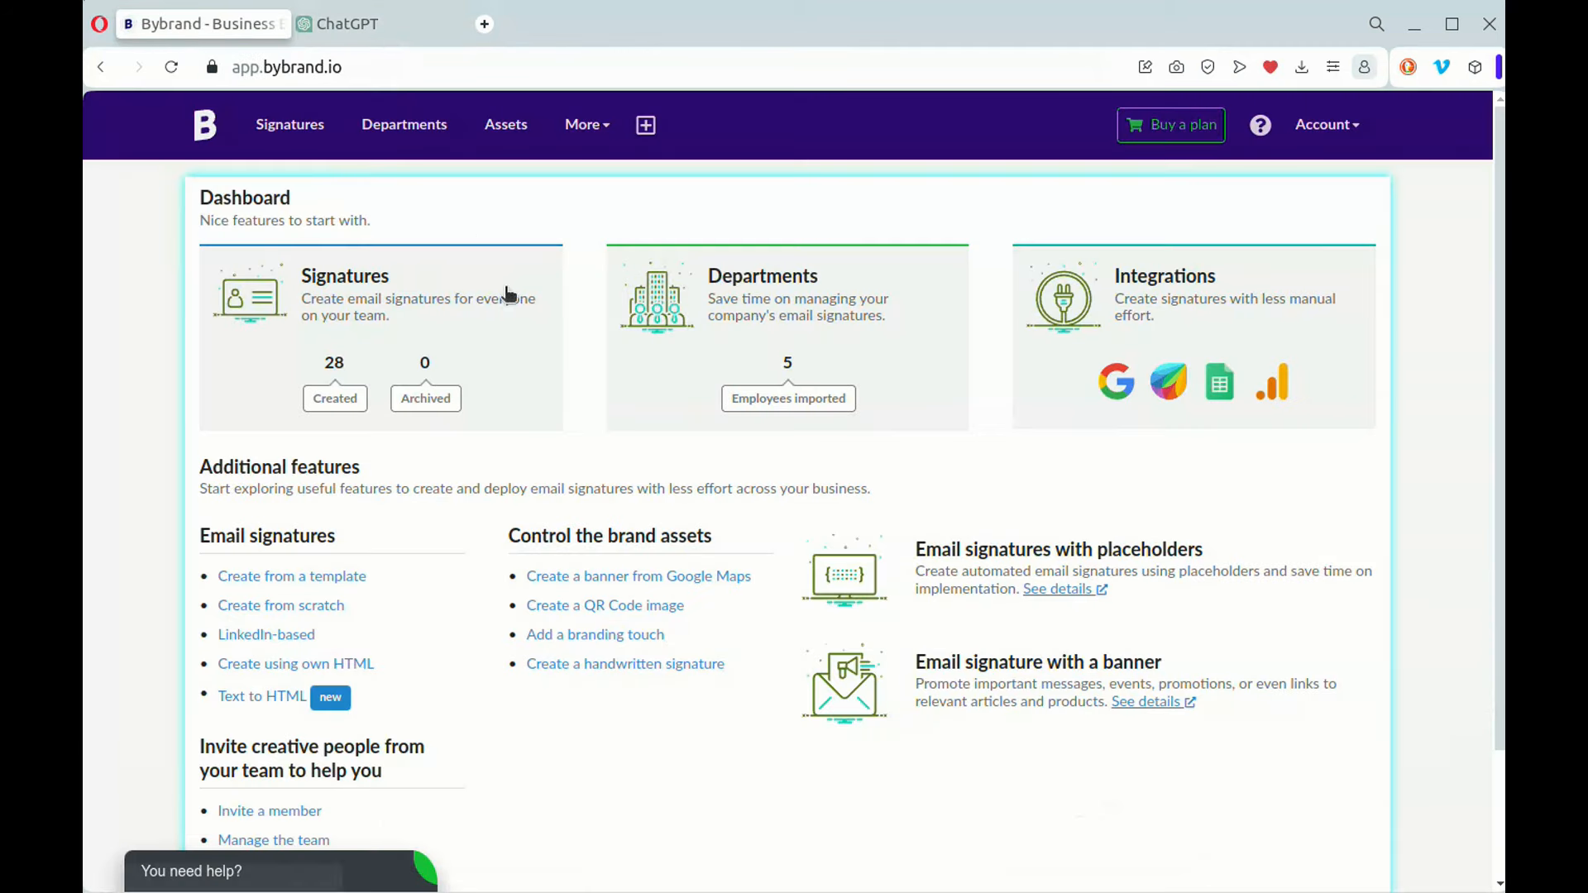
mouse_move(280, 699)
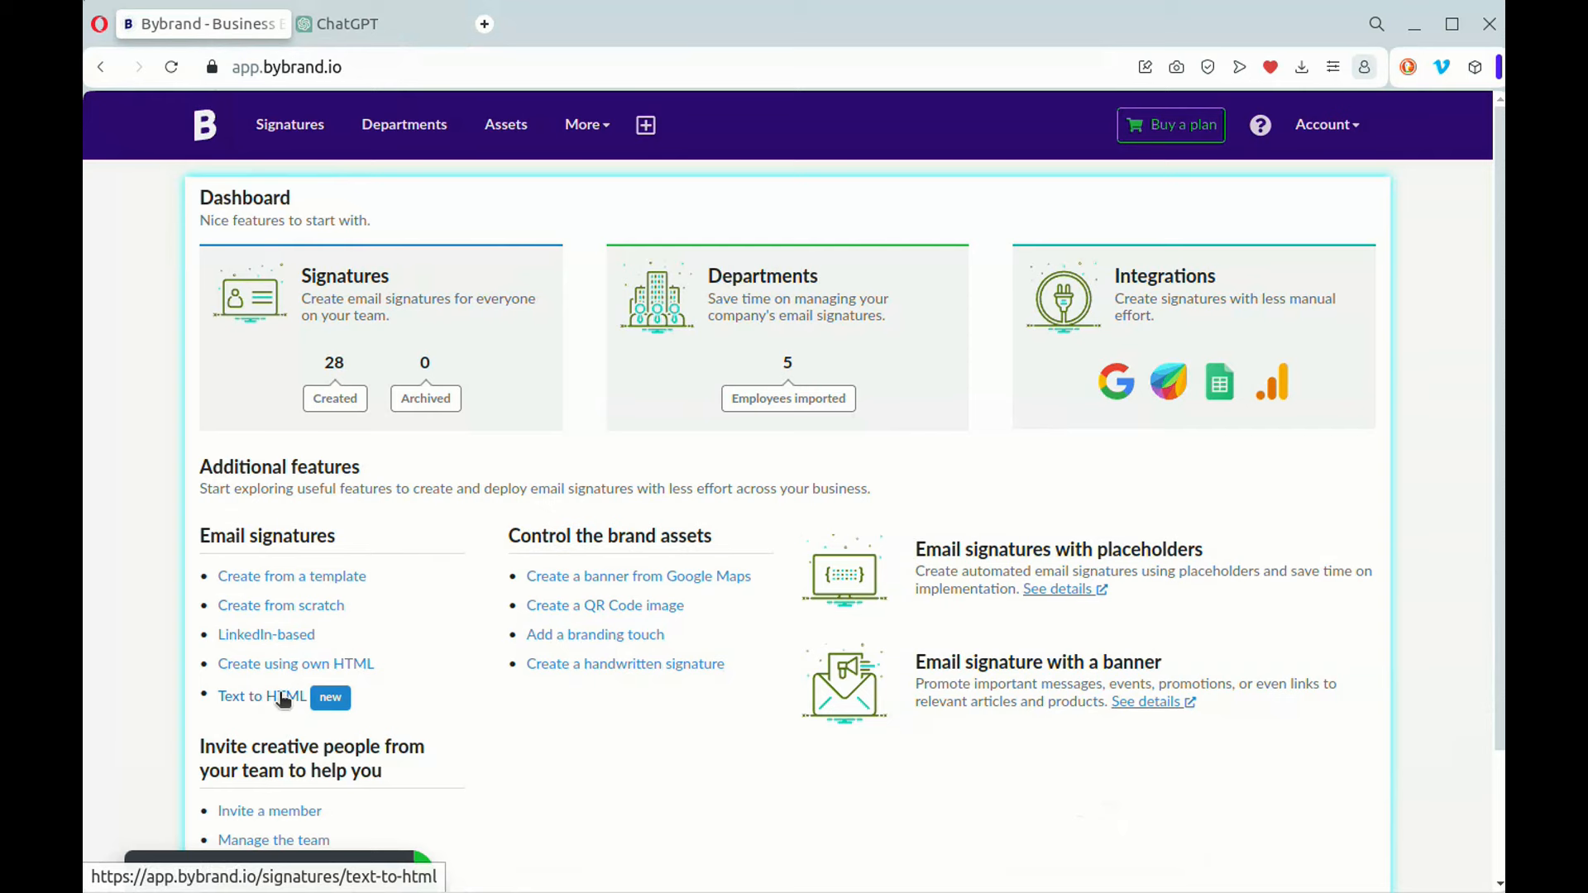
left_click(258, 696)
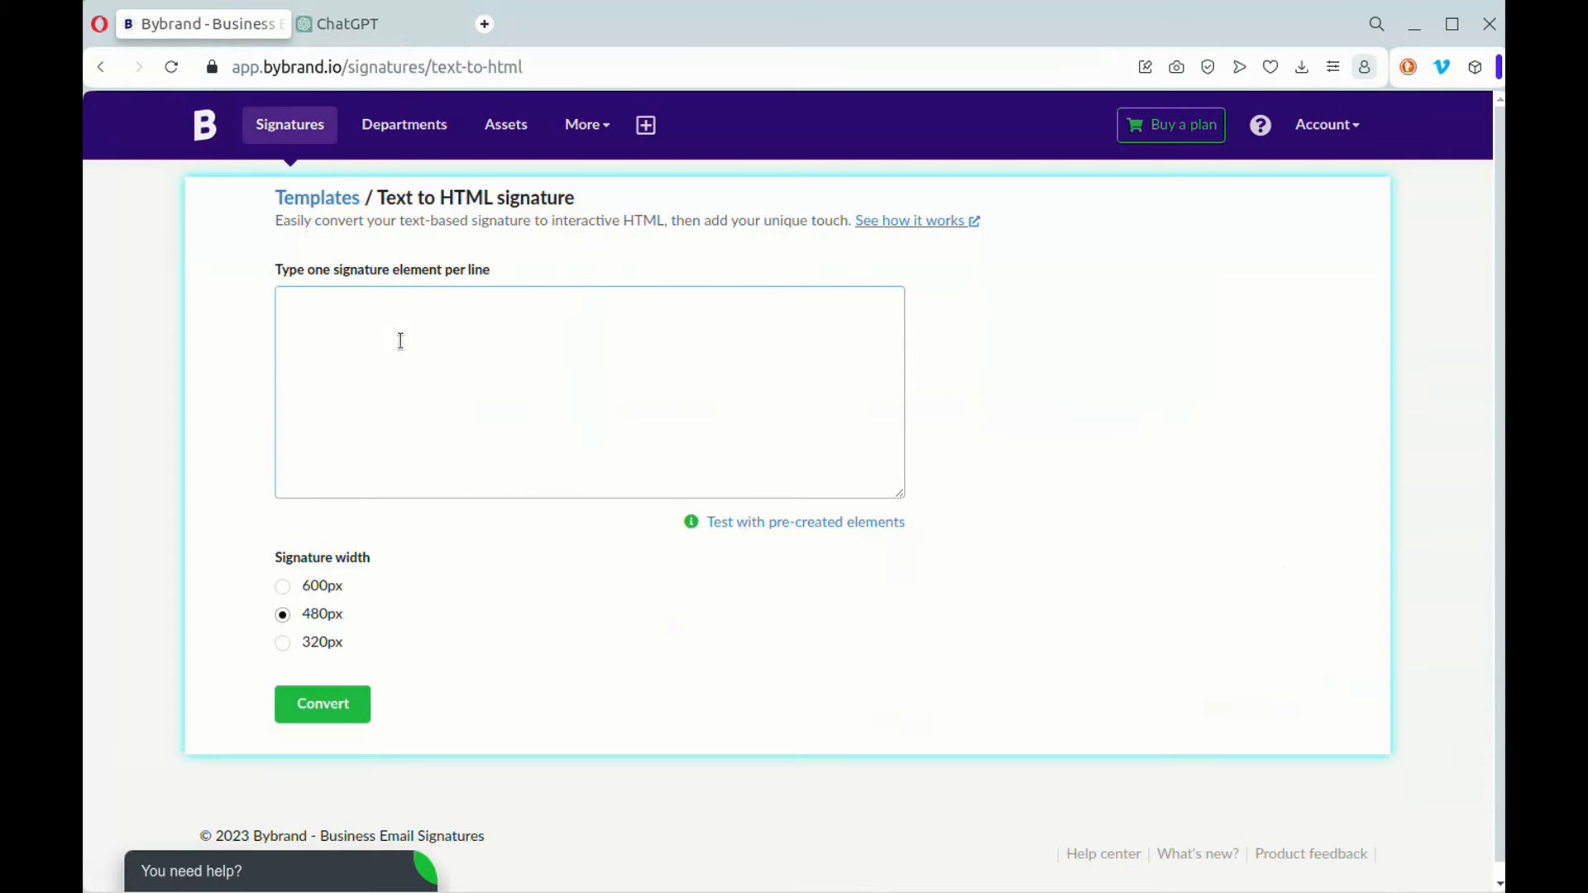
Paste the CEO signature, add a '---' divider before the notice, and choose 600px width.
right_click(401, 342)
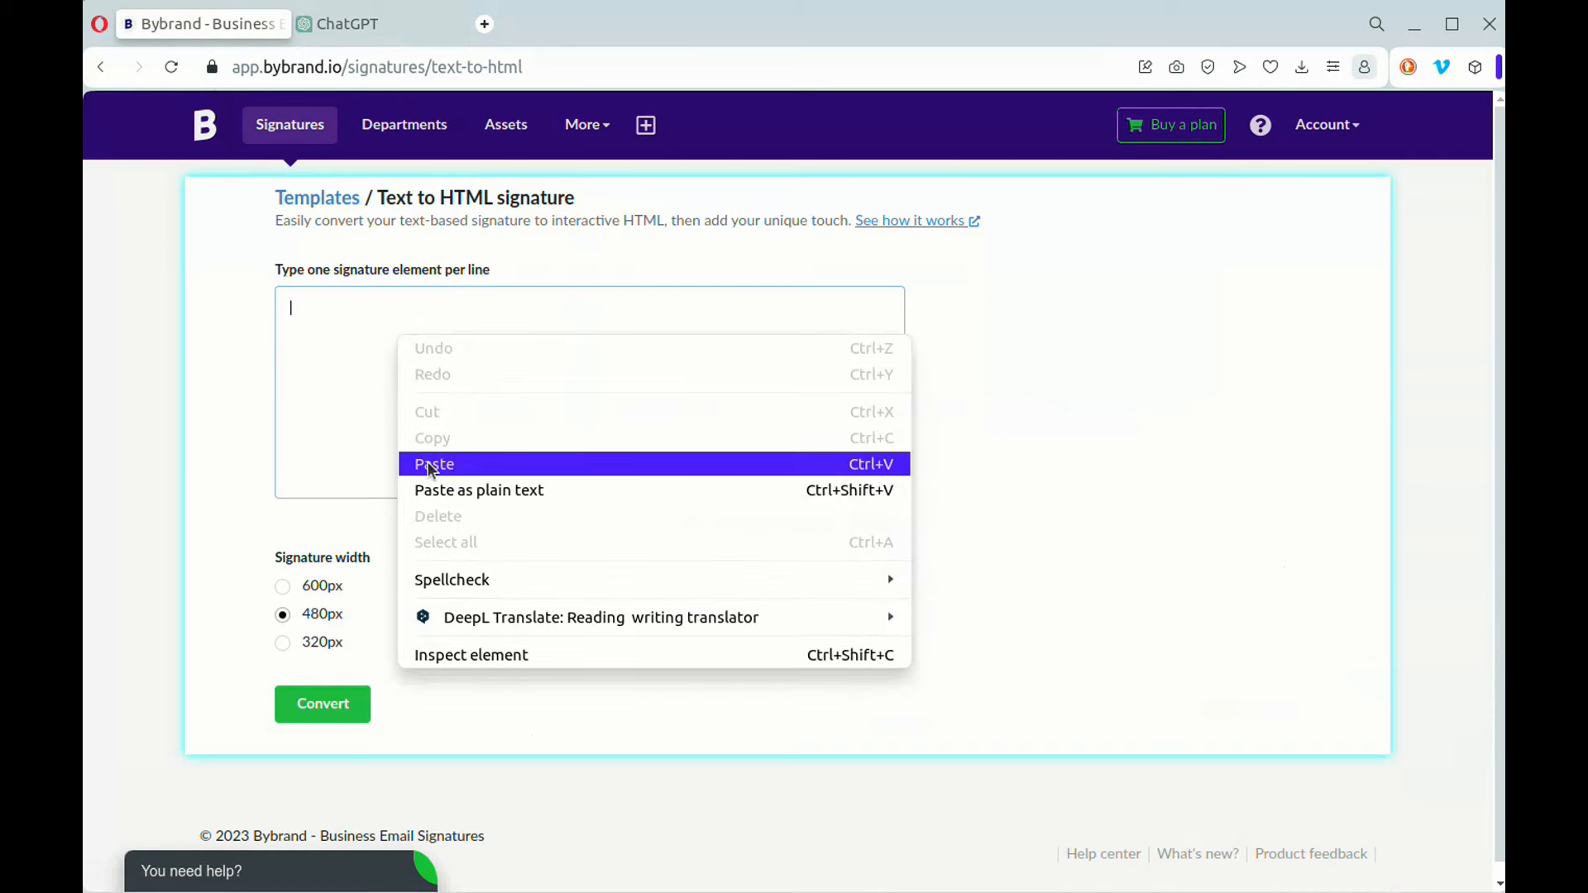
left_click(433, 464)
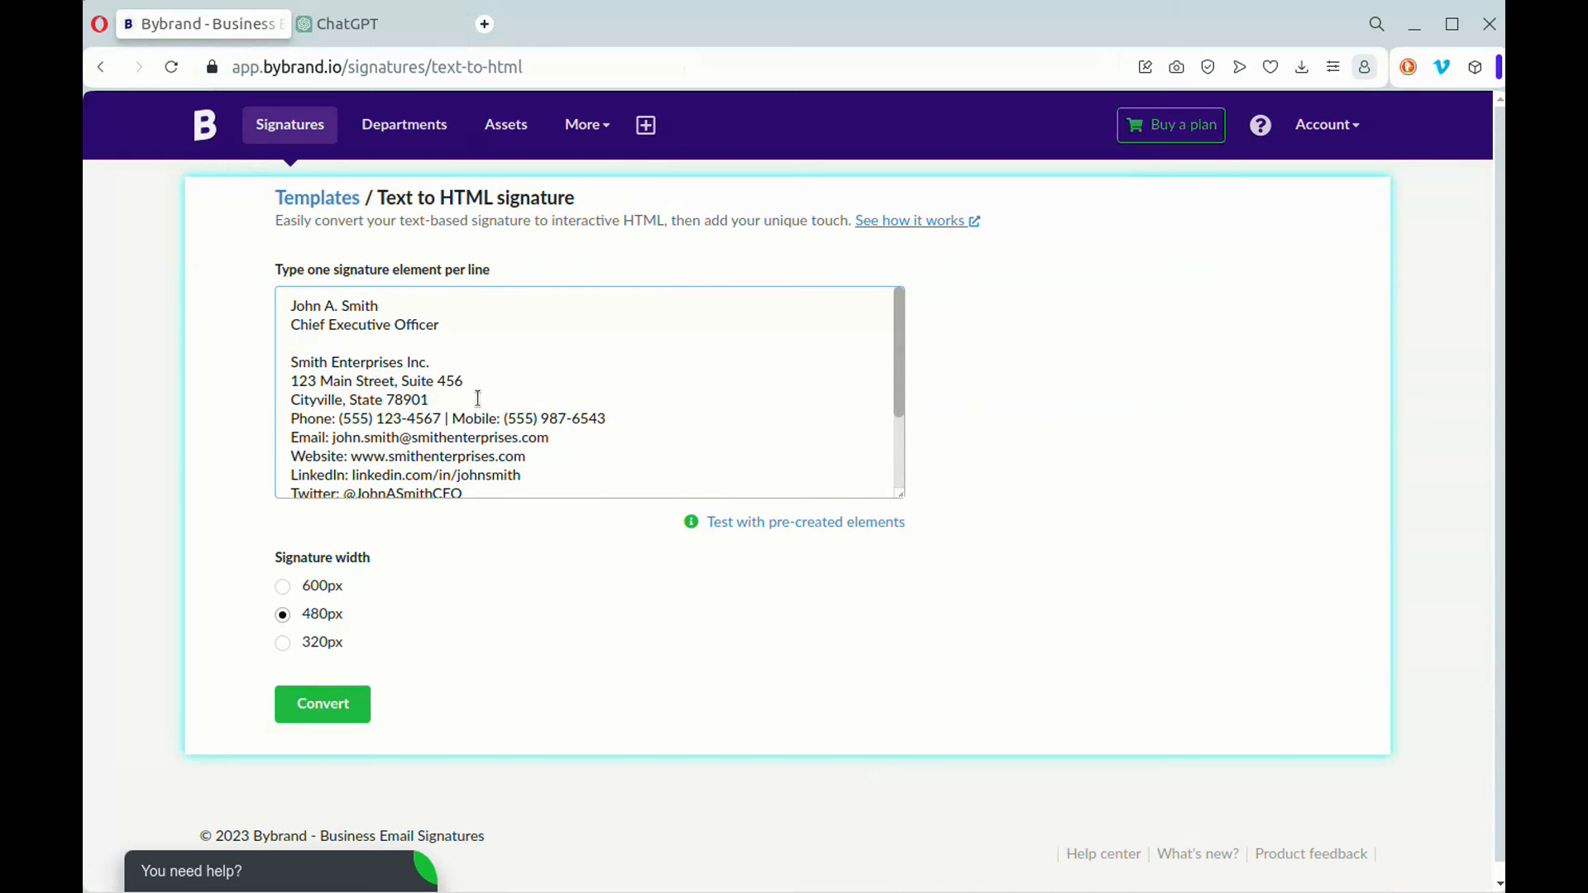
scroll("down", 3)
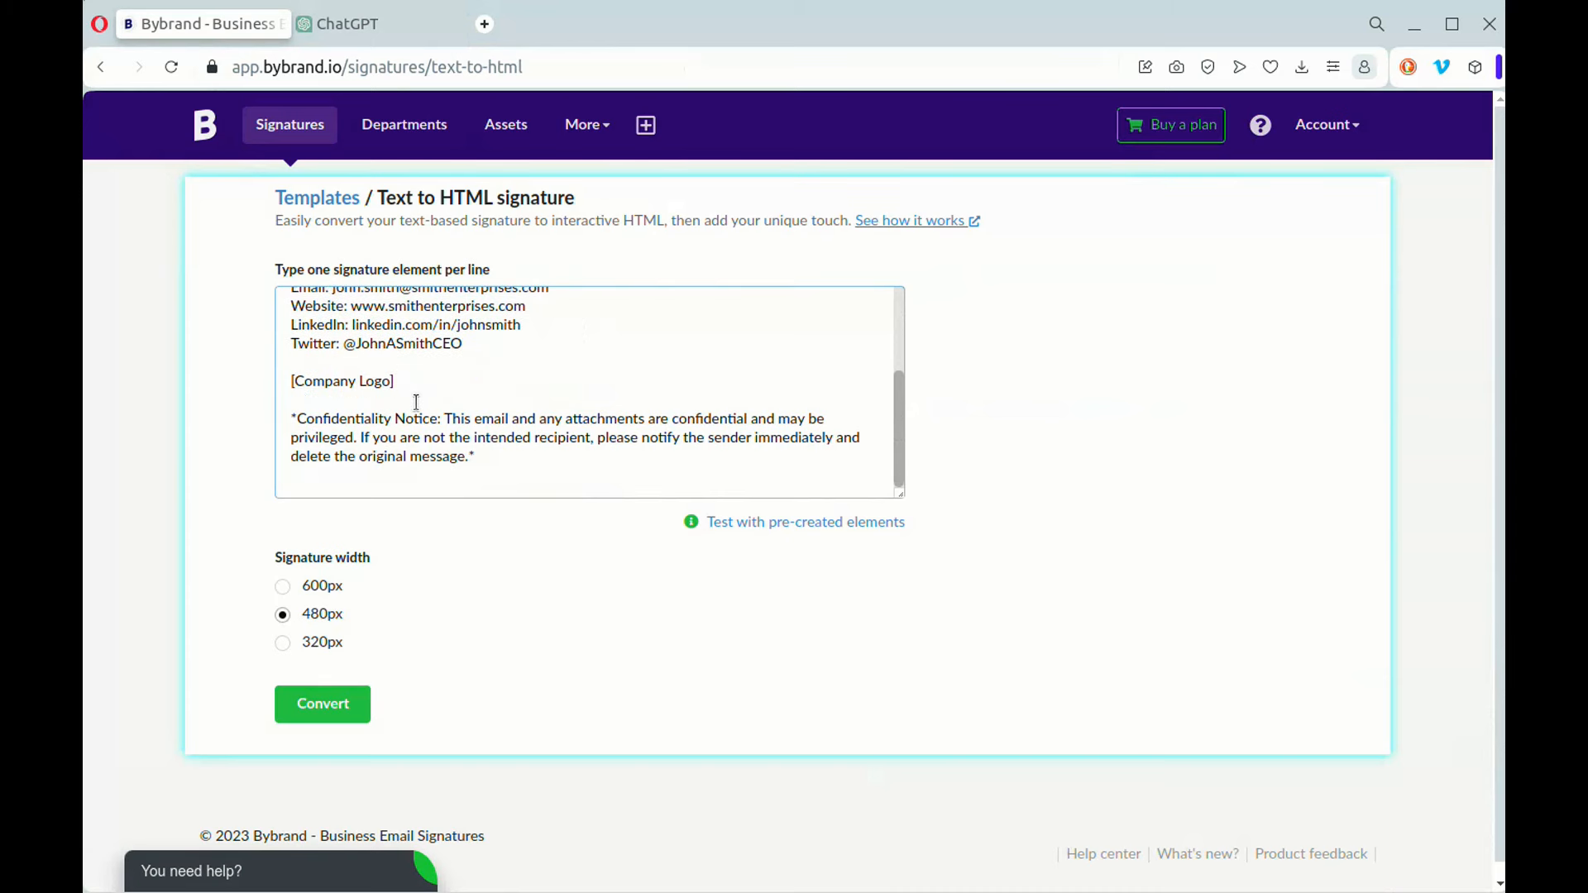
type("--")
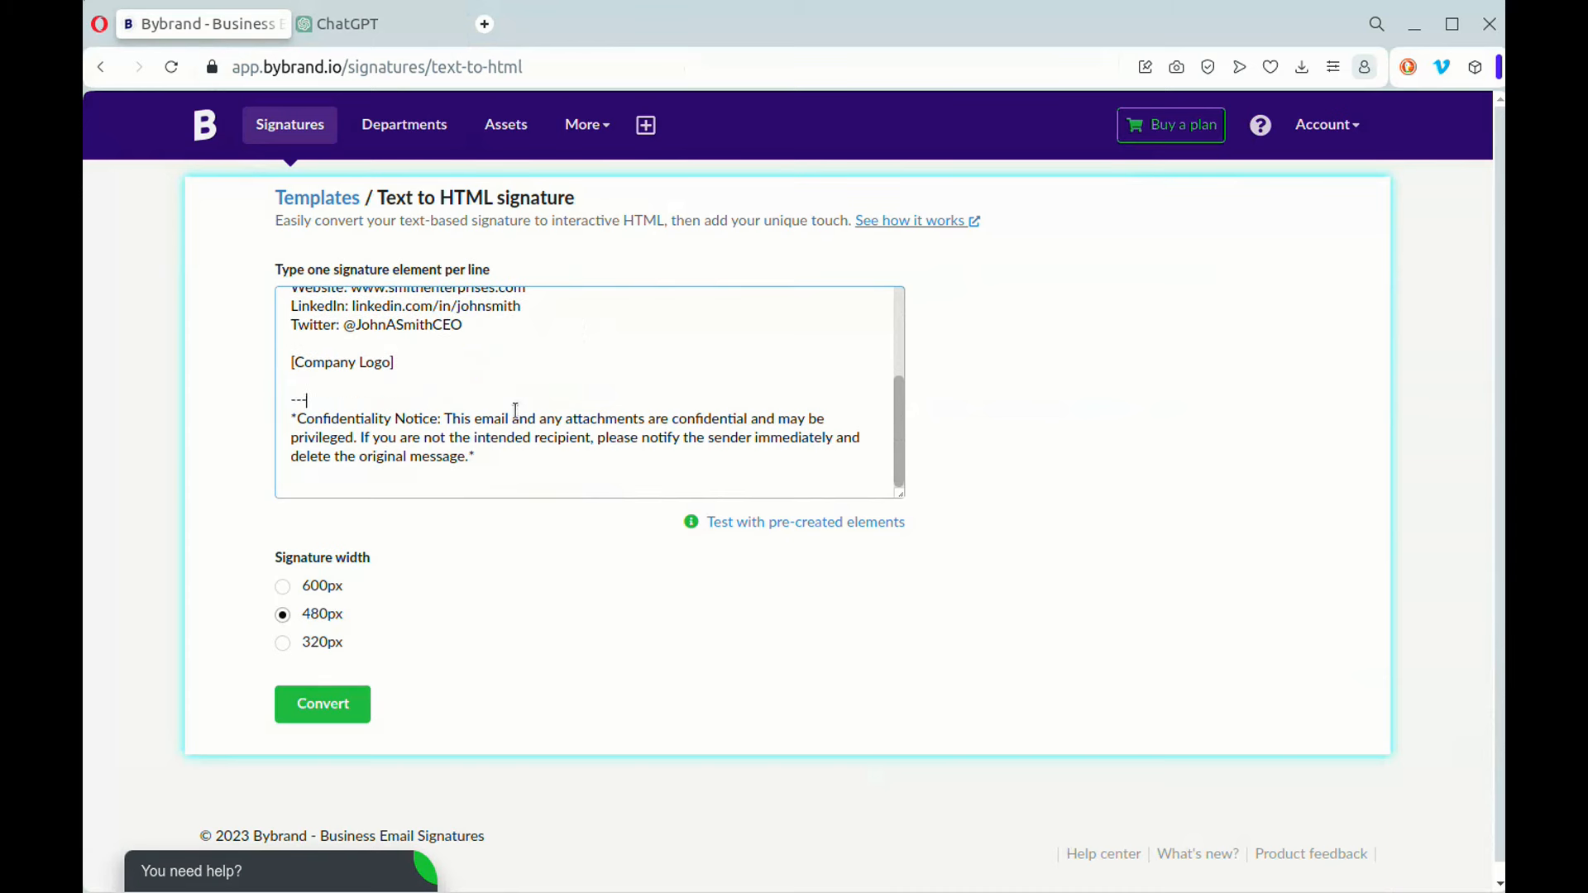
left_click(282, 586)
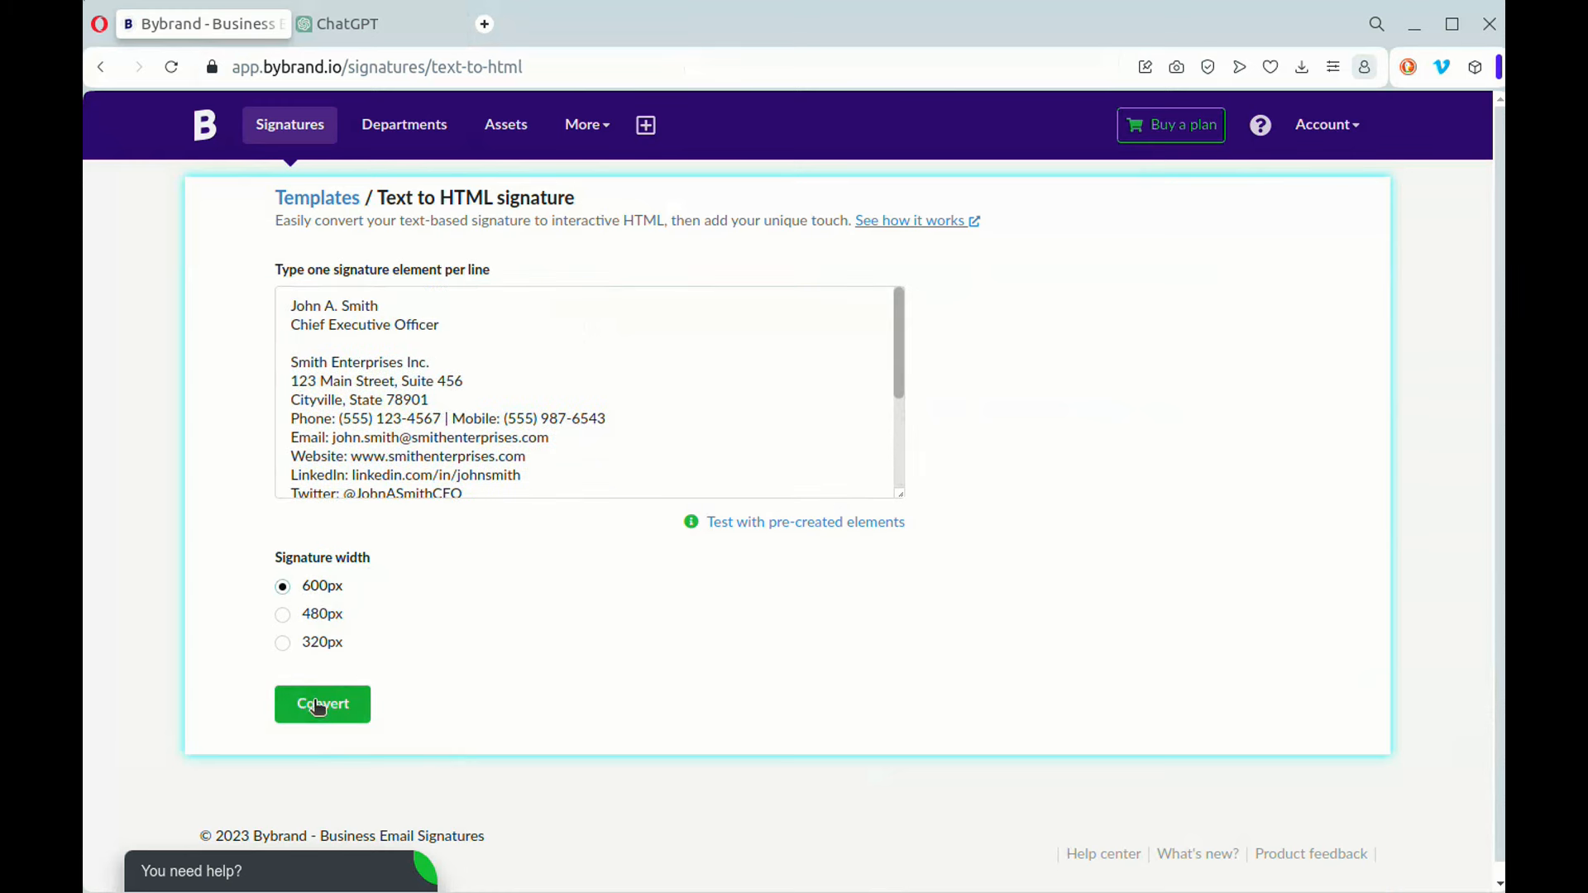
Convert the text to an HTML signature and bold the Phone label.
left_click(322, 704)
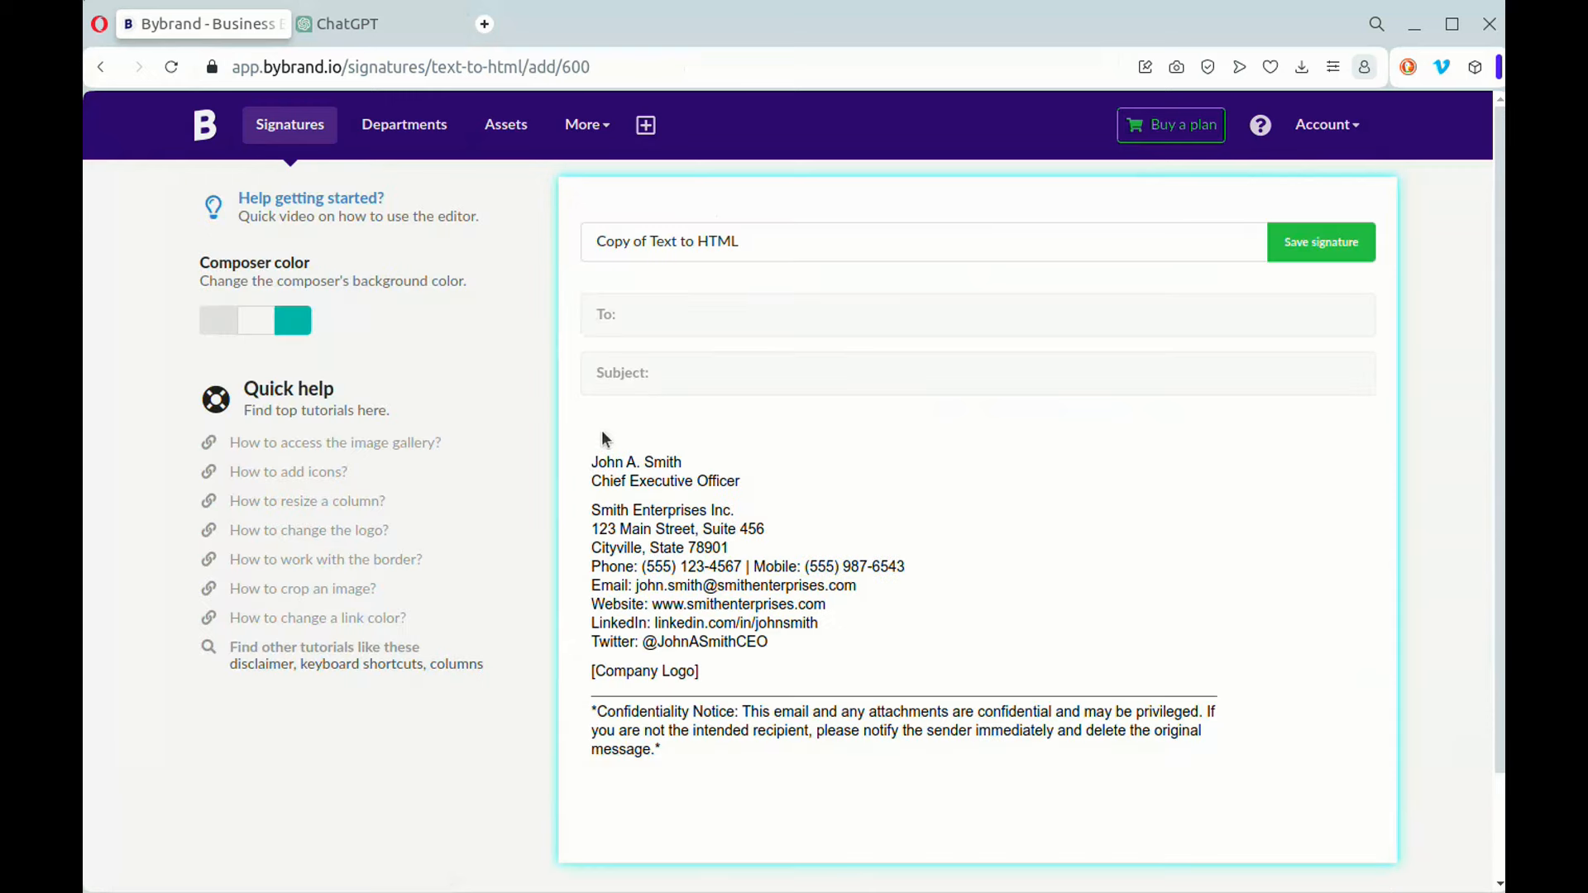
left_click(691, 730)
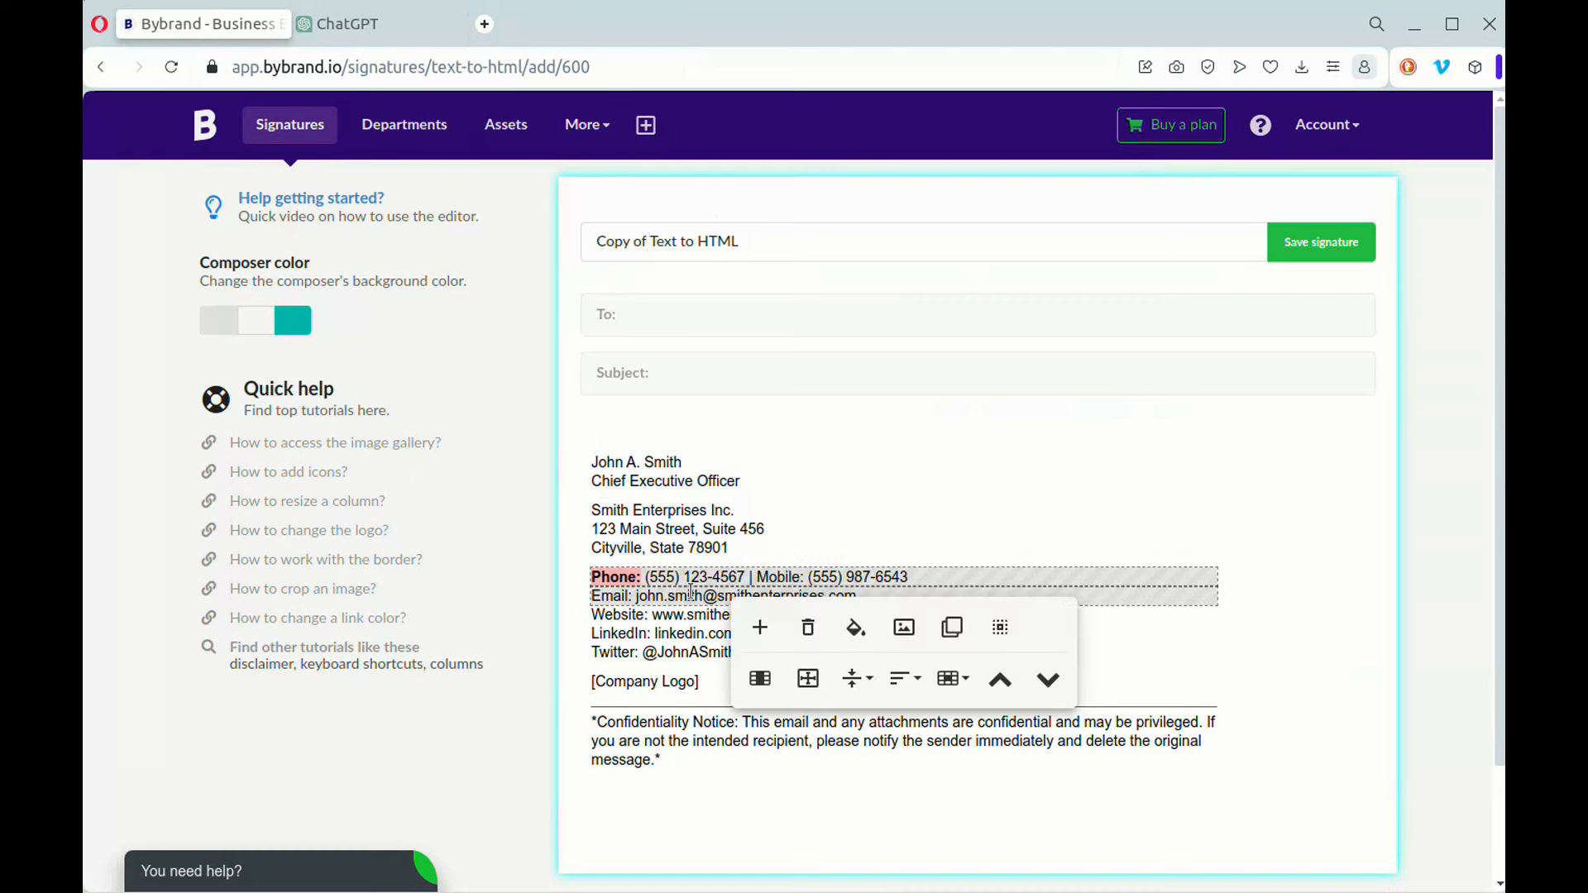
left_click(853, 595)
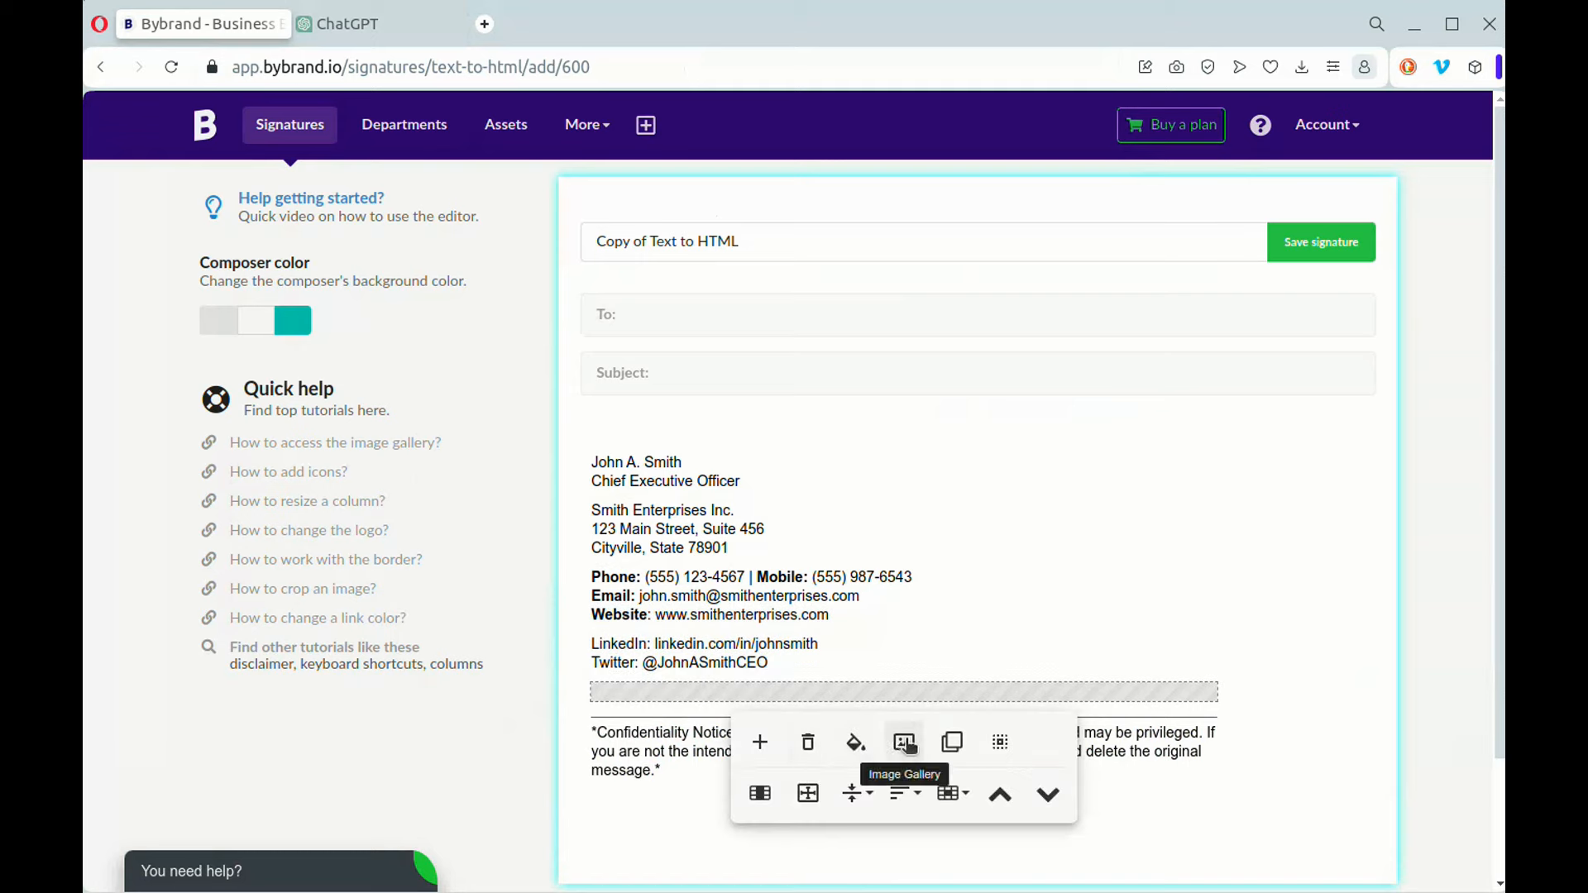
Insert the diamond-shaped lawyer logo from the image gallery in place of the logo placeholder.
left_click(904, 743)
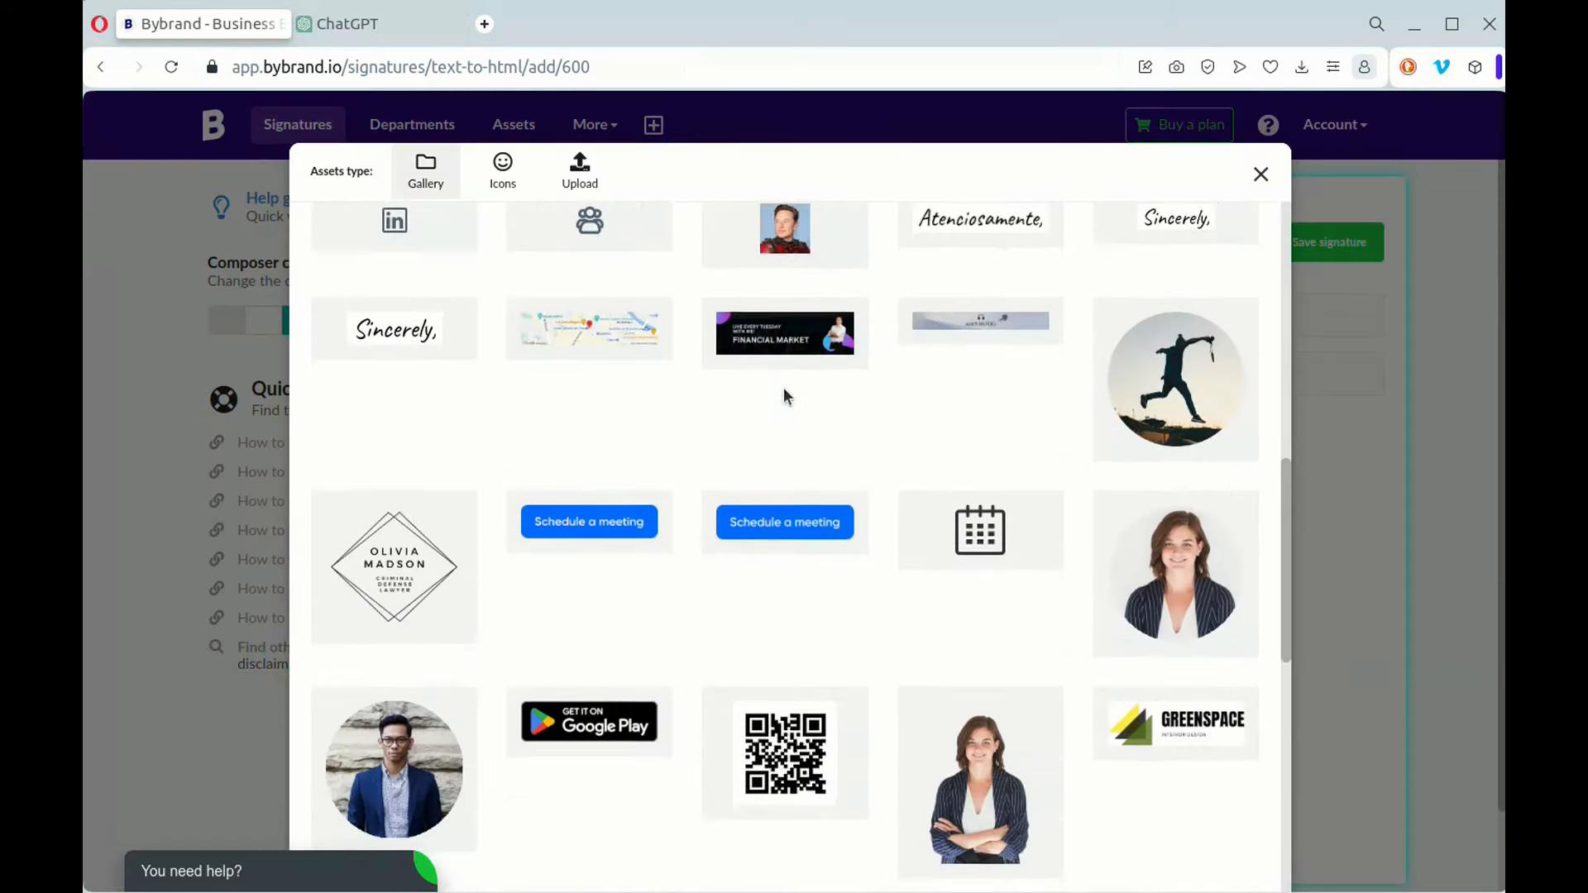
left_click(394, 566)
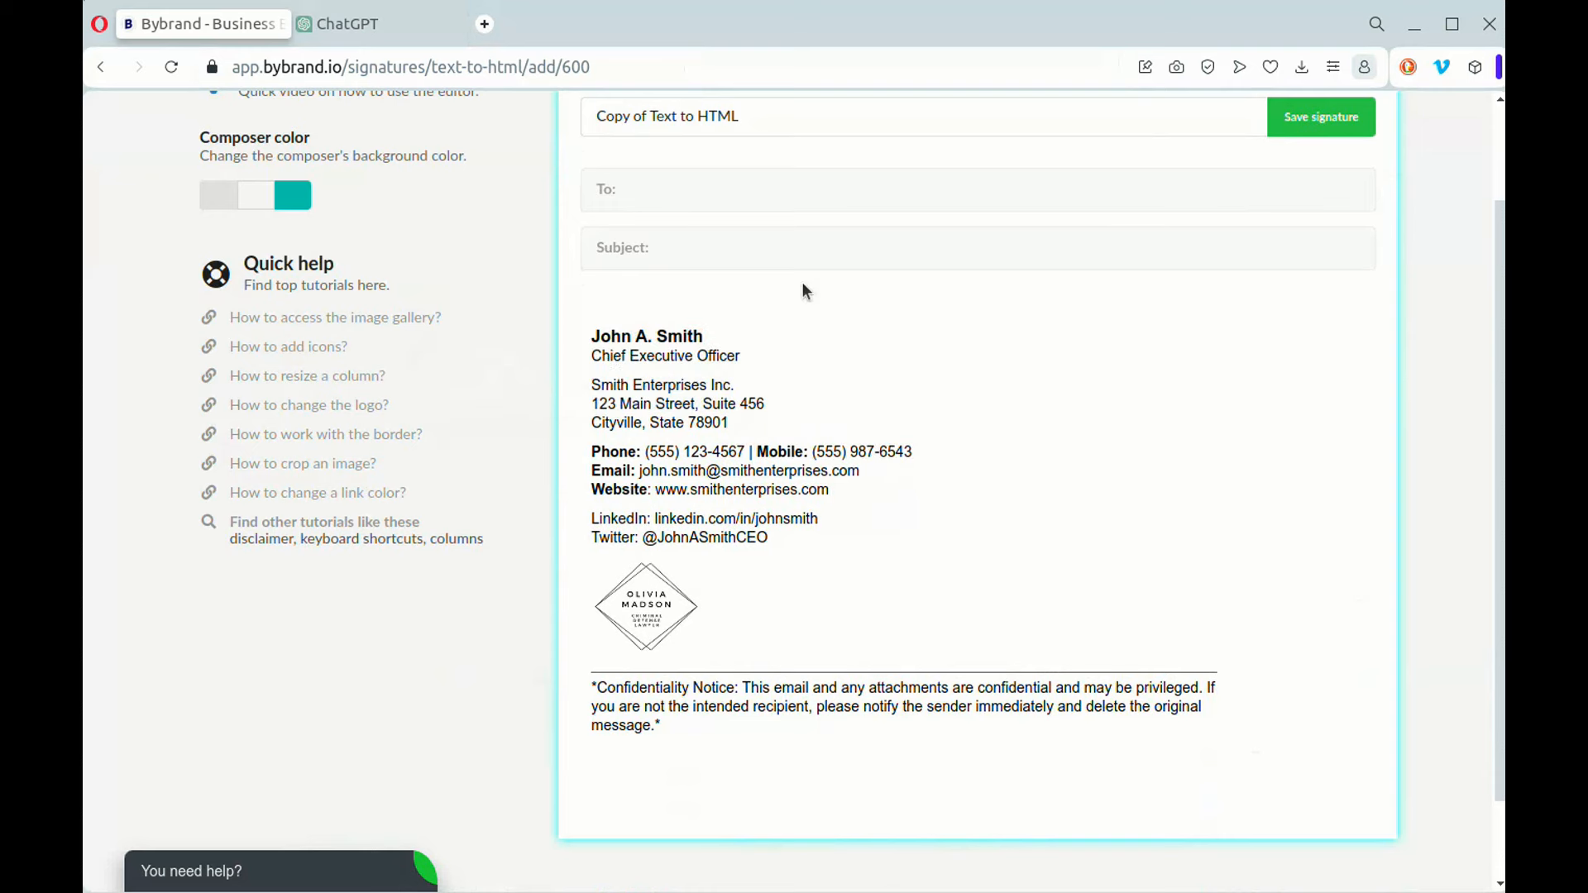
Check the LinkedIn and Twitter text formatting and enlarge the diamond logo slightly.
triple_click(704, 519)
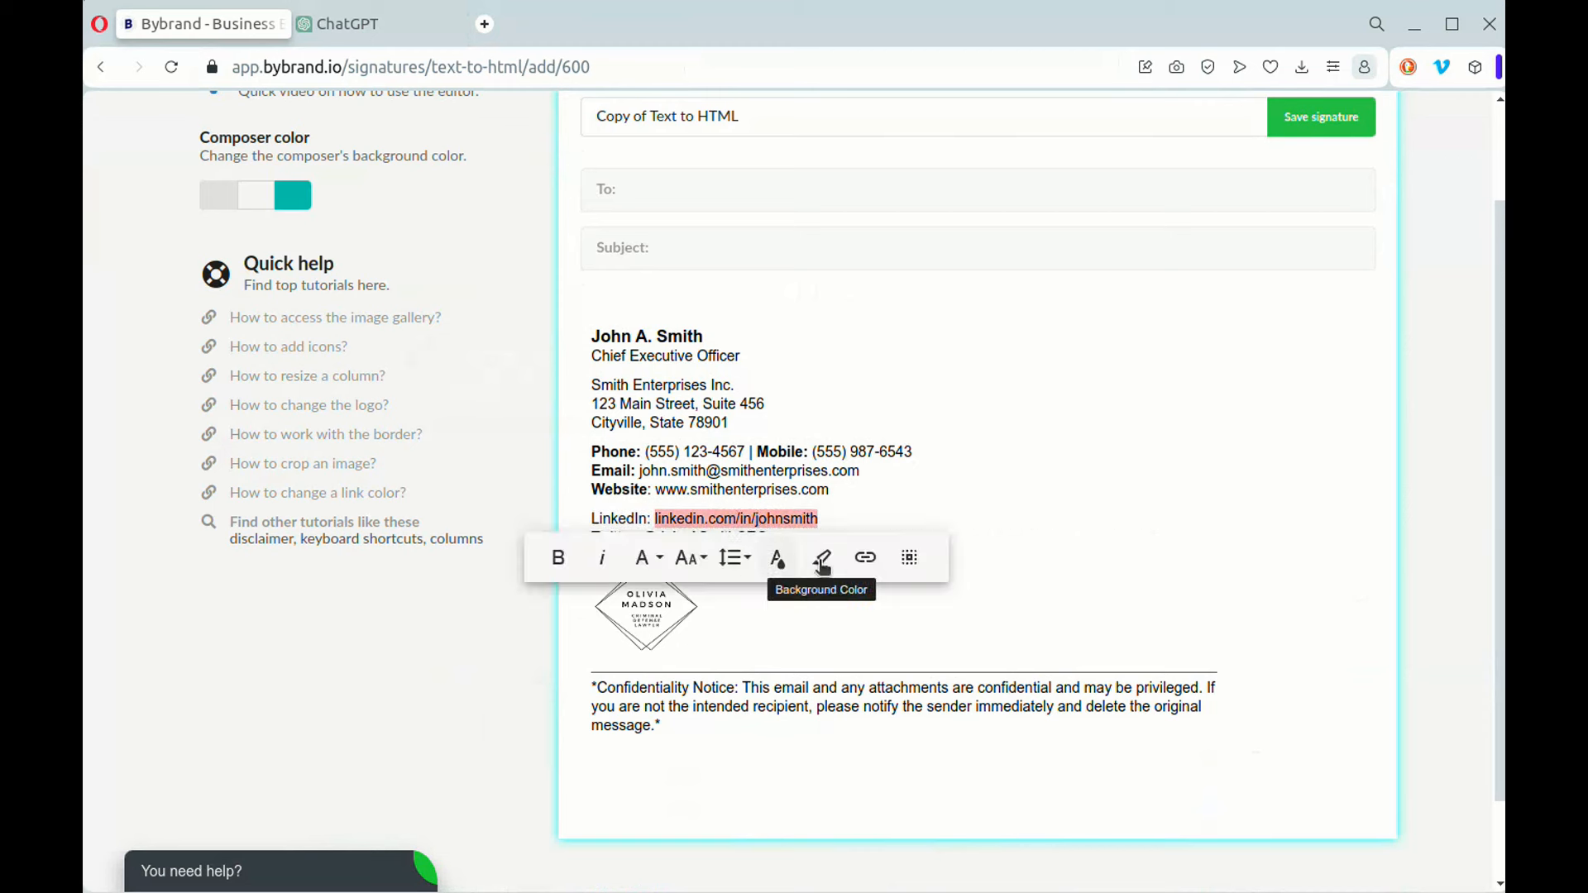
left_click(865, 558)
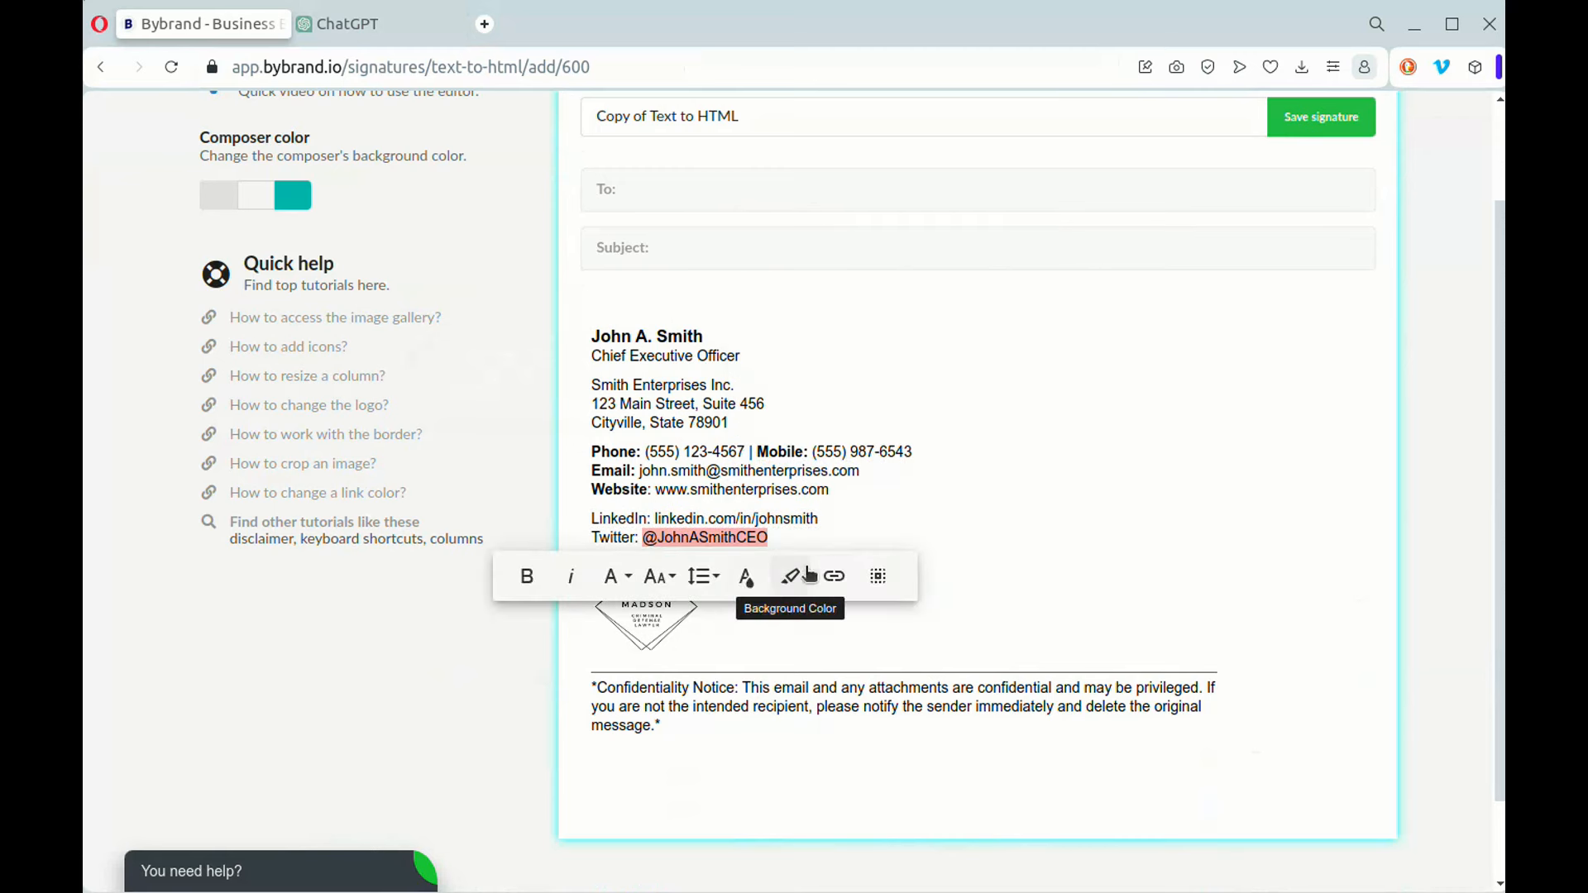
left_click(835, 577)
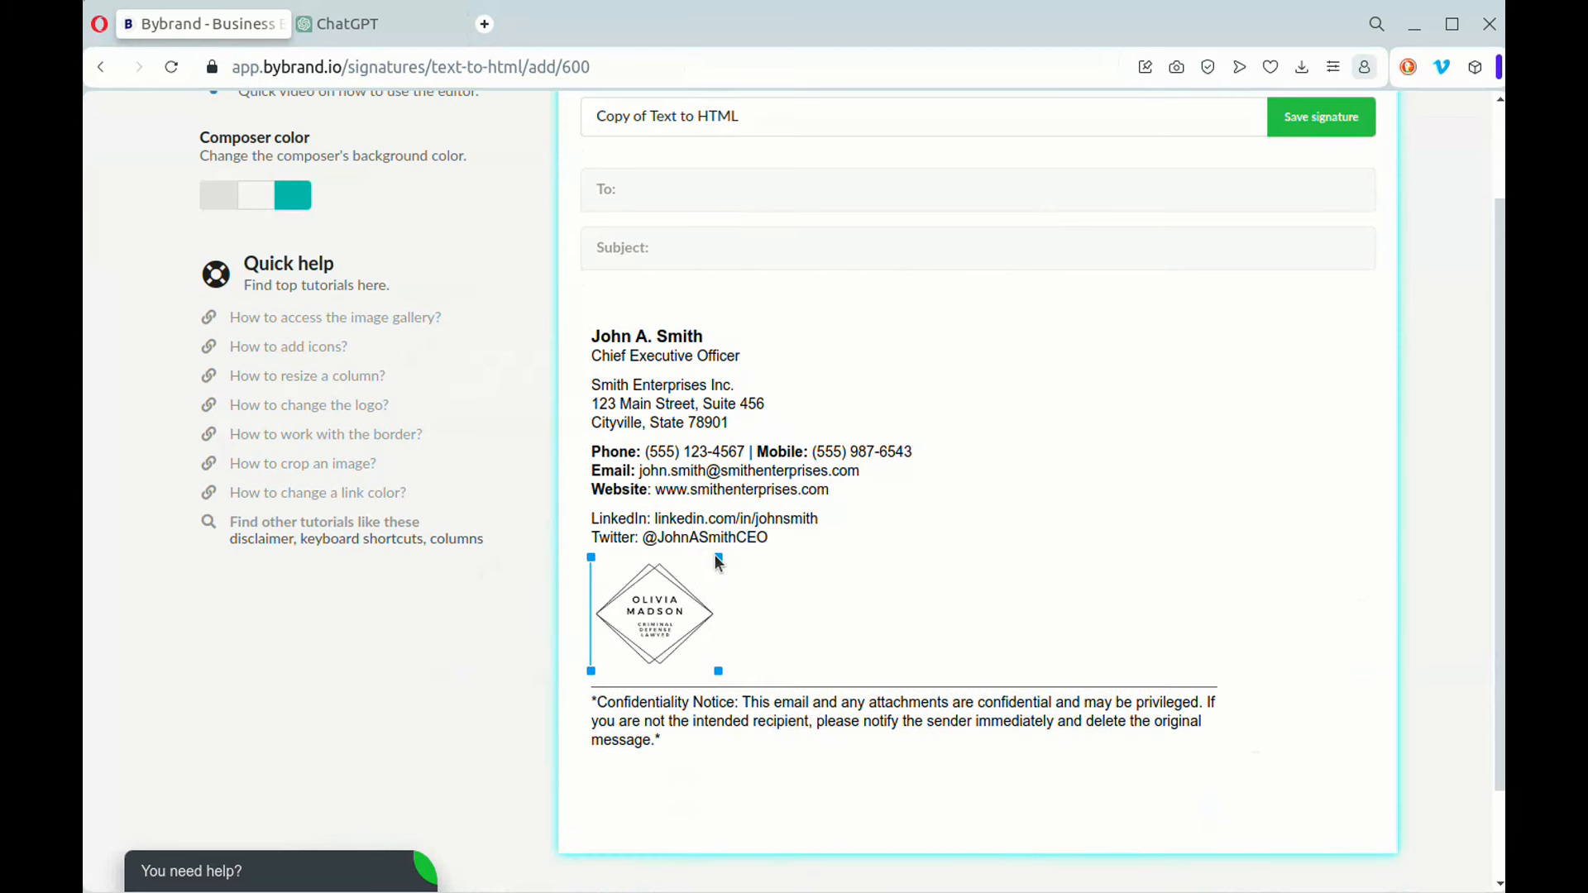
left_click(1276, 474)
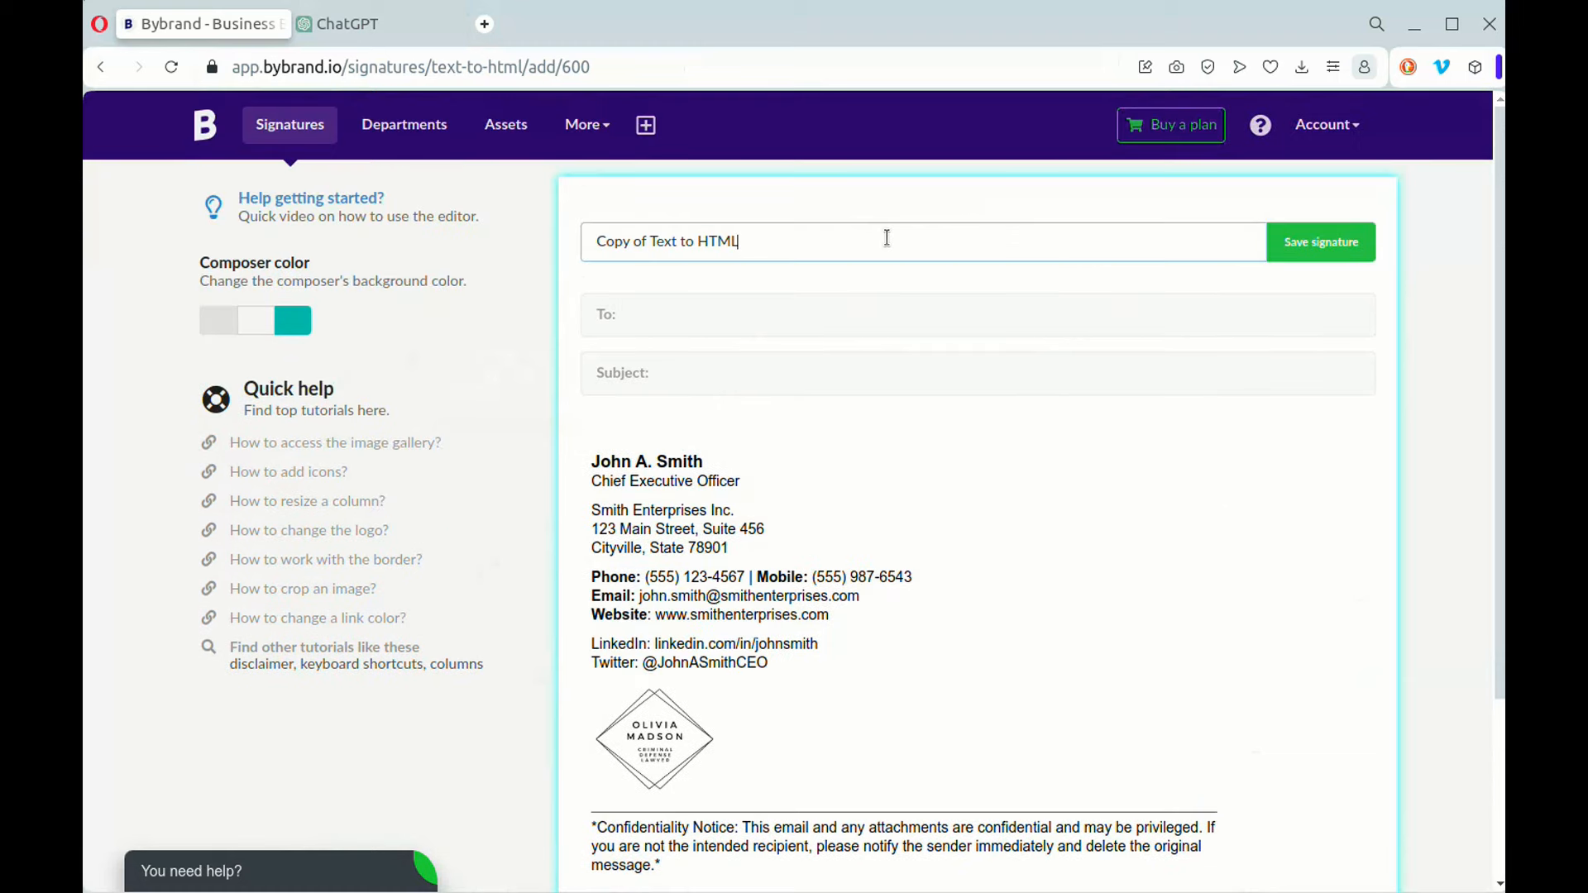
Rename the signature to 'Basic Email Signature - John' and save it.
triple_click(667, 241)
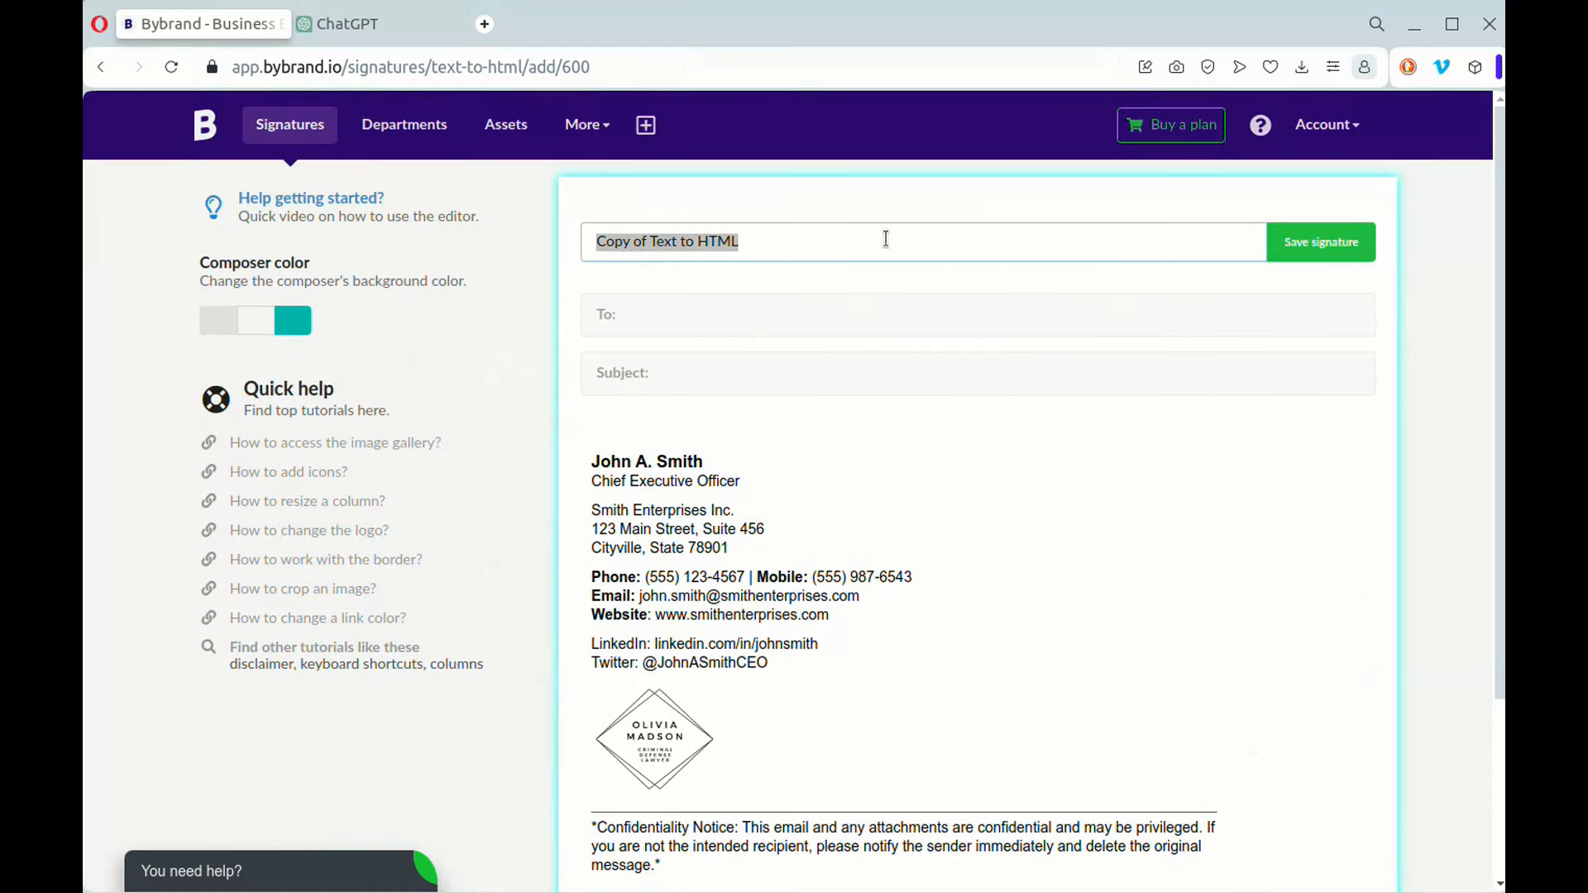
type("Basic Email Signature -")
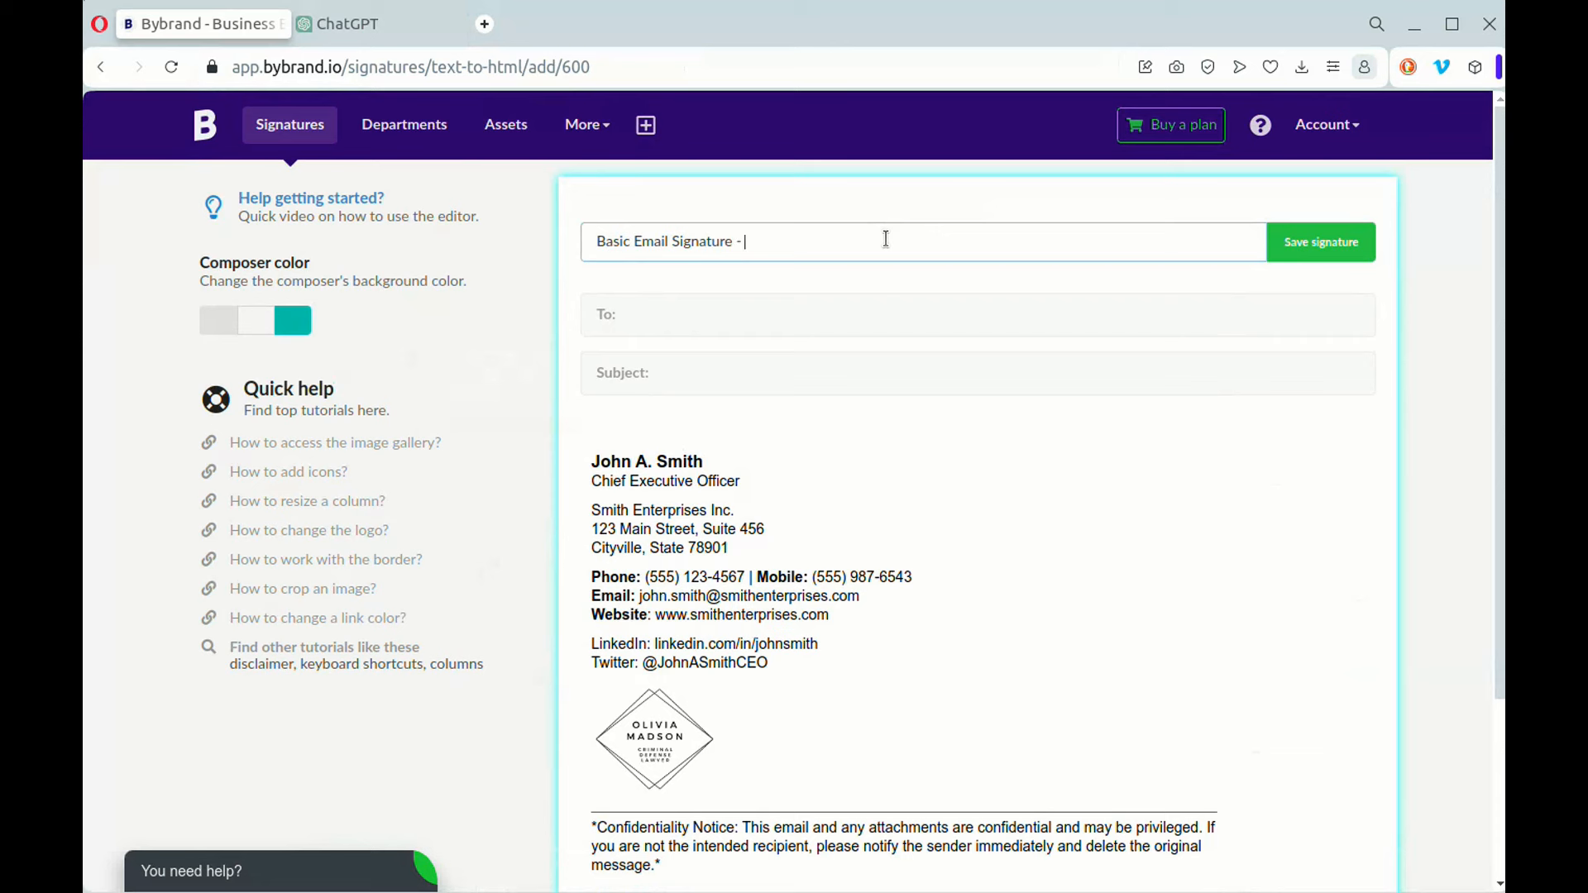
type("Jo")
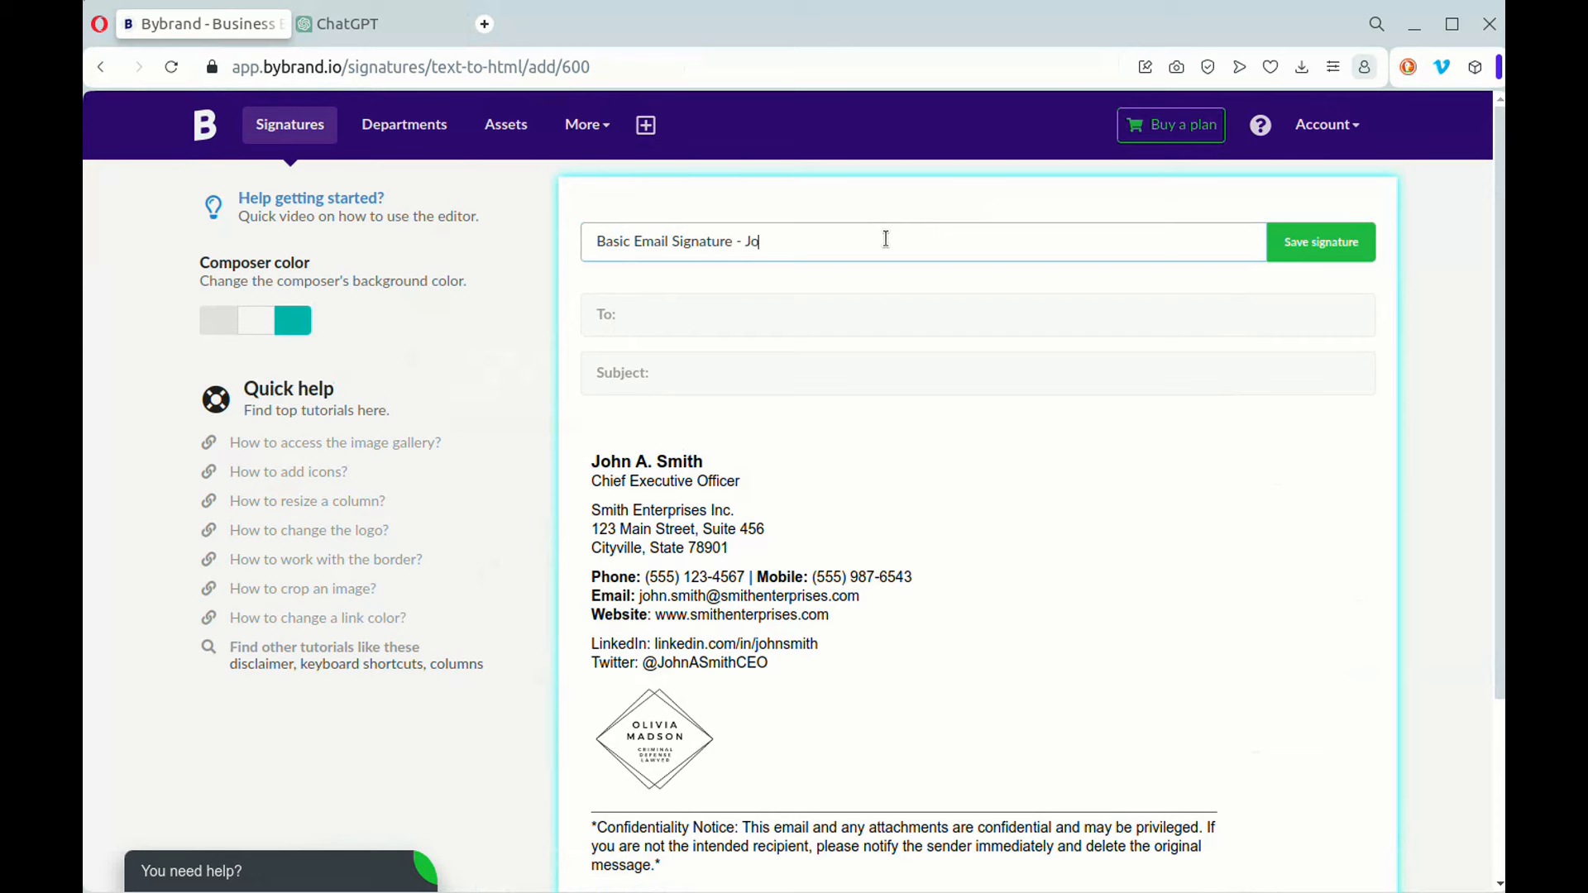
type("hn")
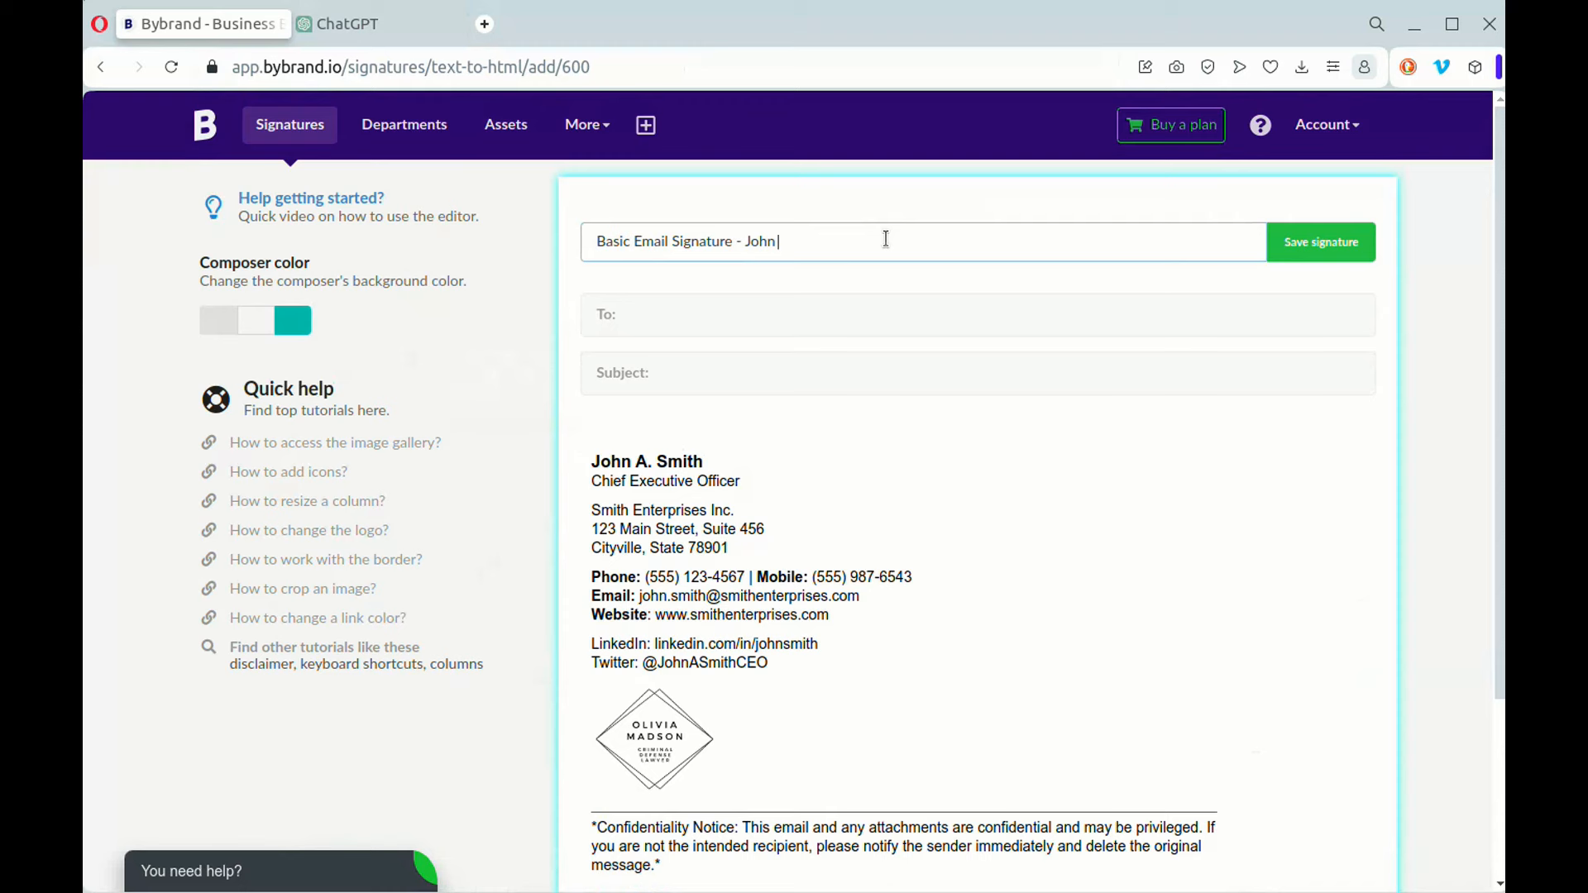
left_click(1321, 241)
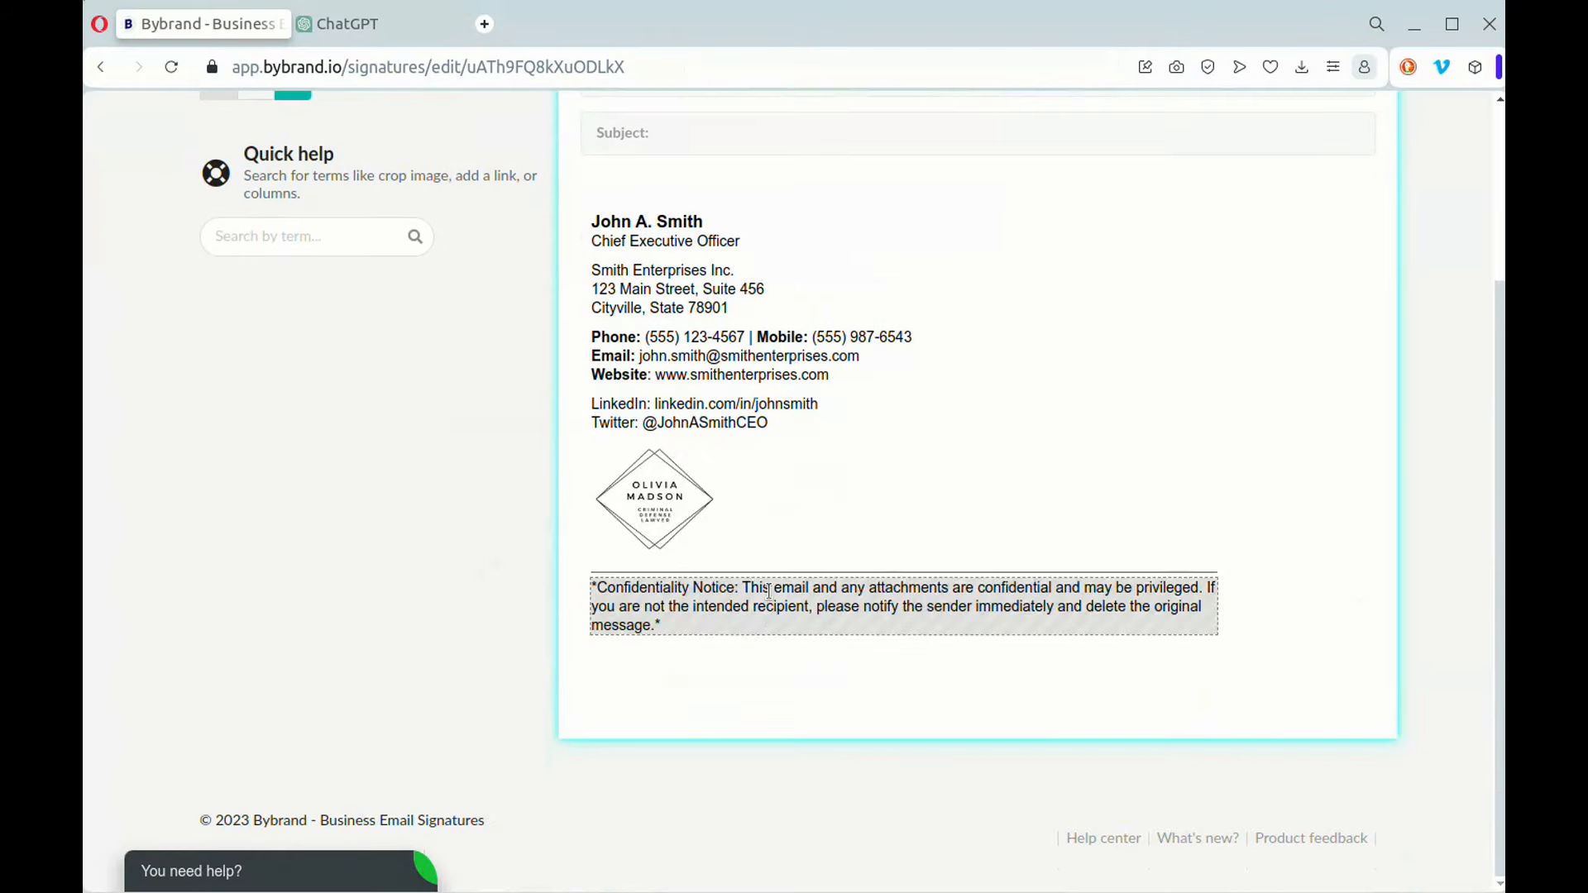
Insert the dark square LinkedIn icon on the LinkedIn line from the icon gallery.
left_click(663, 404)
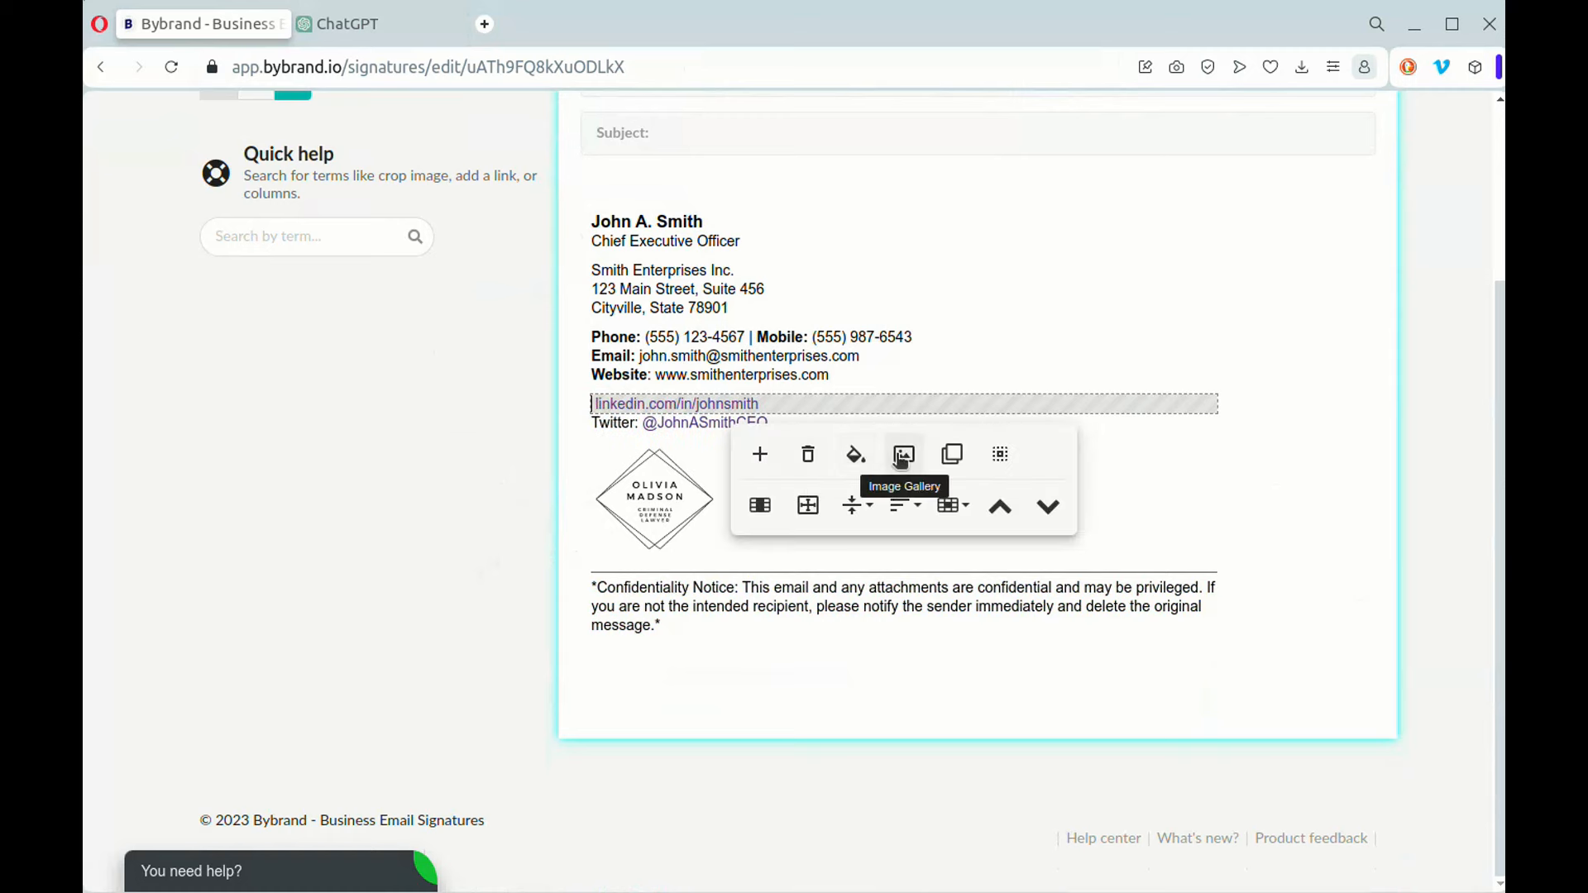
left_click(902, 455)
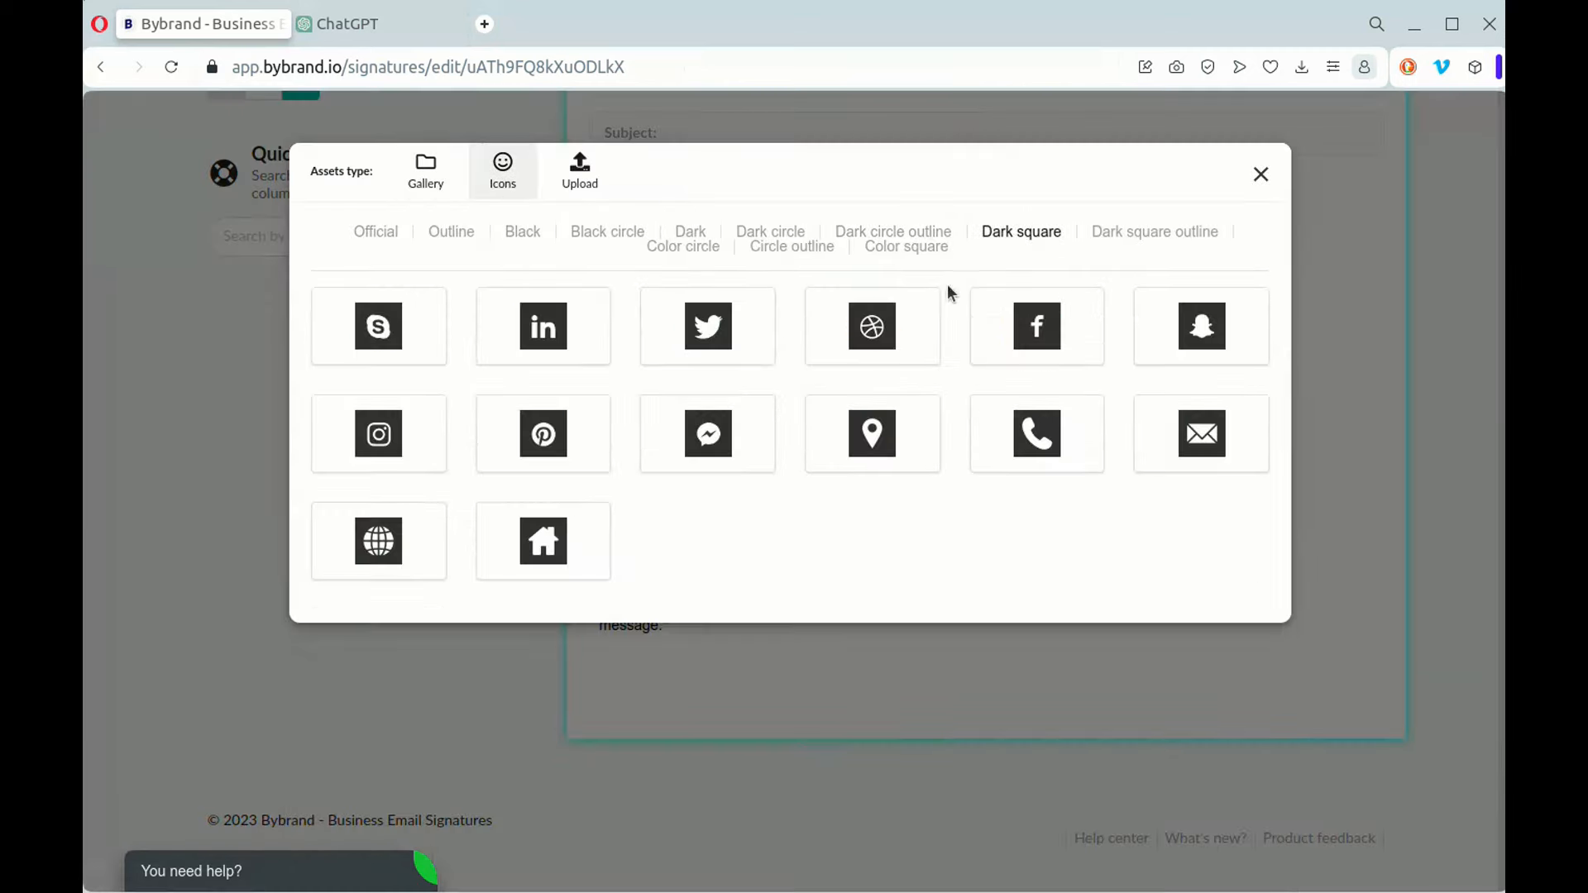
left_click(543, 327)
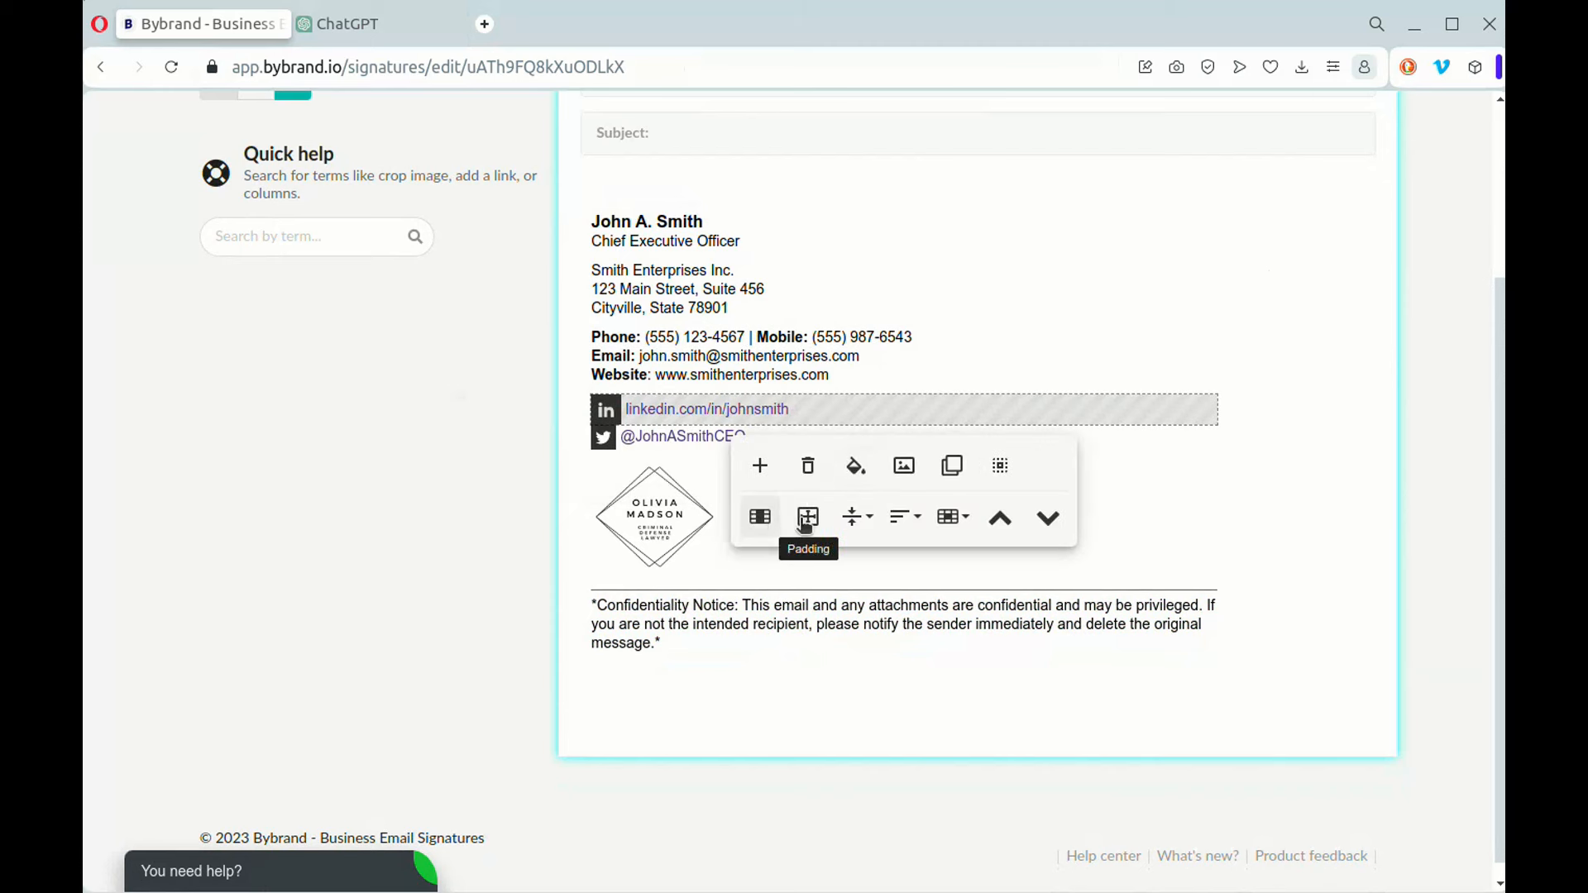
Give the LinkedIn row 2px top and bottom padding and a 29px icon size, then save.
left_click(807, 518)
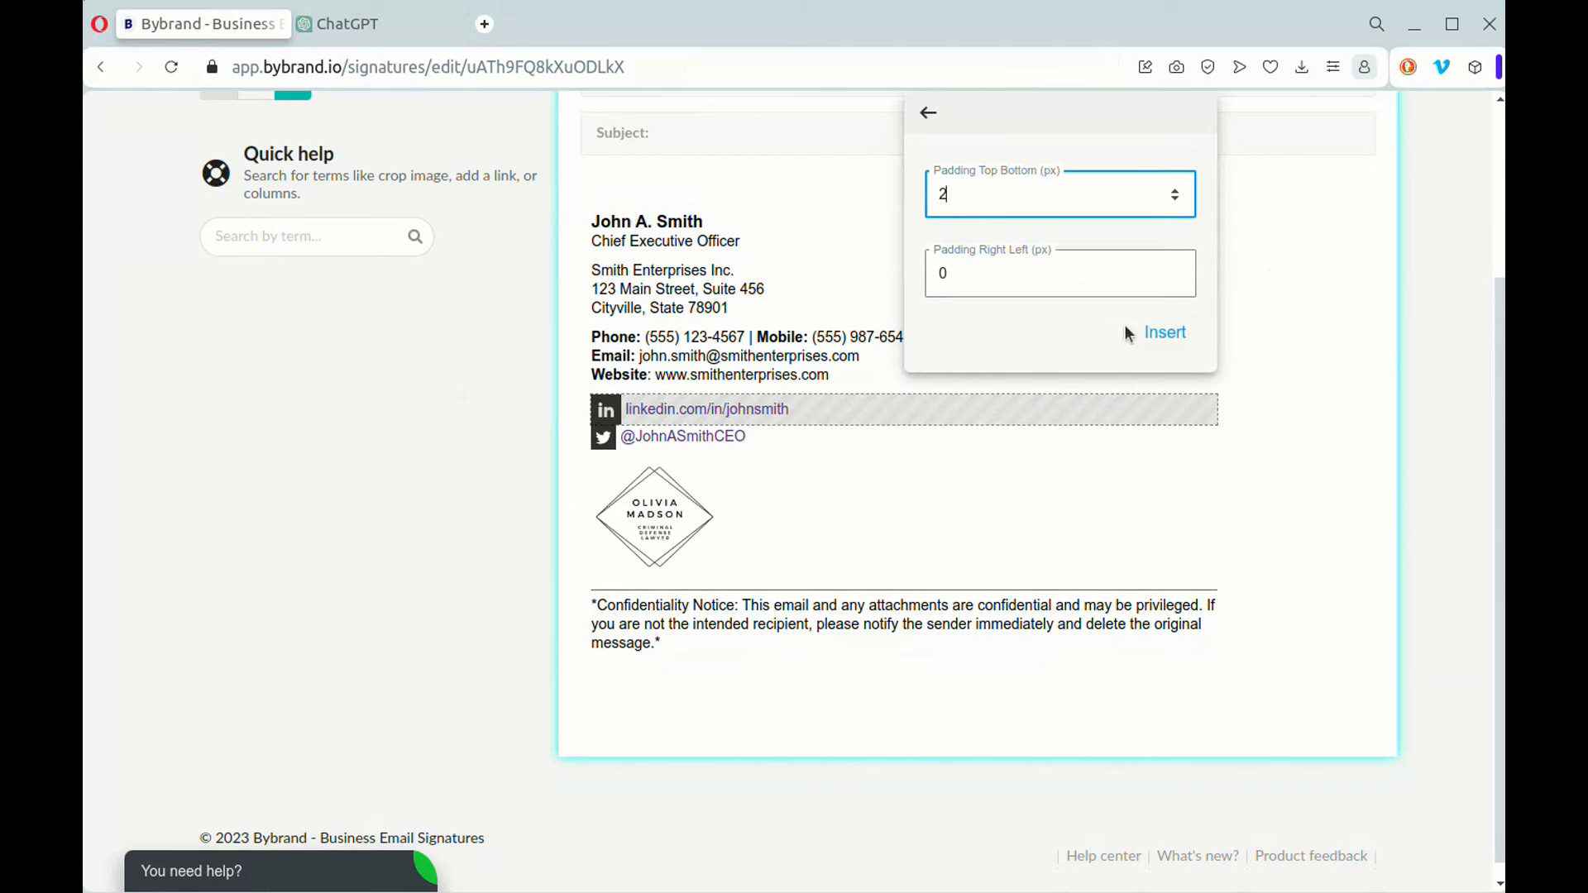
left_click(1165, 333)
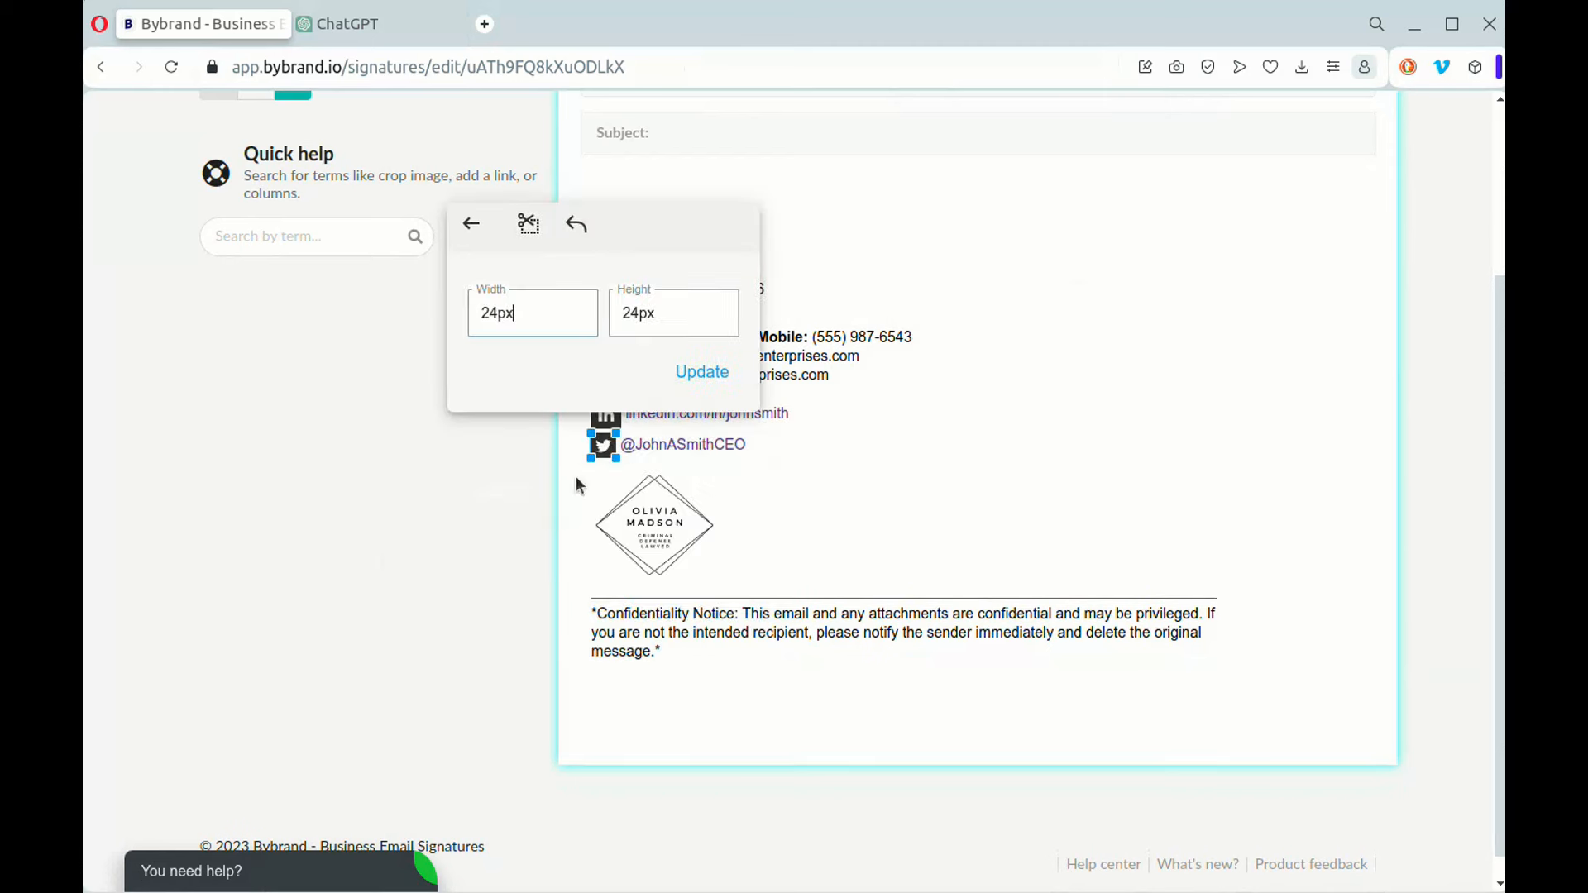
type("29px")
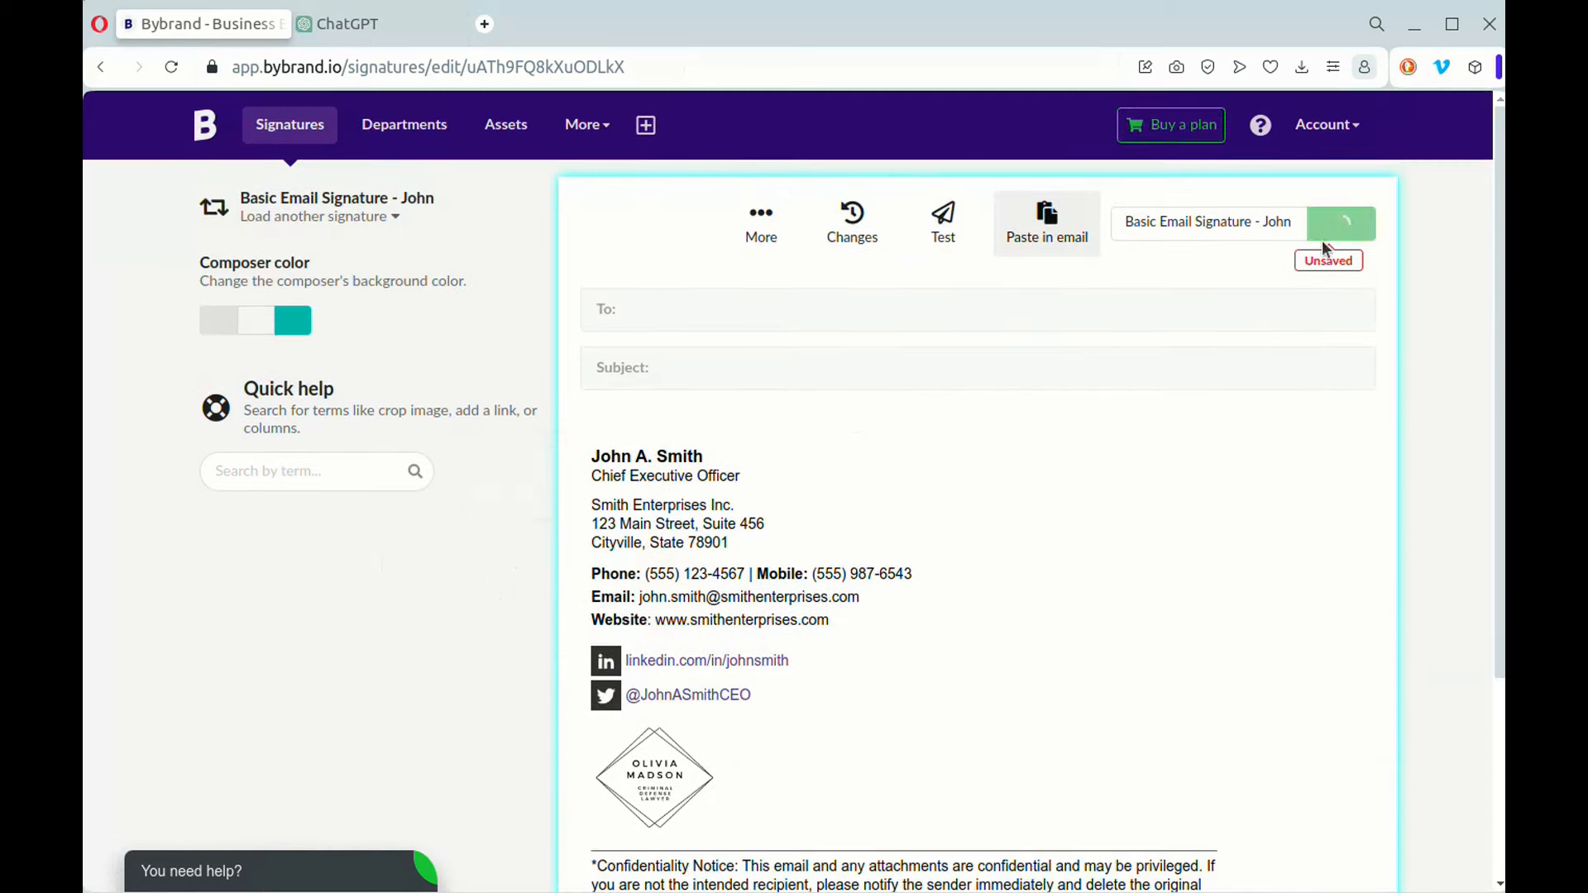
left_click(1342, 224)
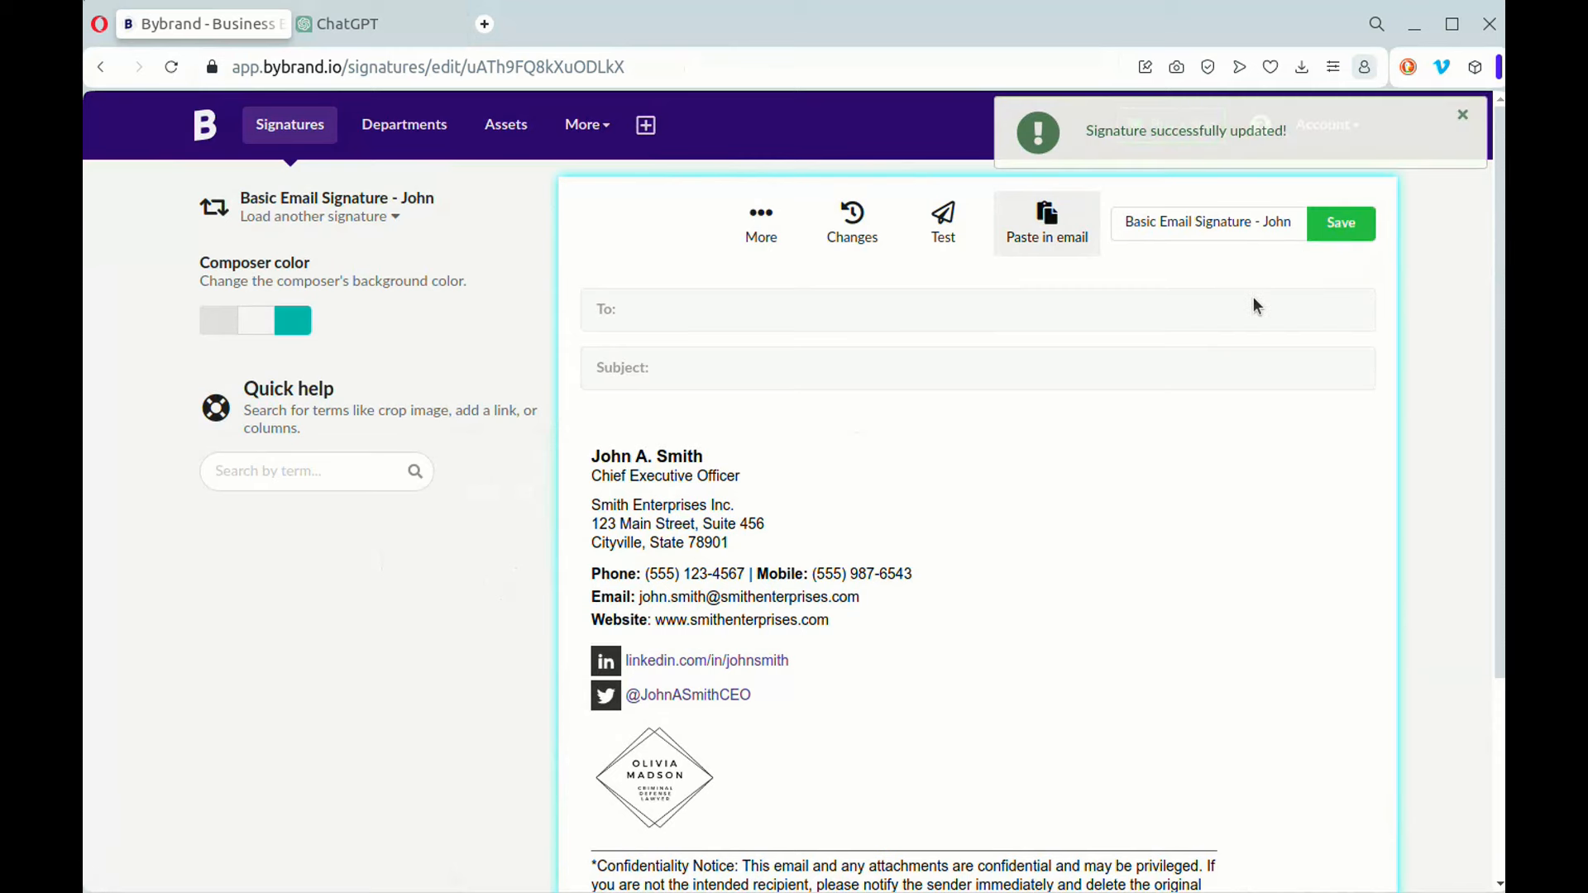
mouse_move(1140, 301)
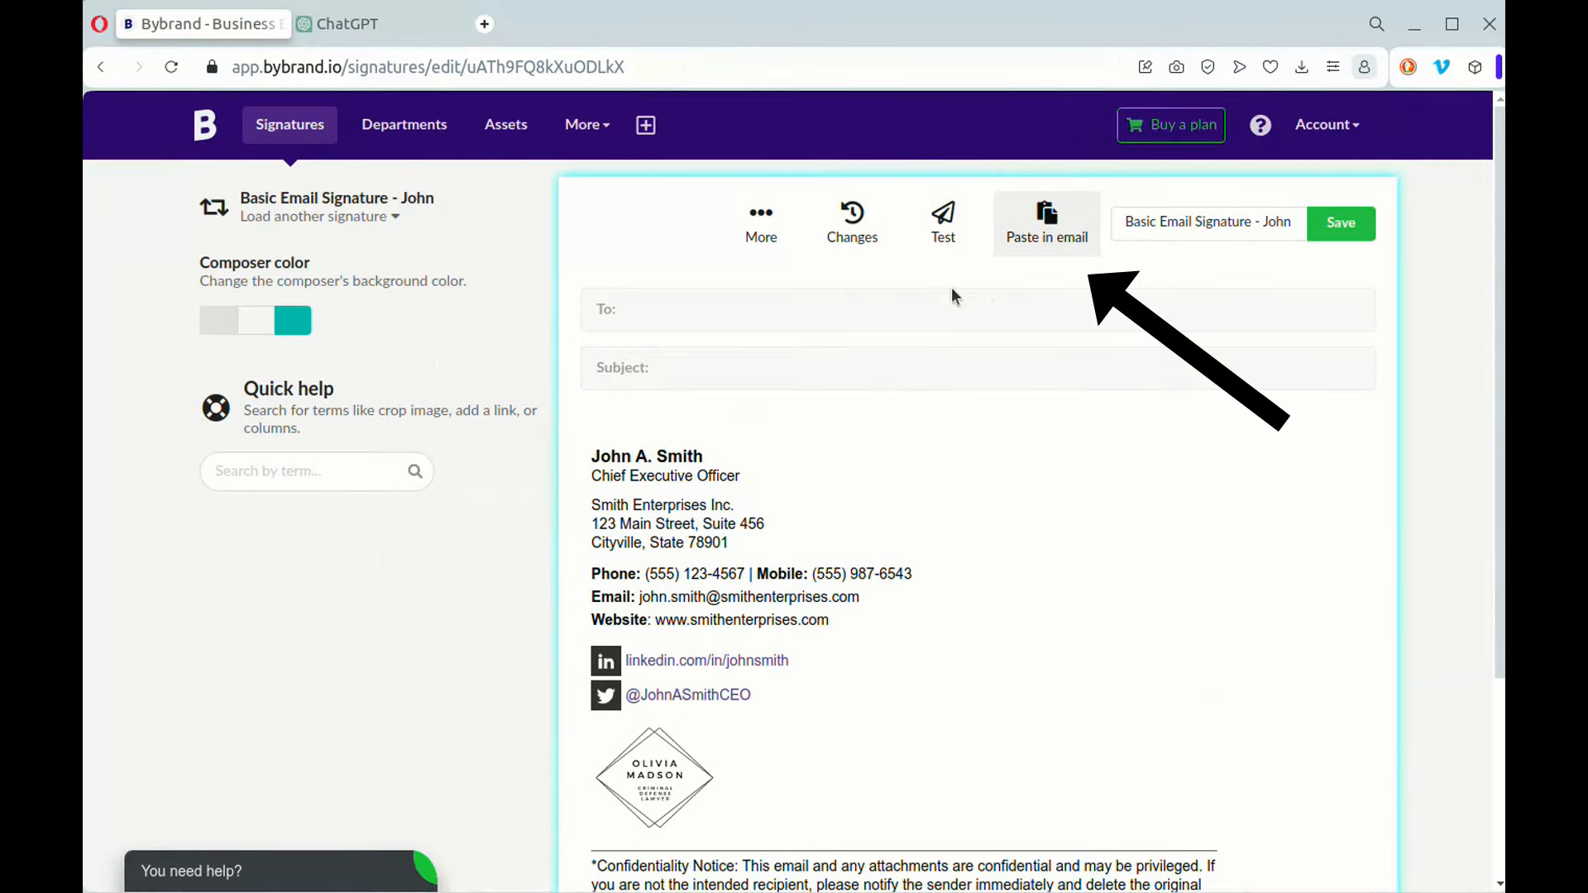
Preview John's signature at tablet and mobile widths, then close the device preview.
left_click(1047, 221)
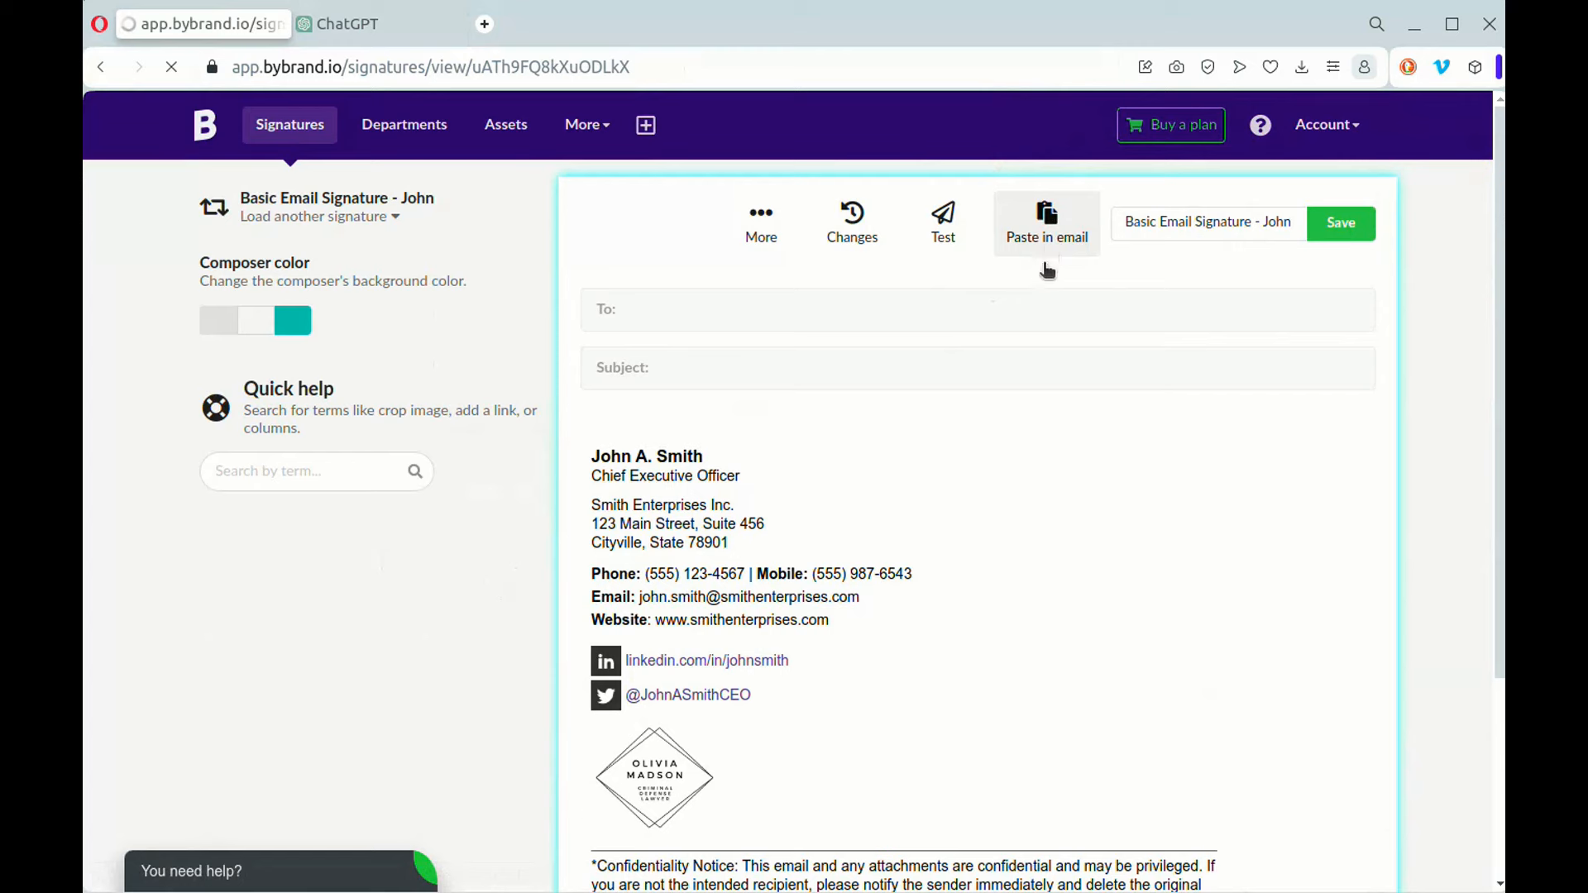
left_click(943, 221)
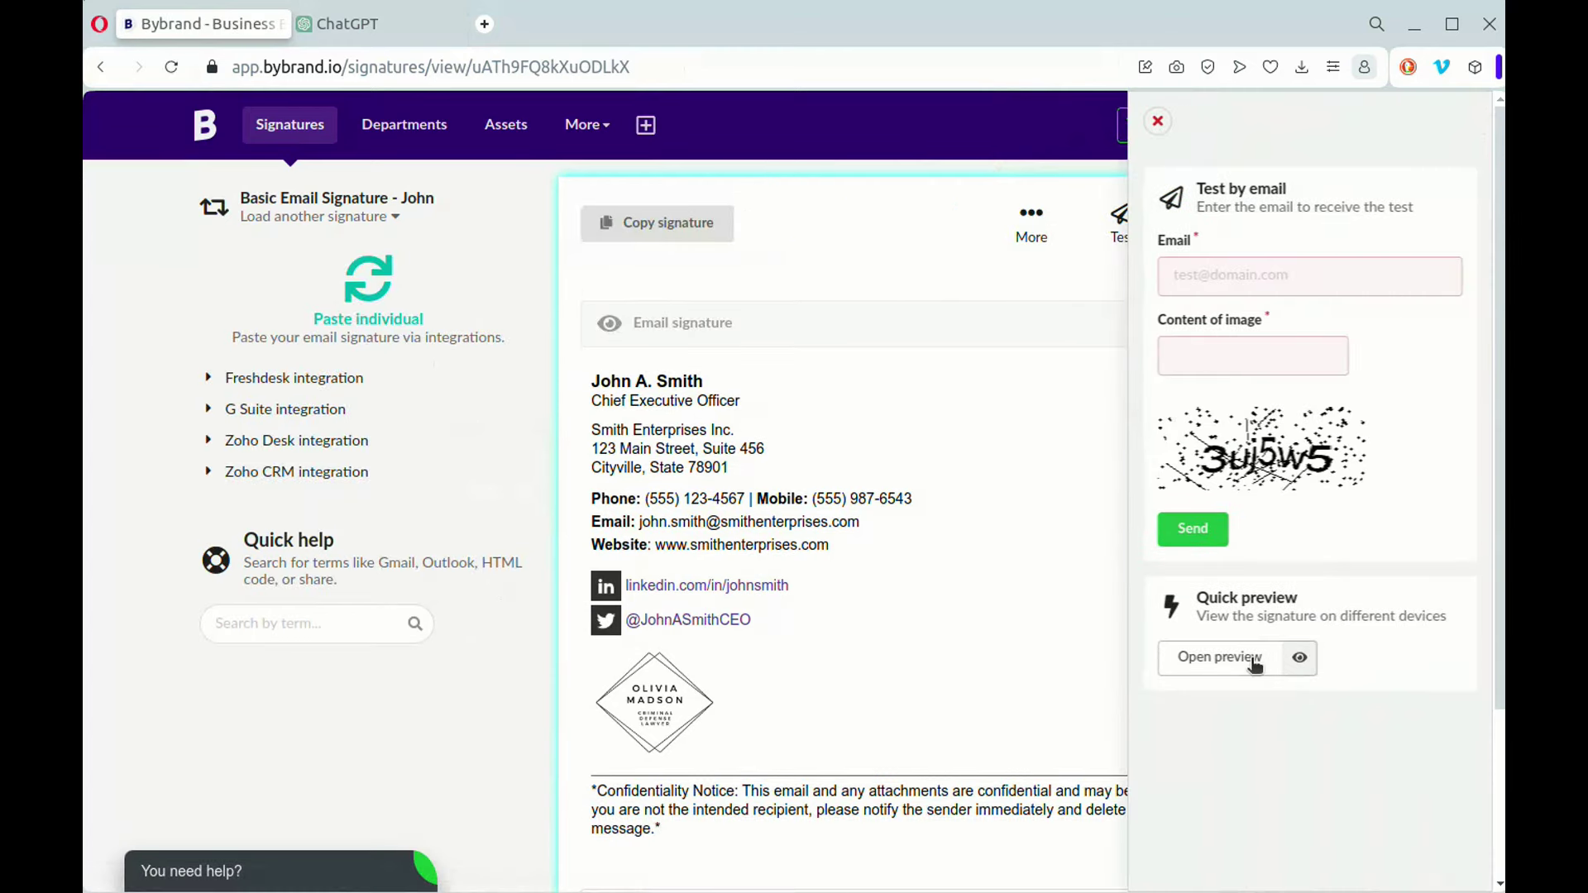
left_click(1219, 657)
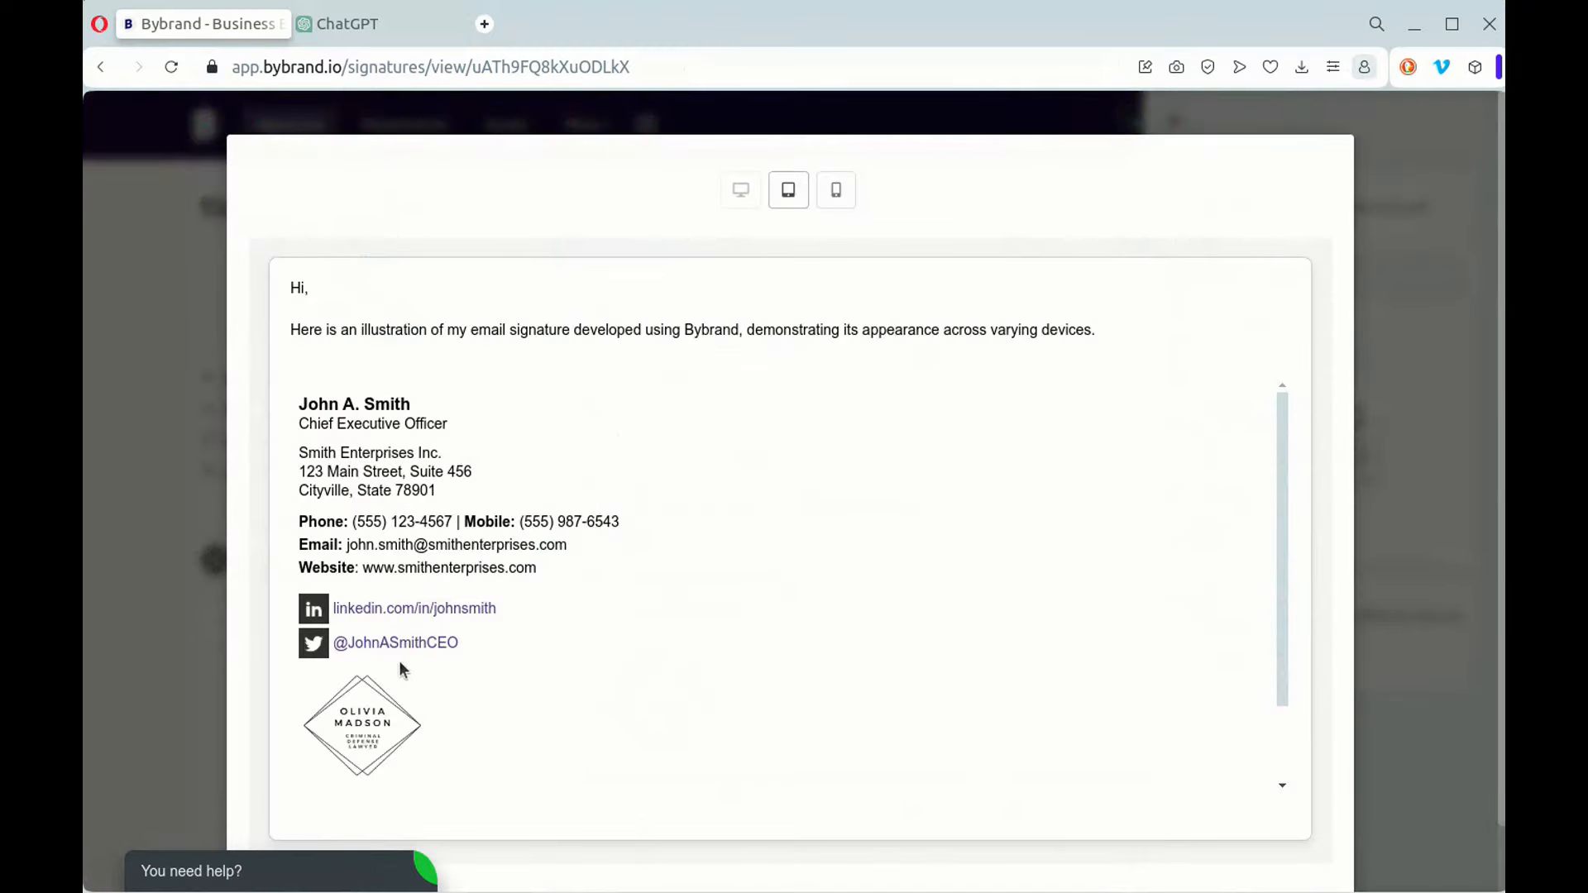
scroll("down", 3)
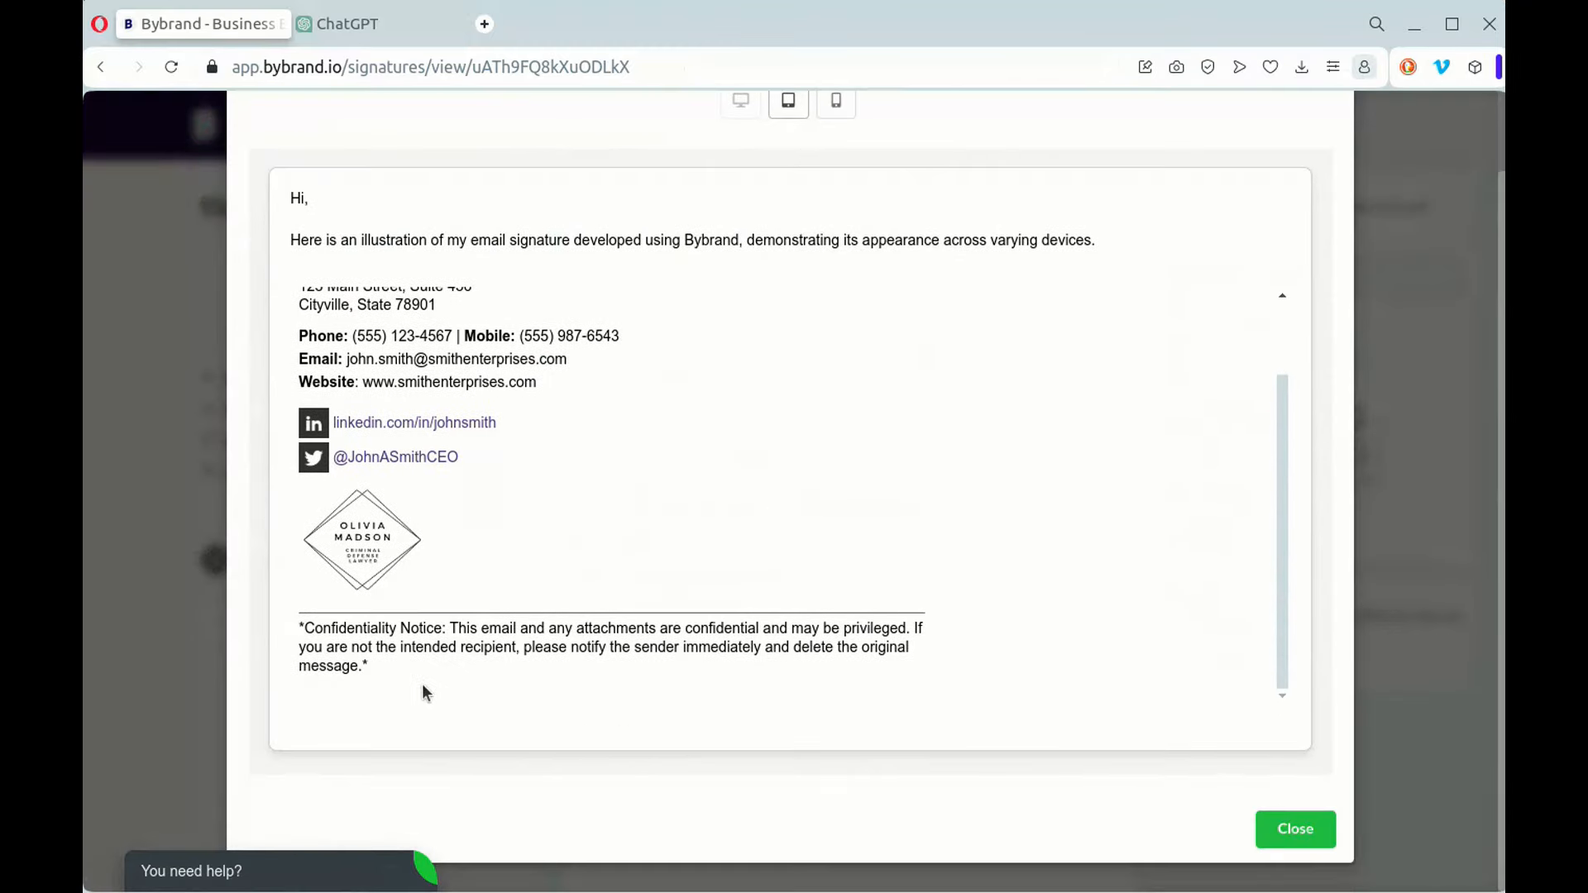
left_click(788, 102)
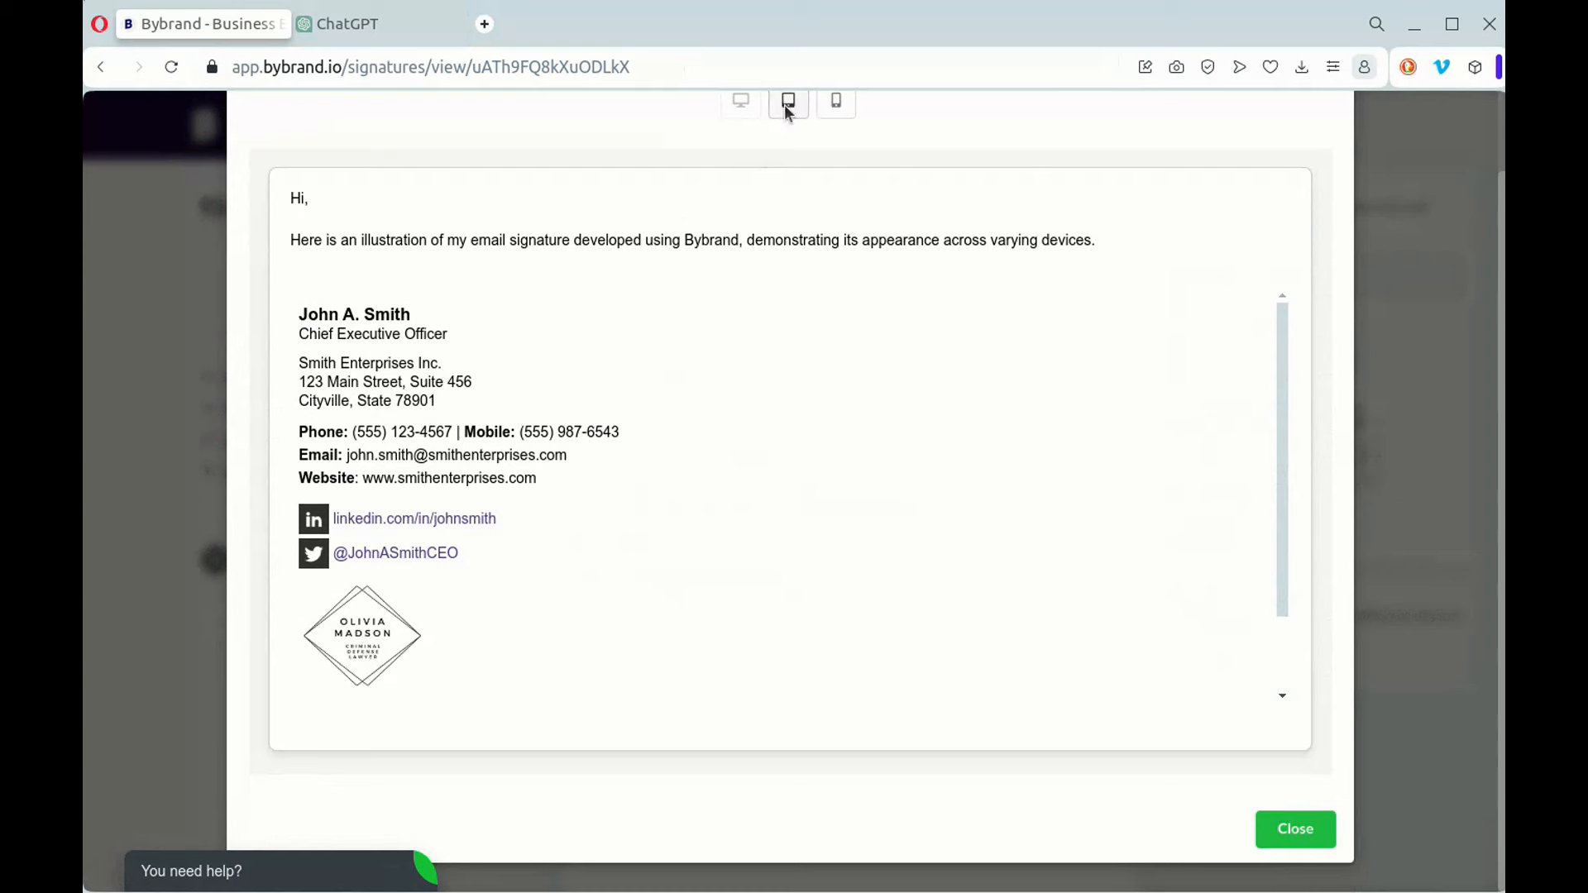
left_click(835, 100)
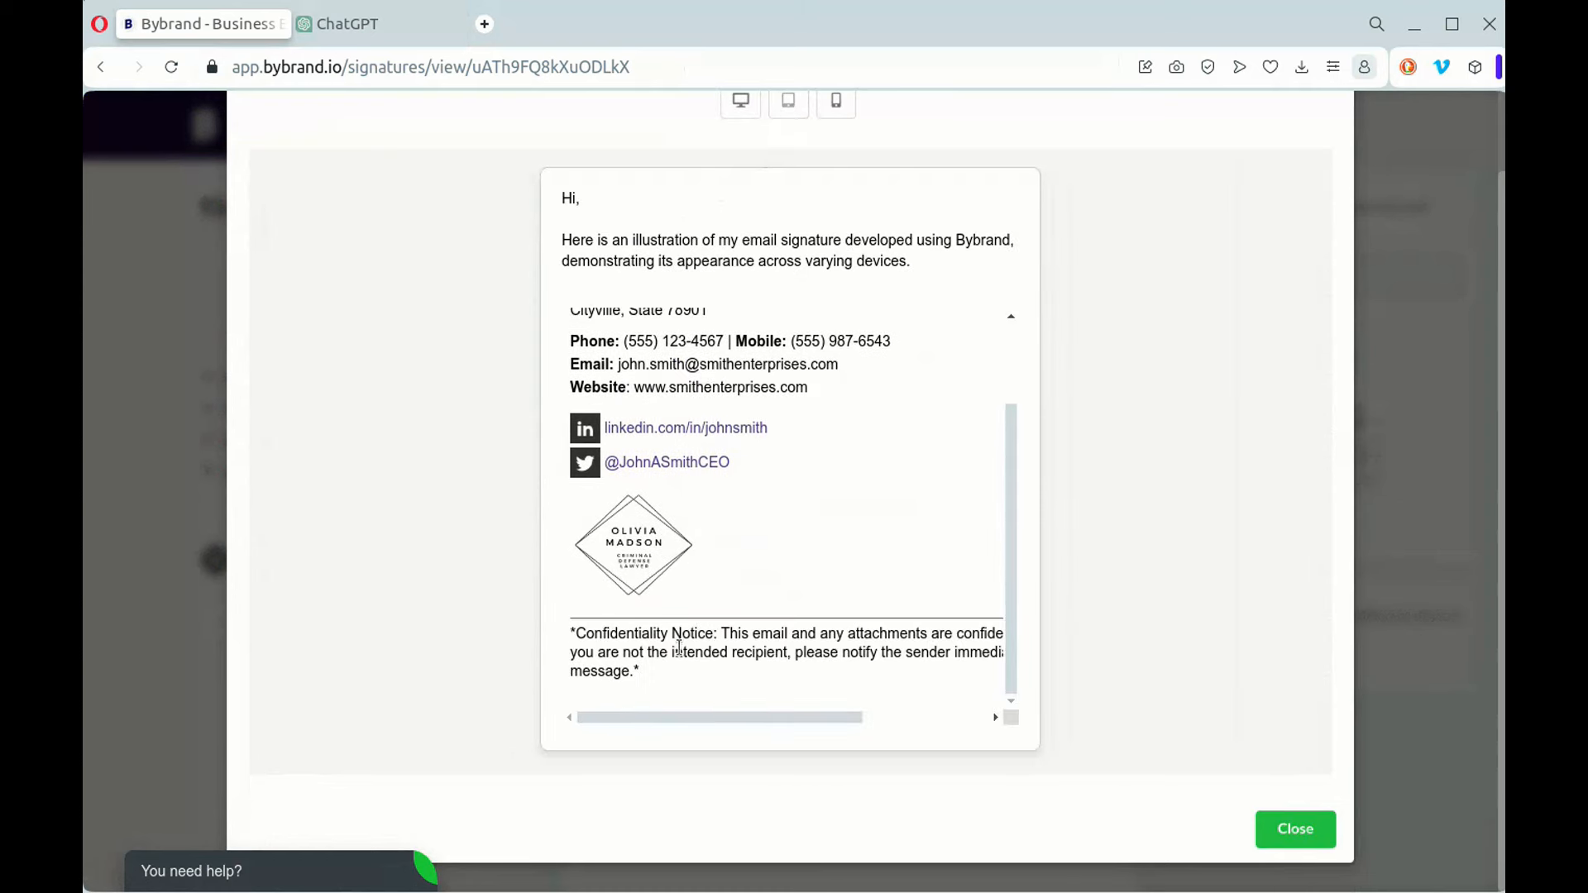
left_click(788, 103)
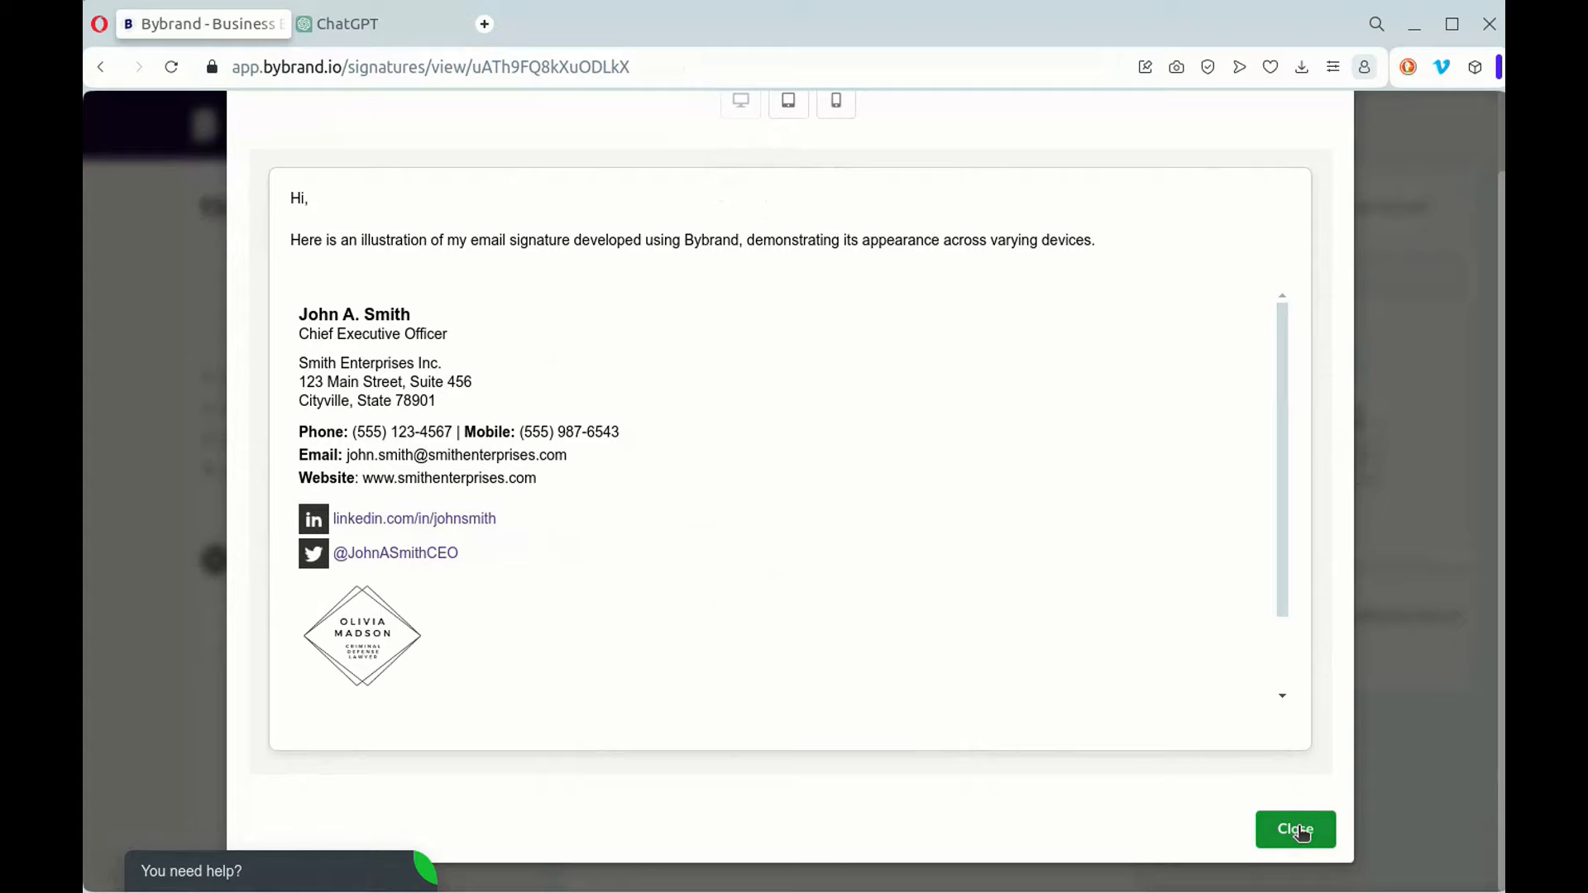
left_click(1296, 829)
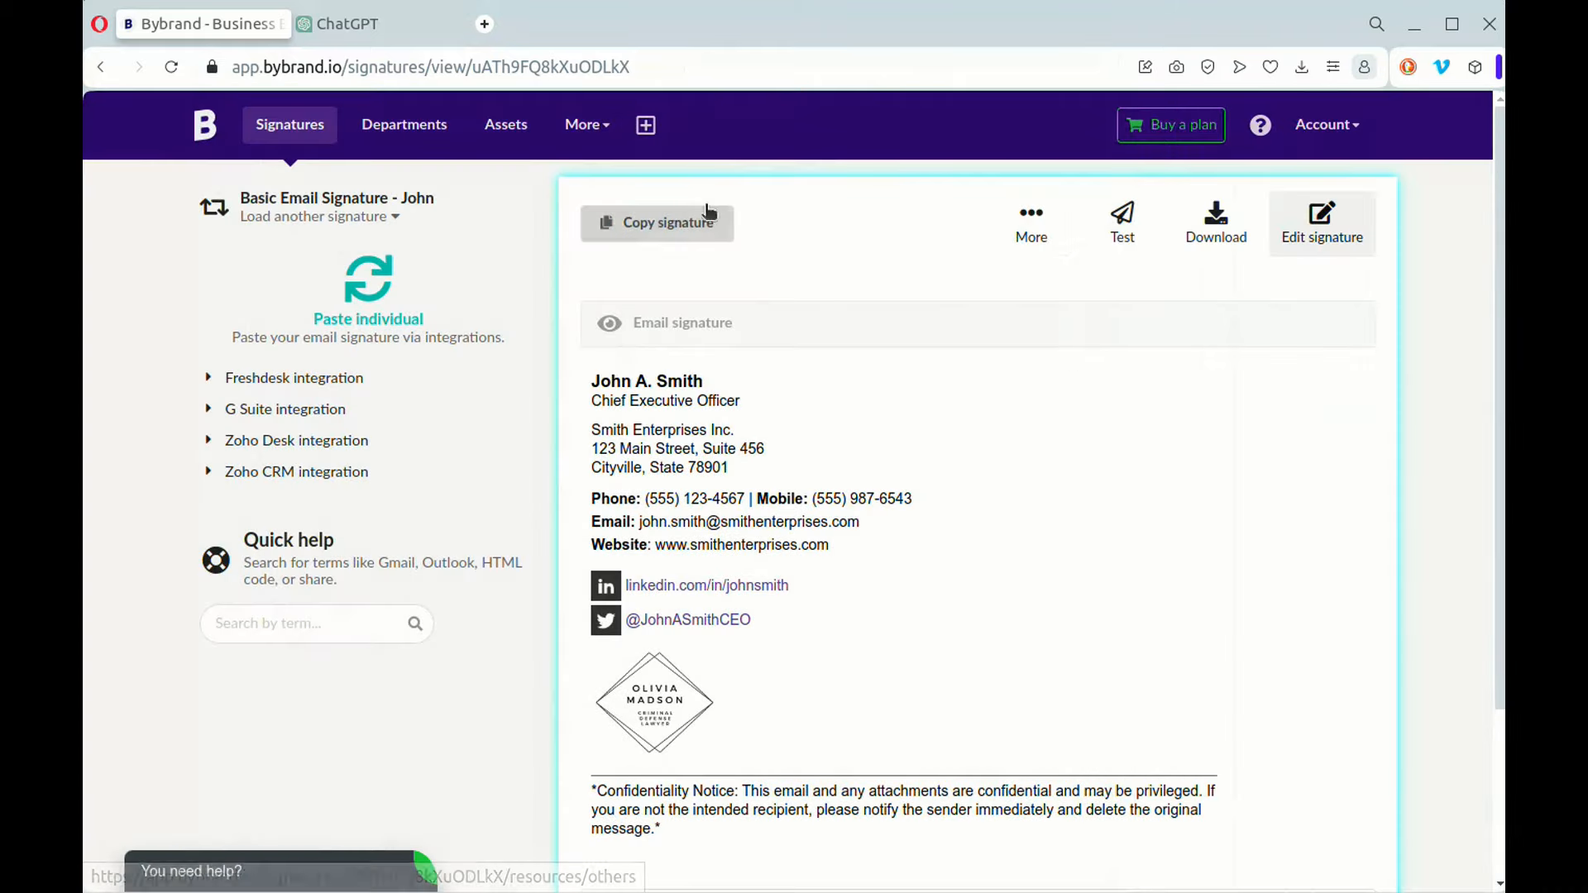
mouse_move(661, 221)
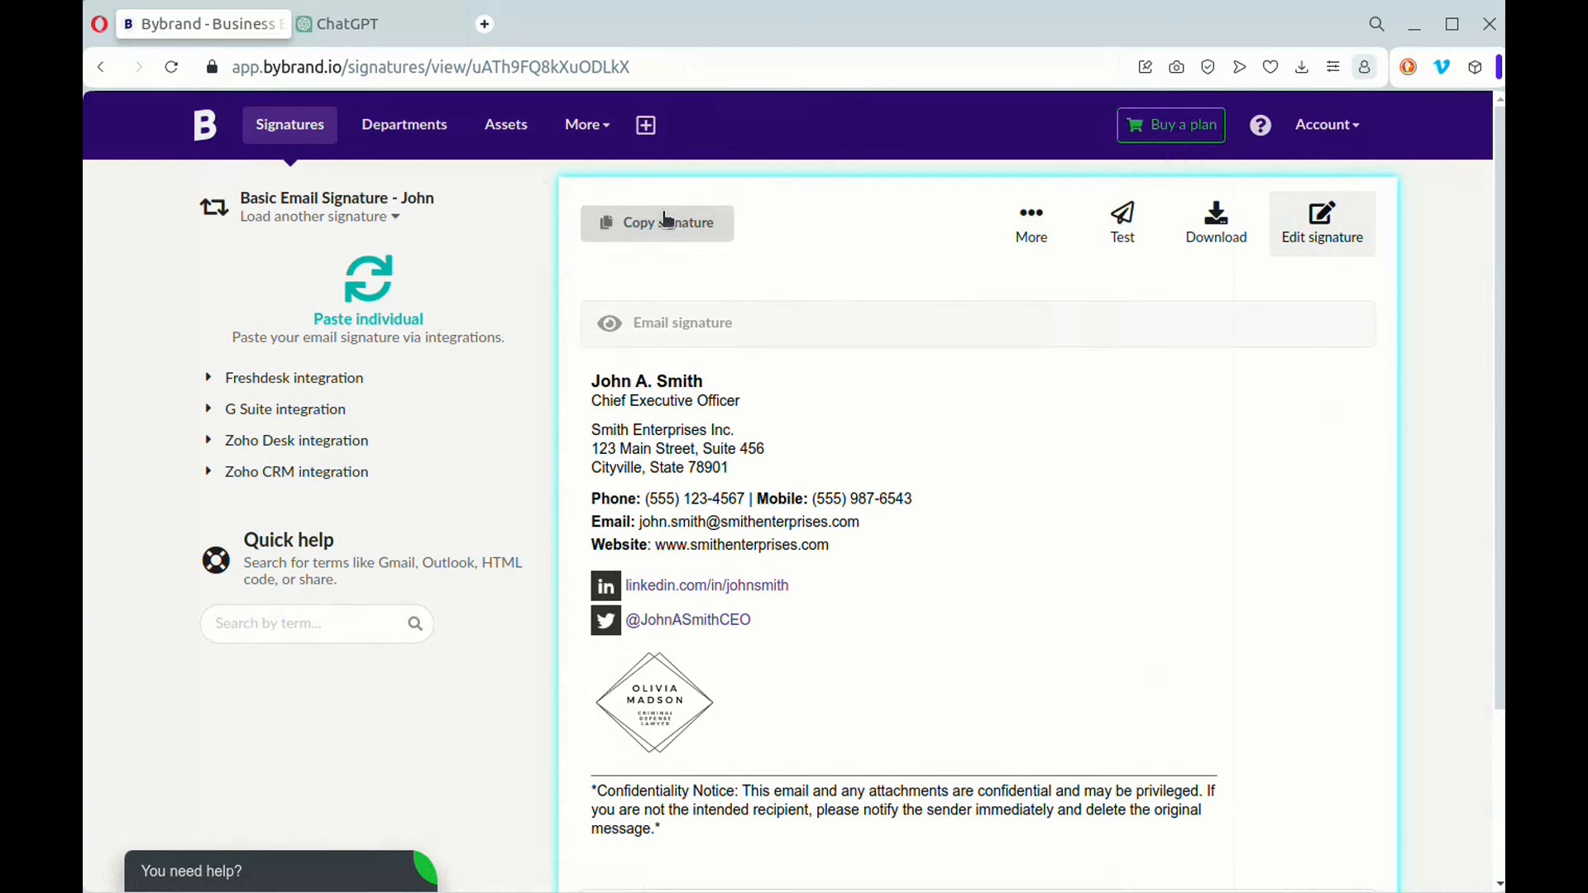
left_click(1031, 220)
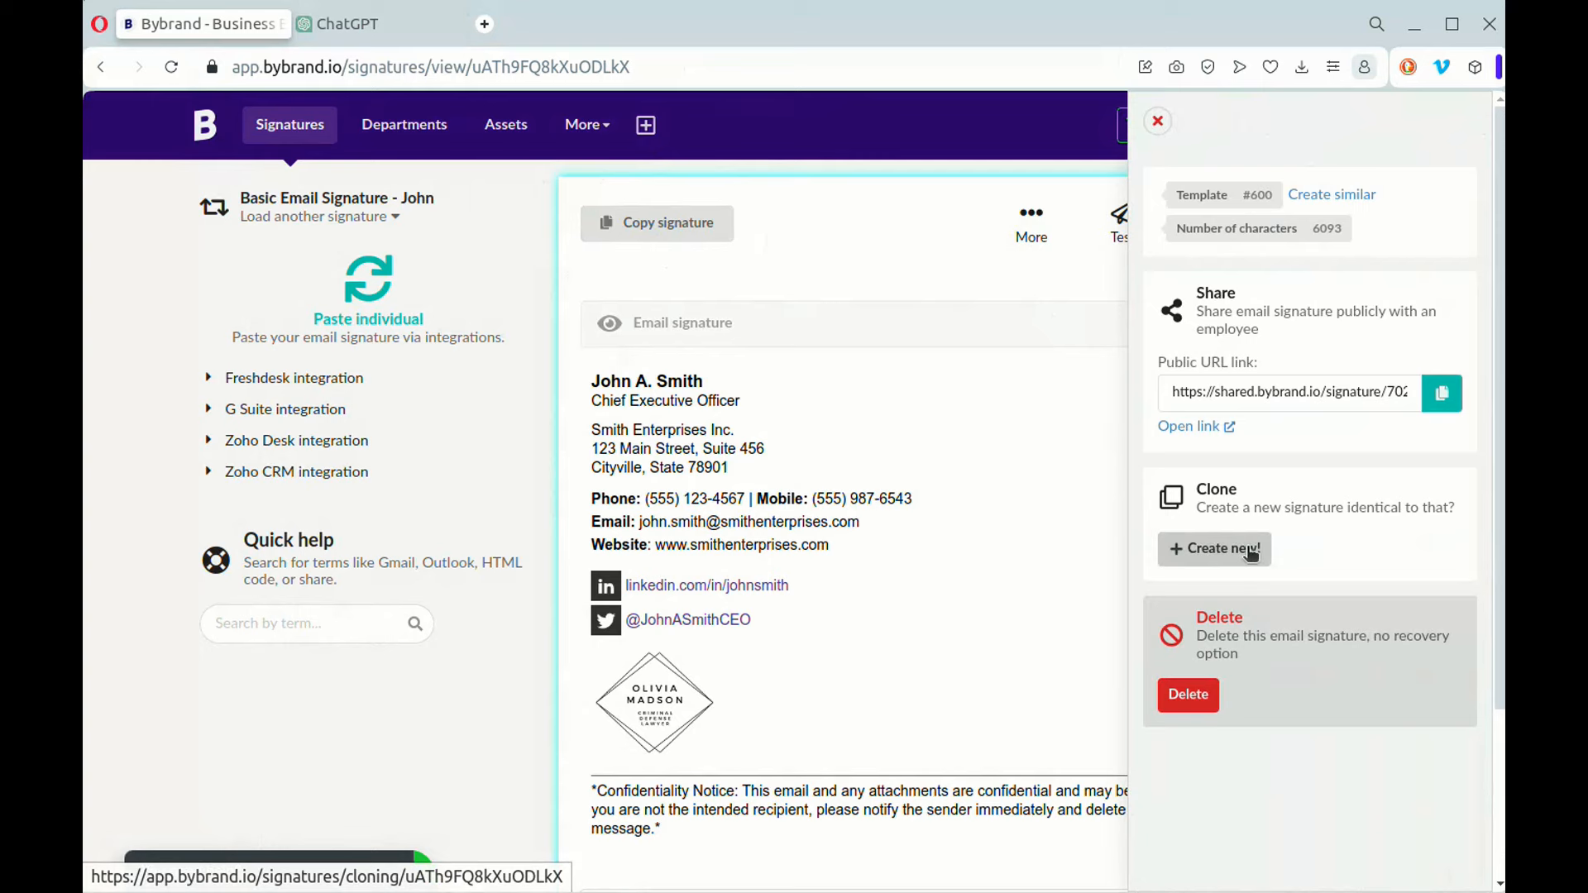
left_click(1215, 548)
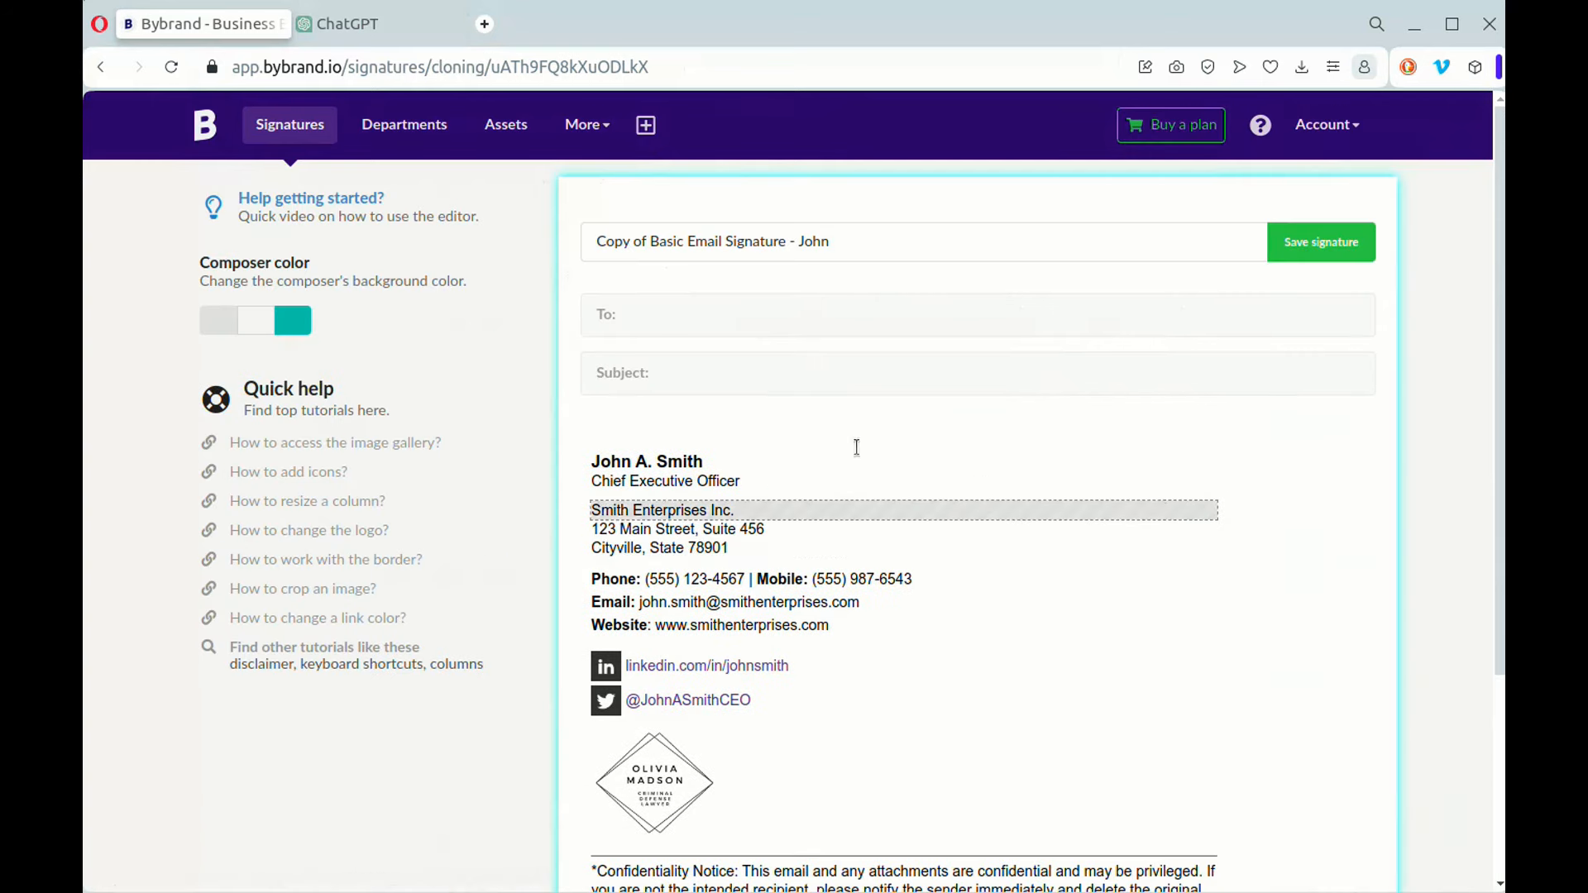
double_click(611, 462)
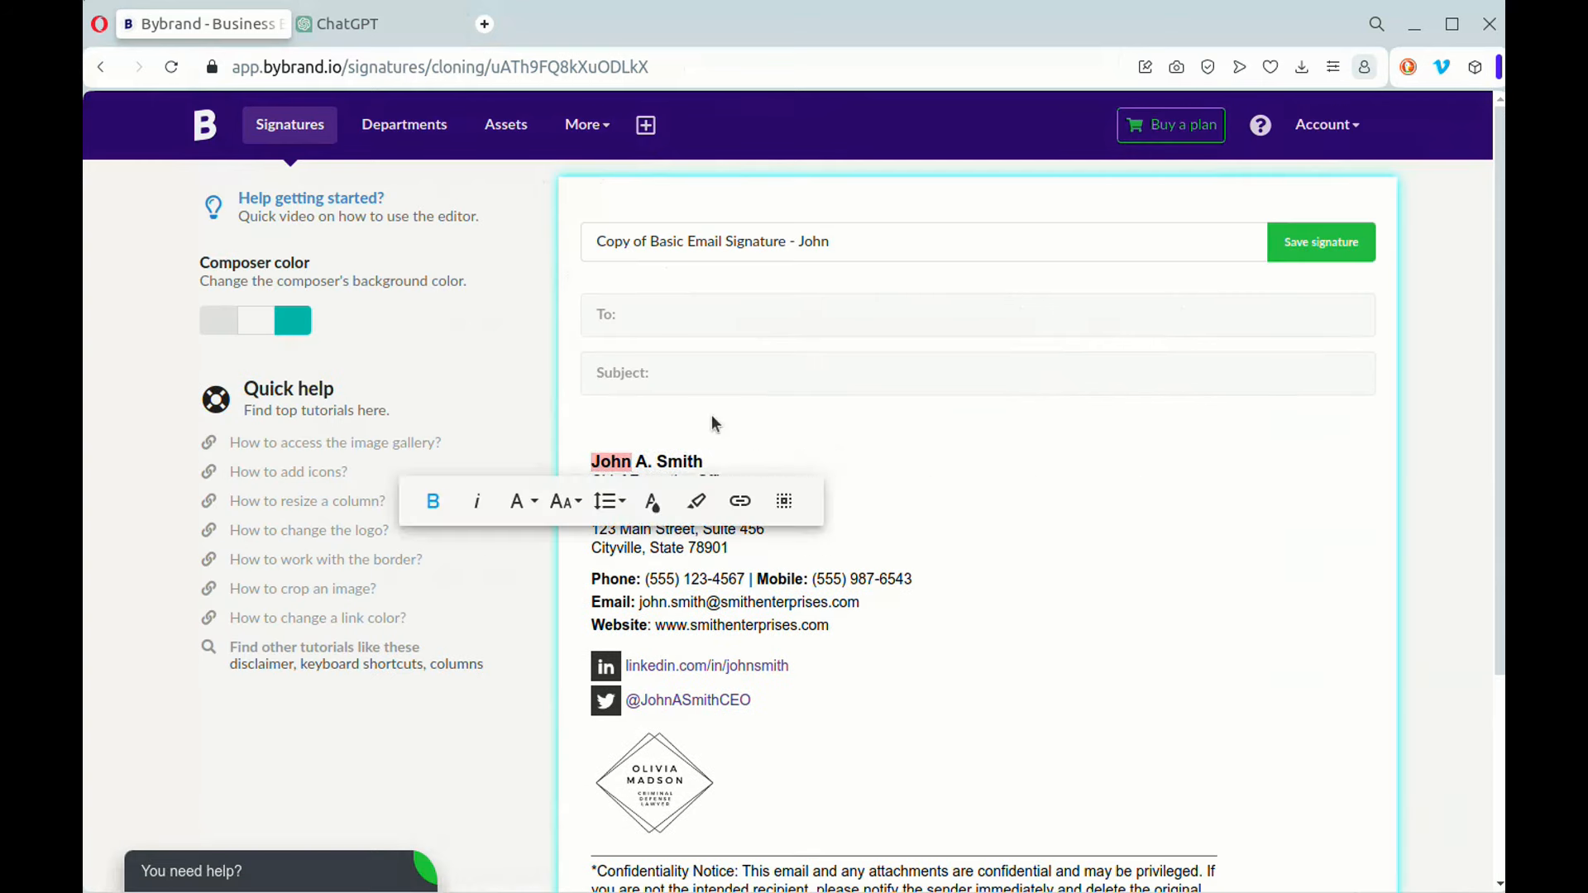
type("Erick")
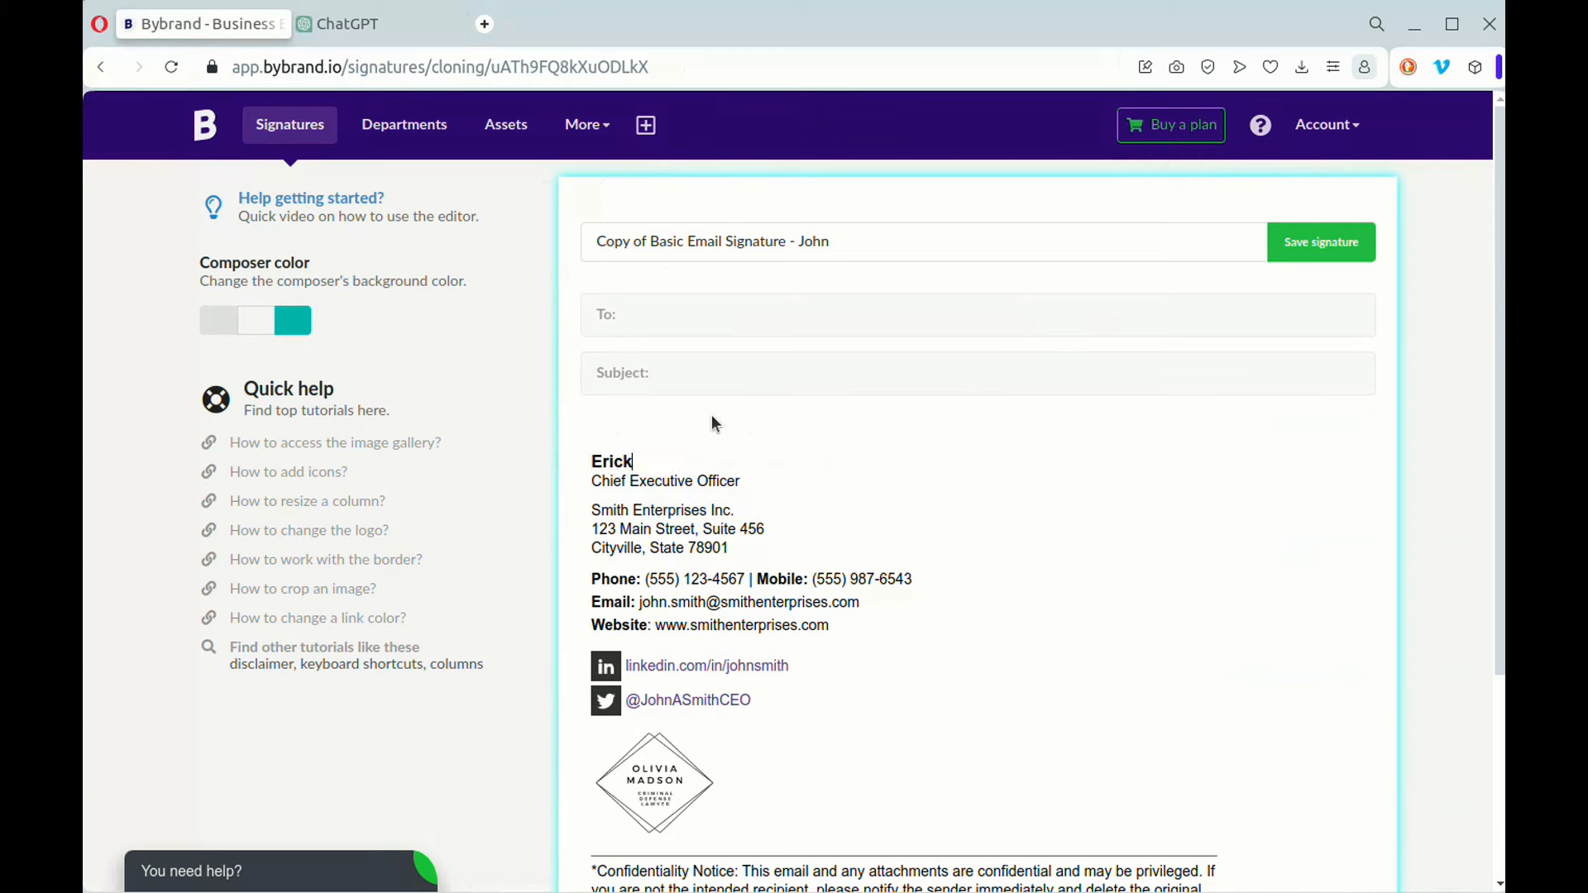
type("Moralles")
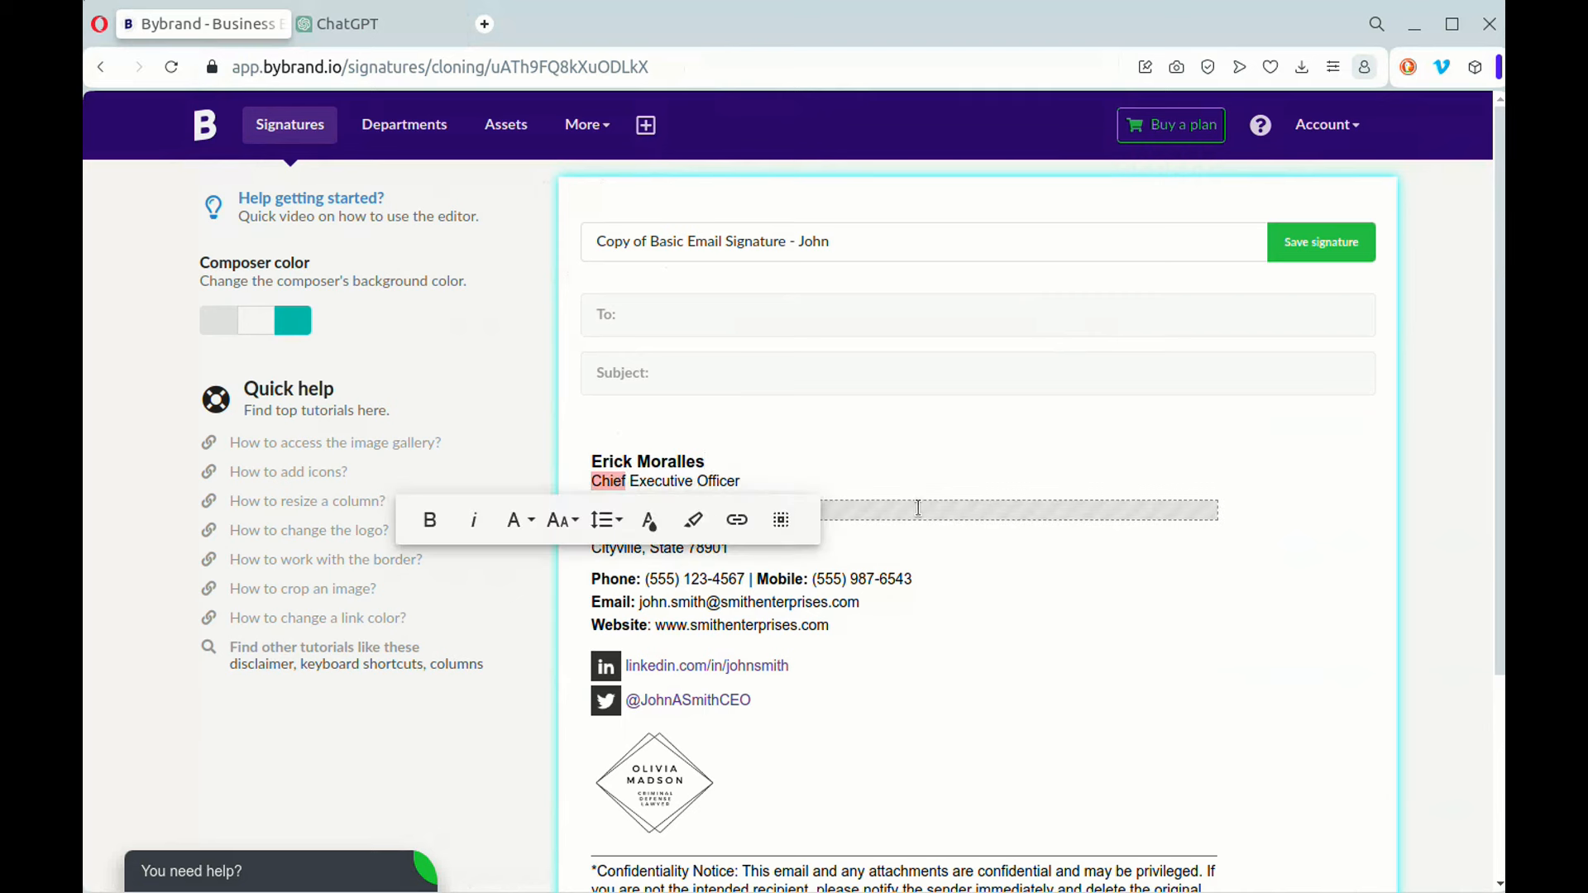
type("Ma")
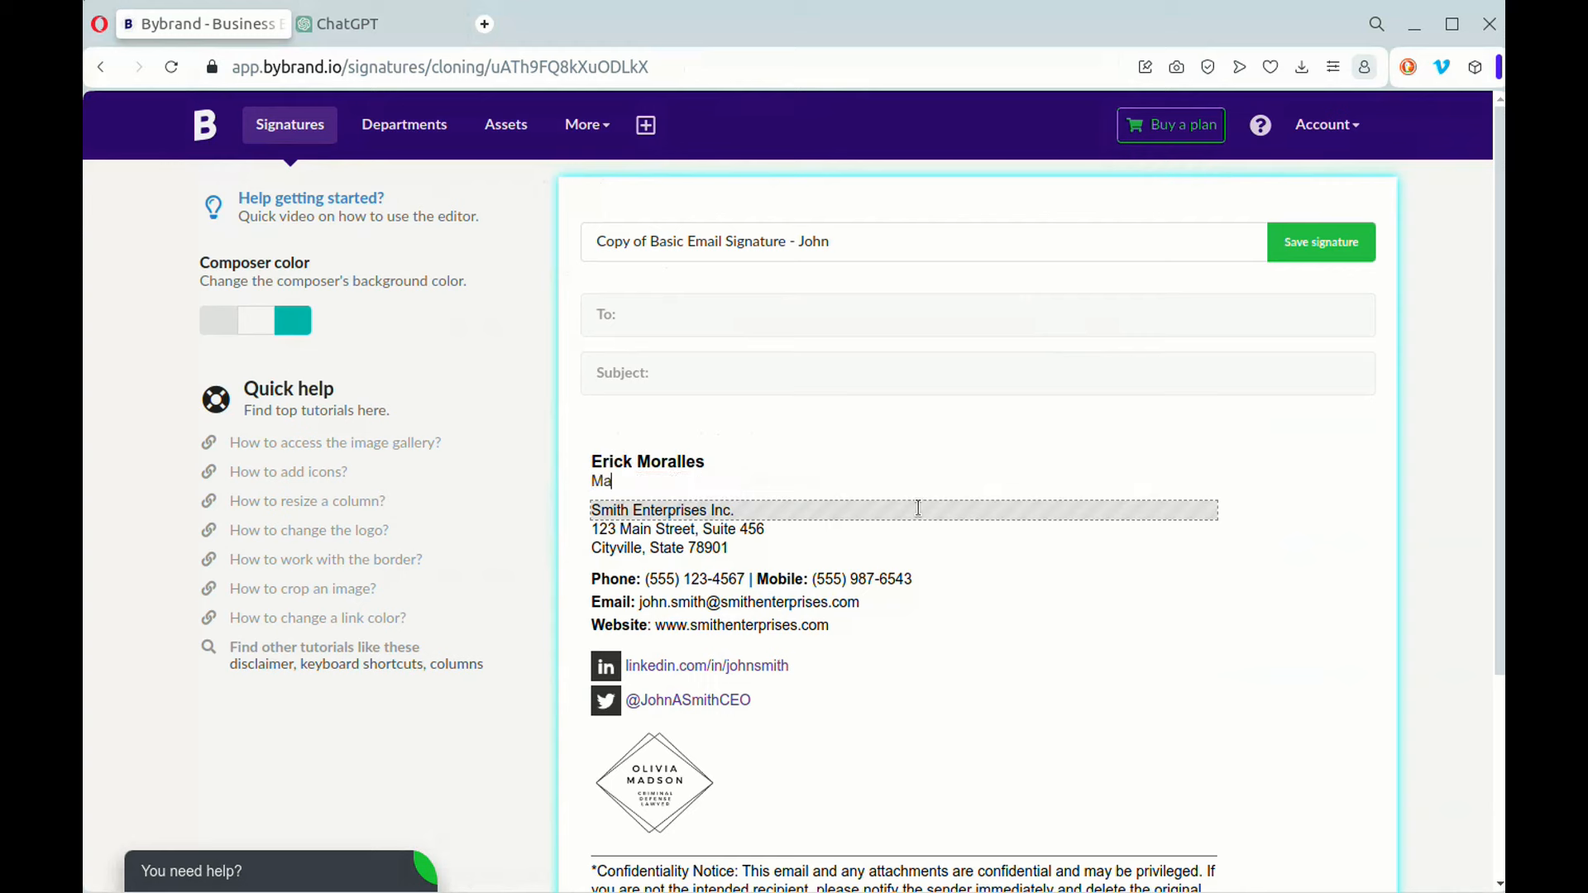
type("rketing M")
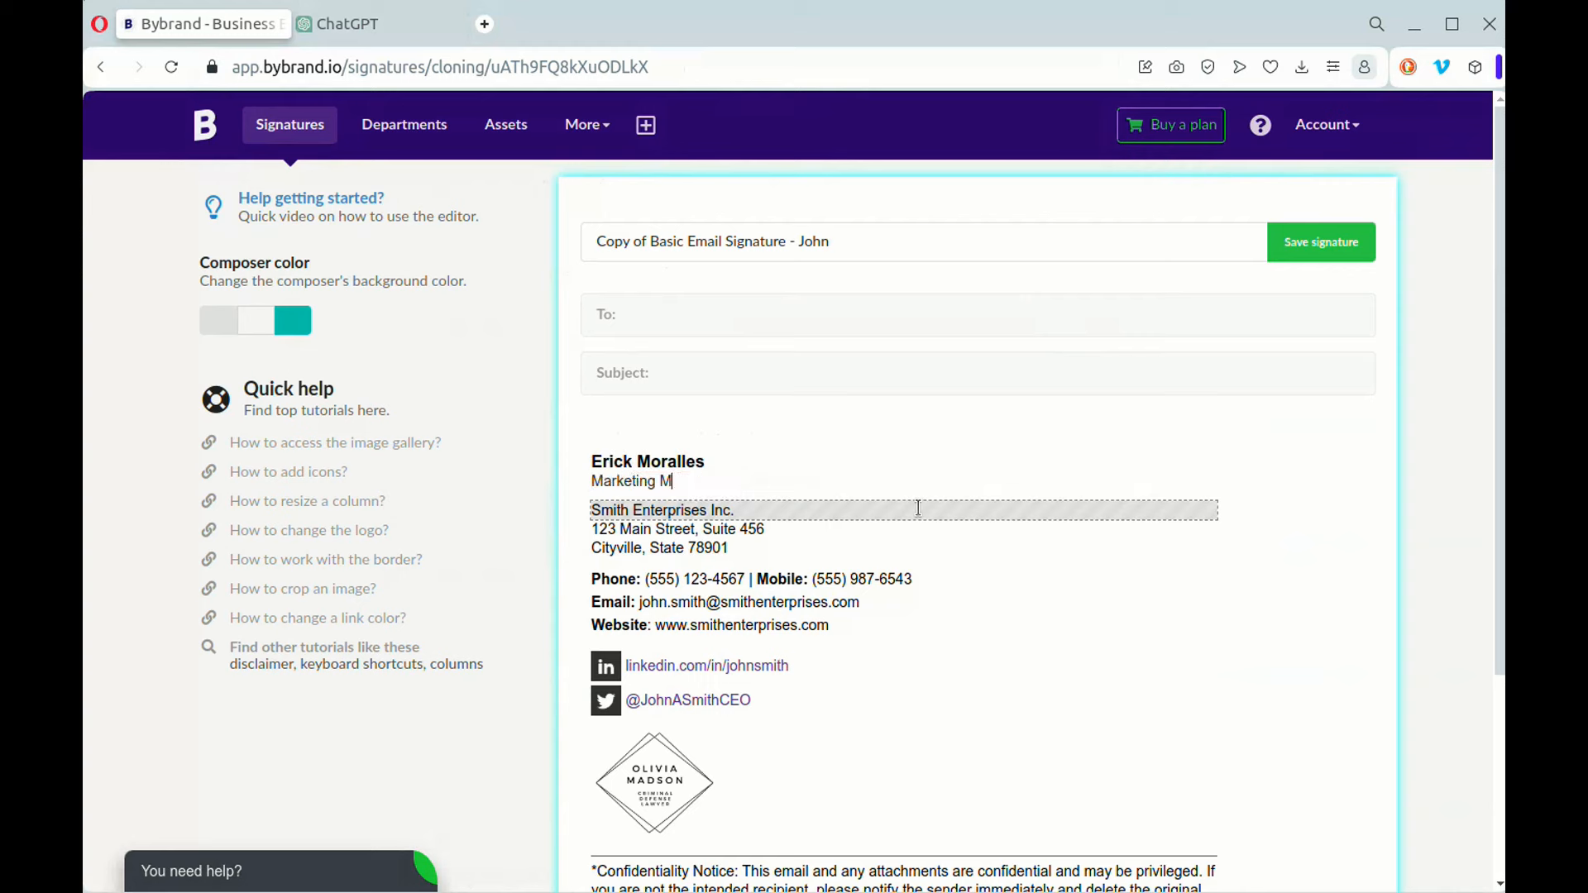
type("anager")
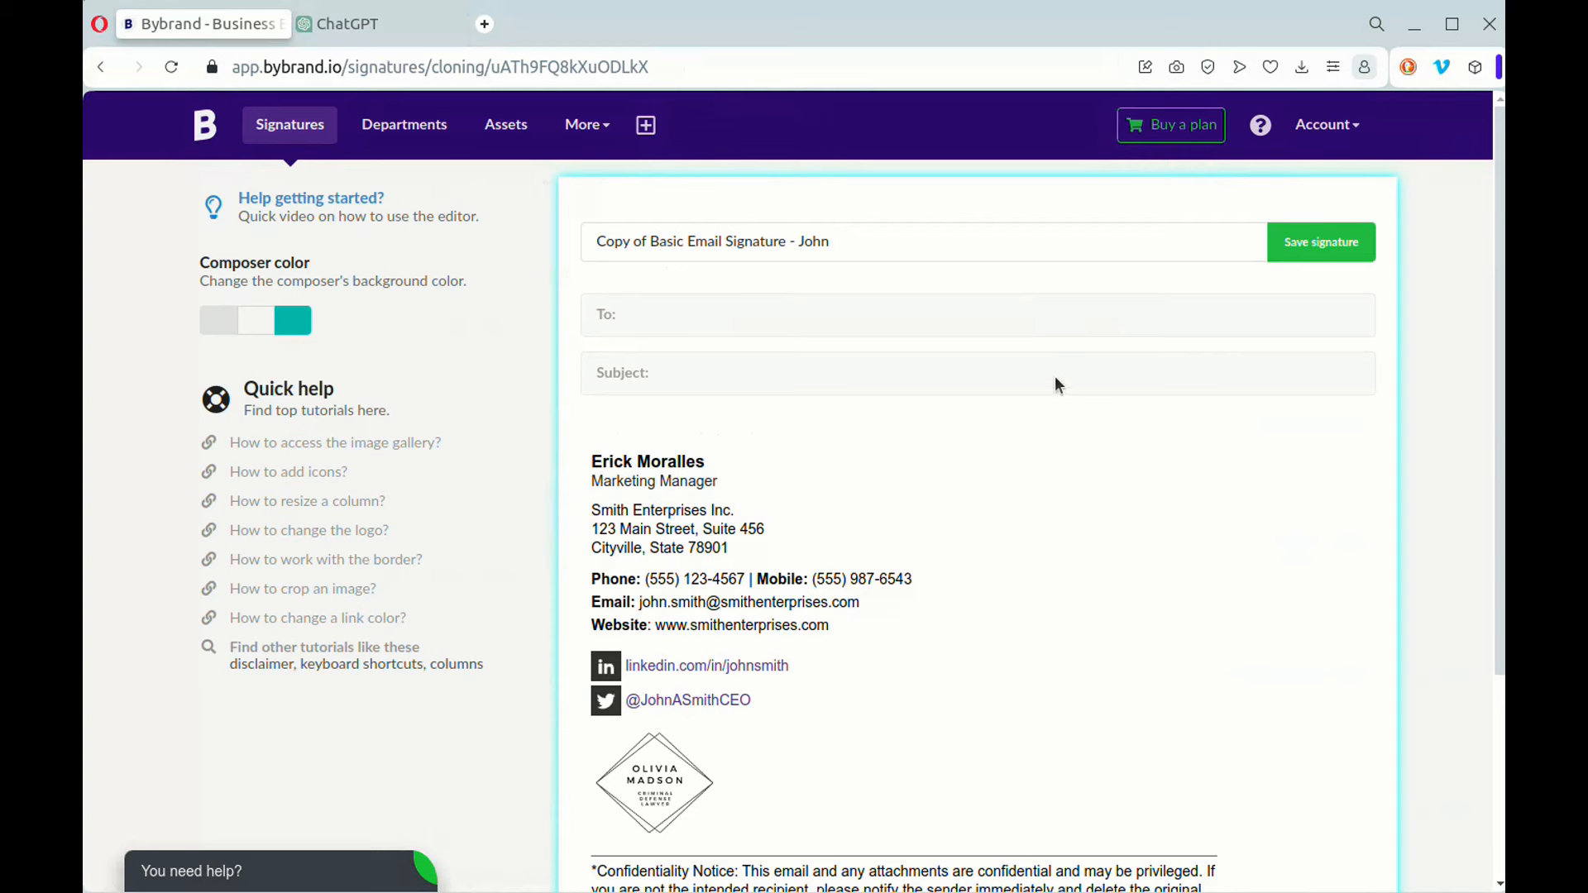
Rename the clone 'Copy of Basic Email Signature - Erick' and save it.
left_click(718, 480)
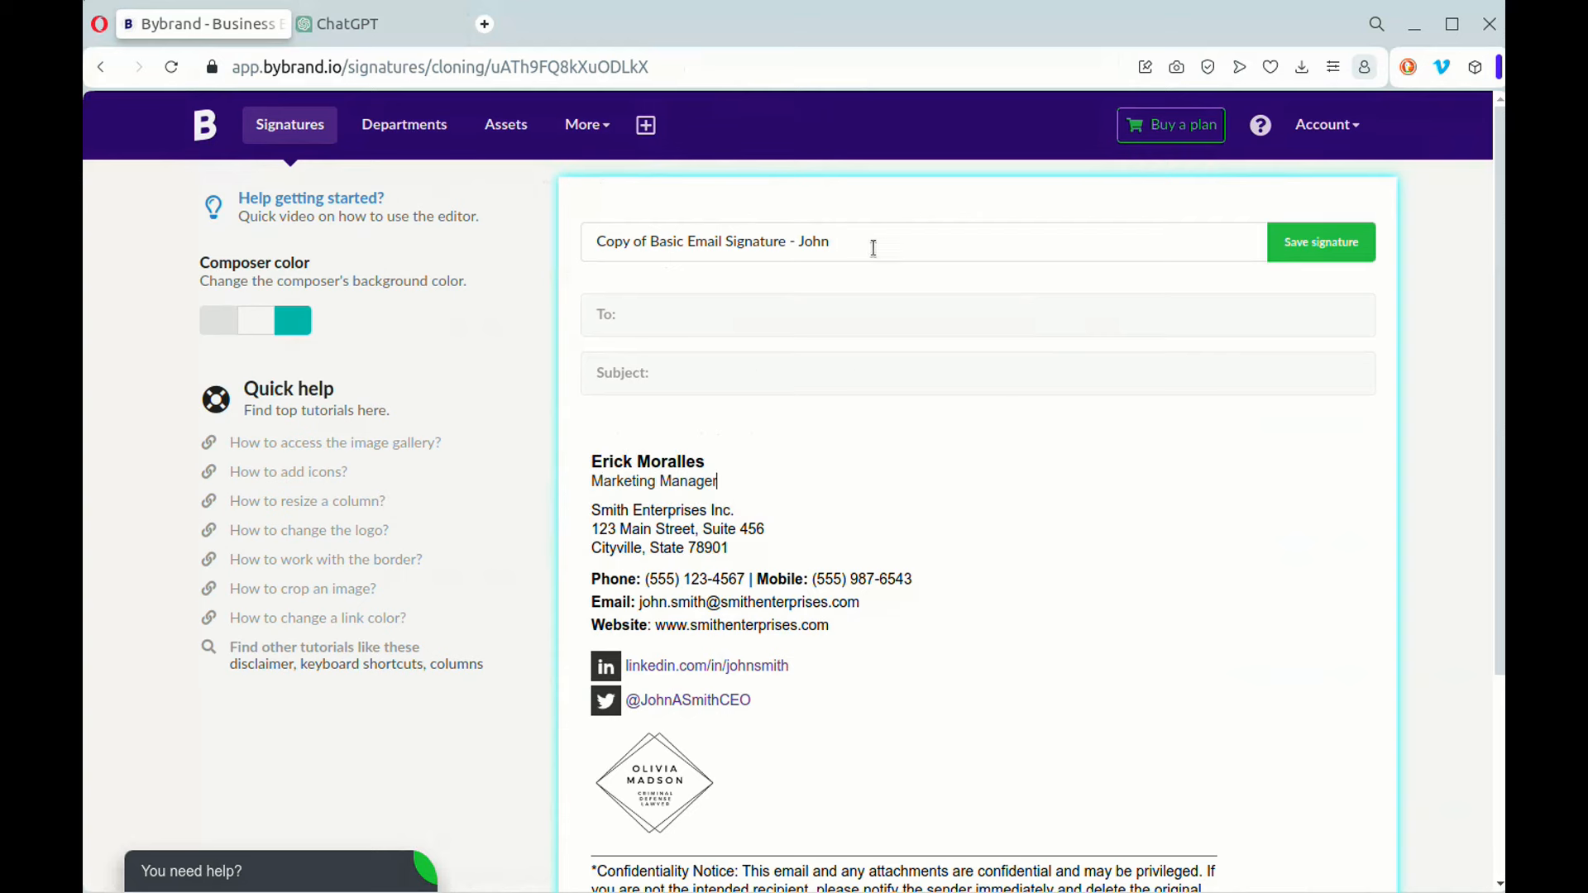
type("Eri")
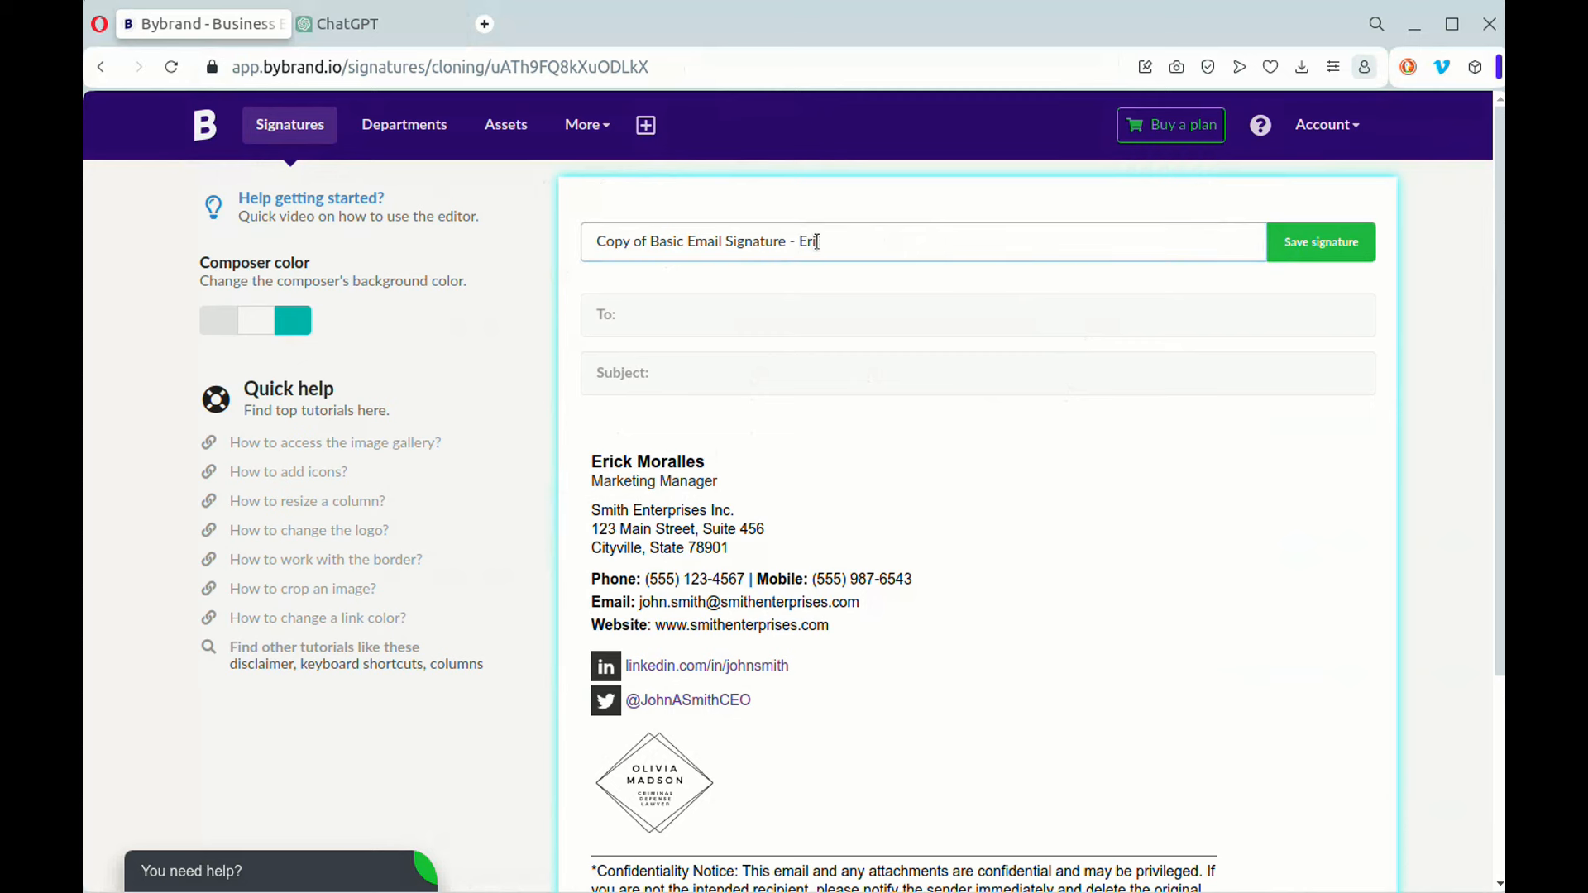
left_click(1322, 243)
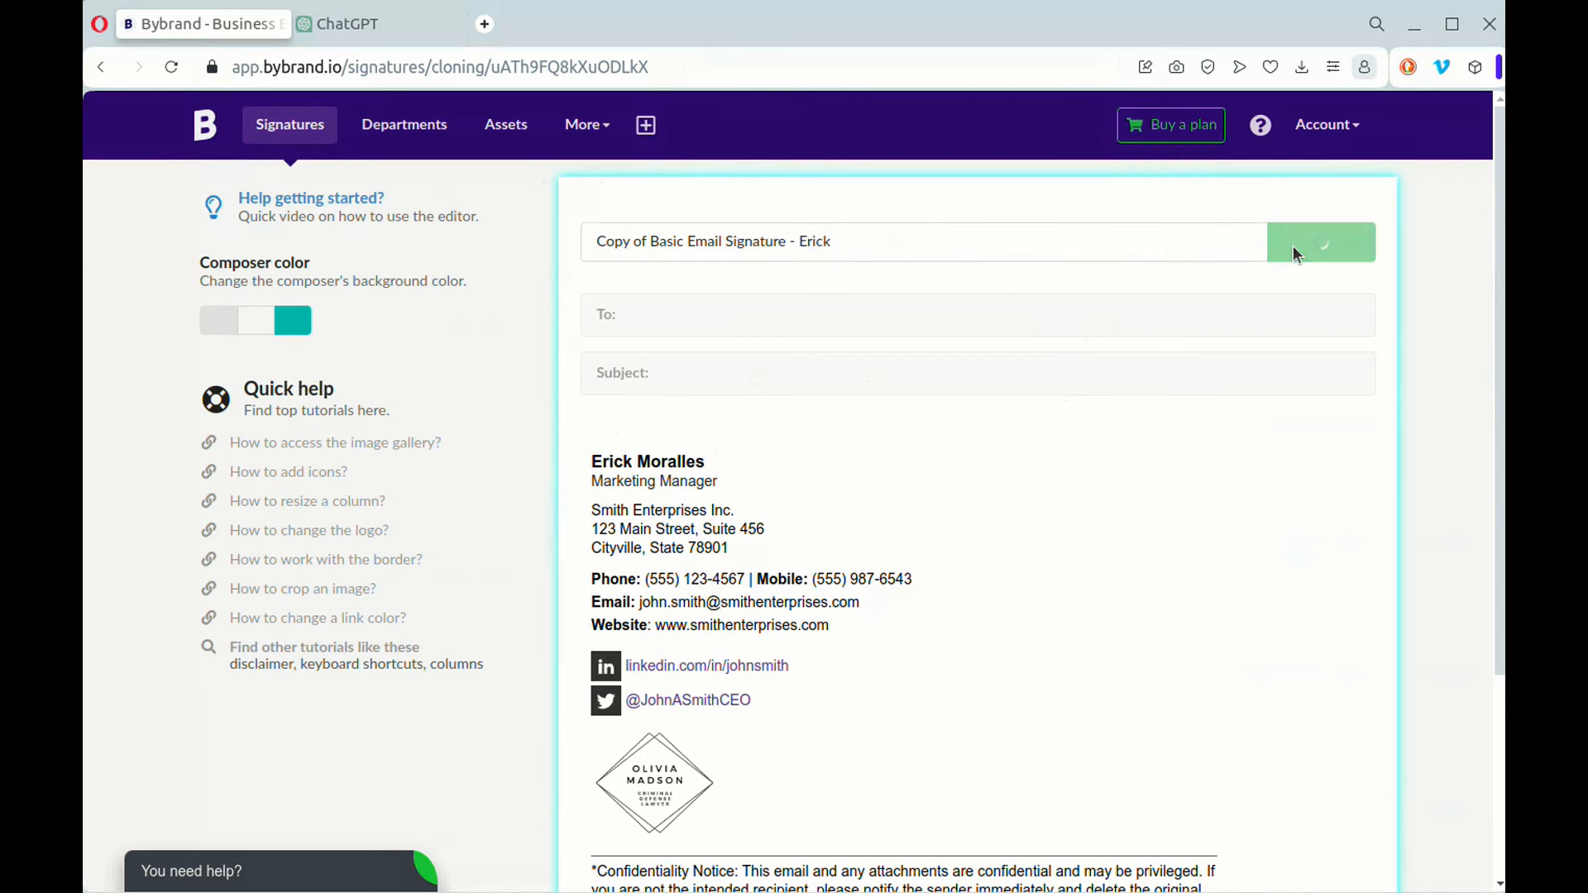